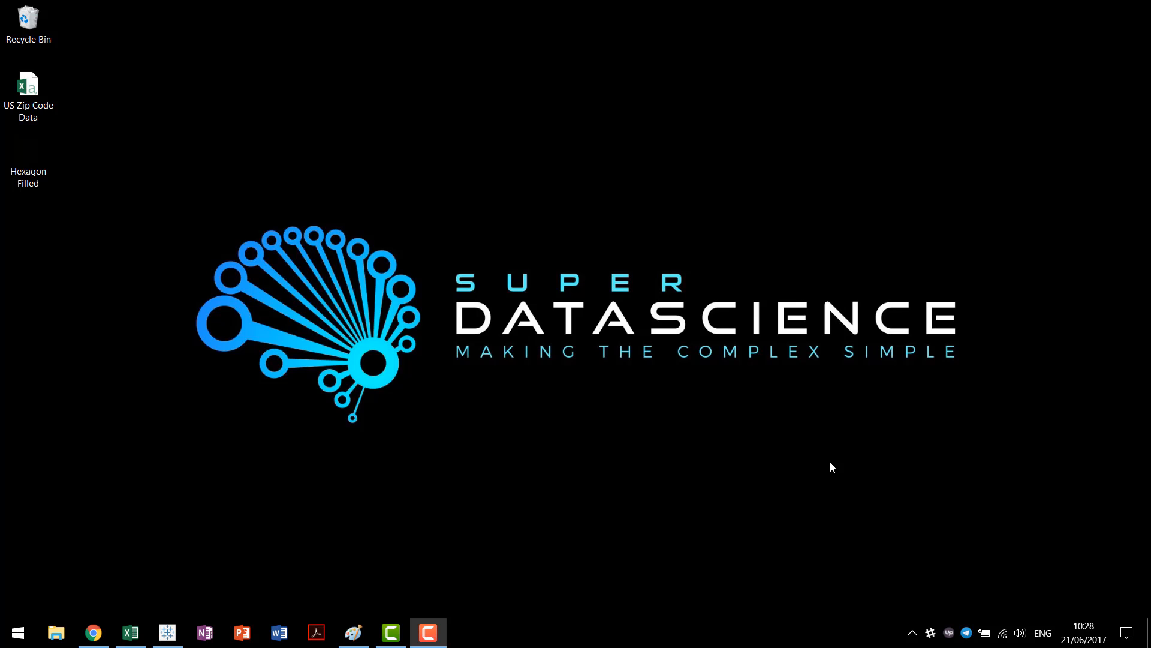
# - Scroll the hexbin image results and open the 'Density of US Zip Codes' map preview
pyautogui.click(92, 631)
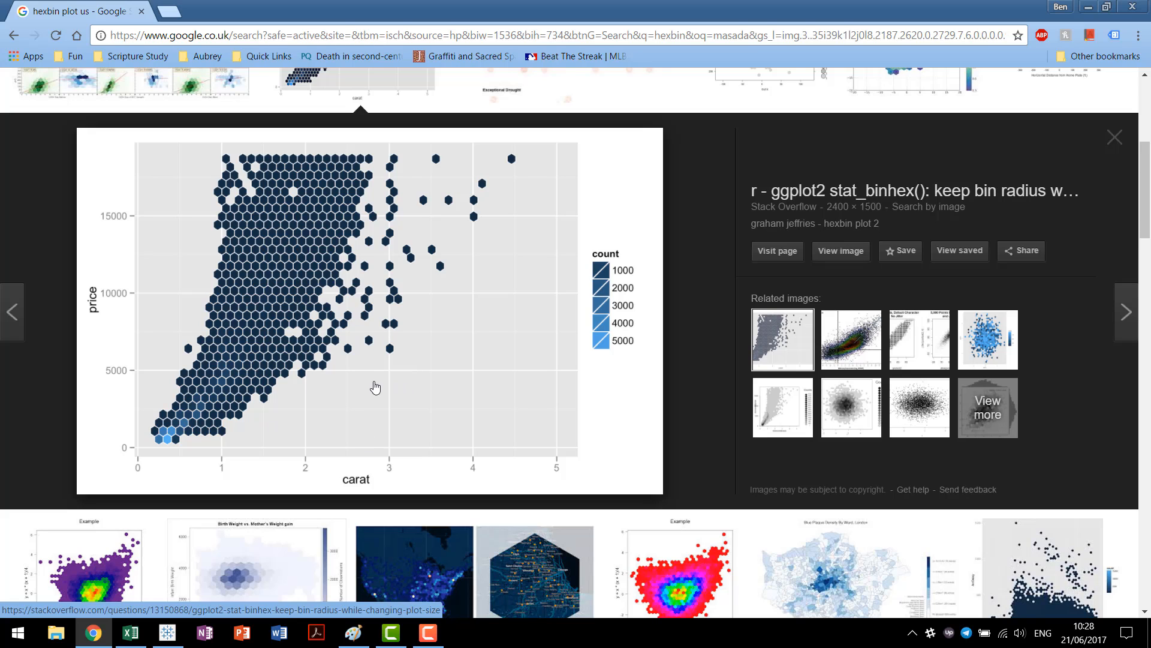
pyautogui.moveTo(379, 421)
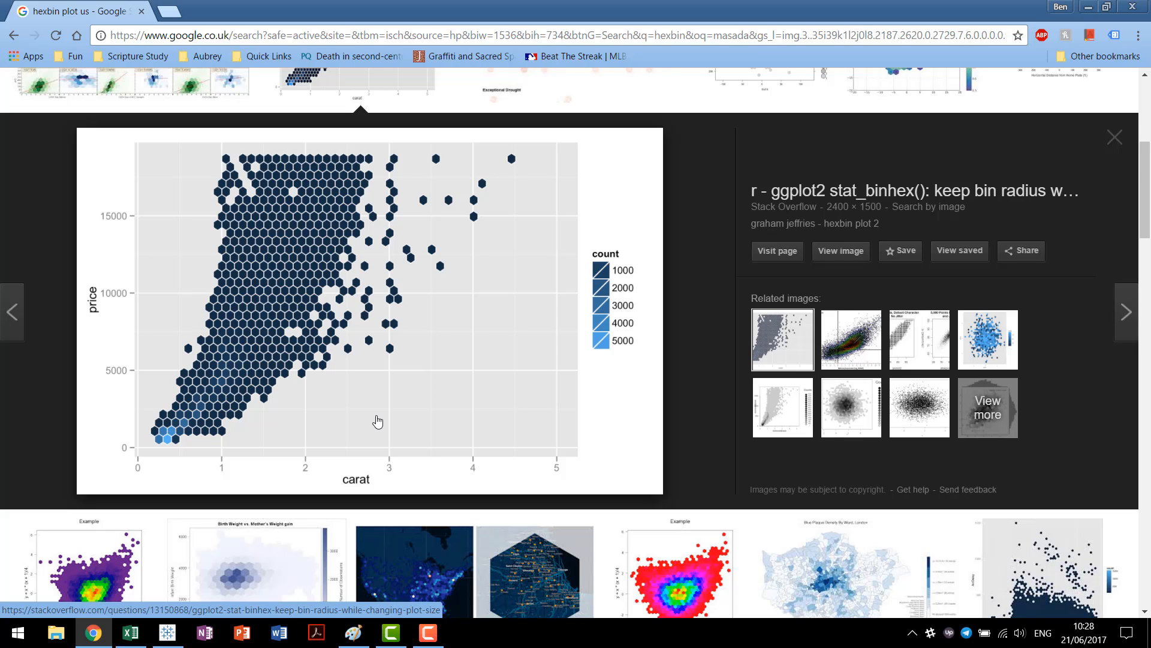
pyautogui.moveTo(284, 419)
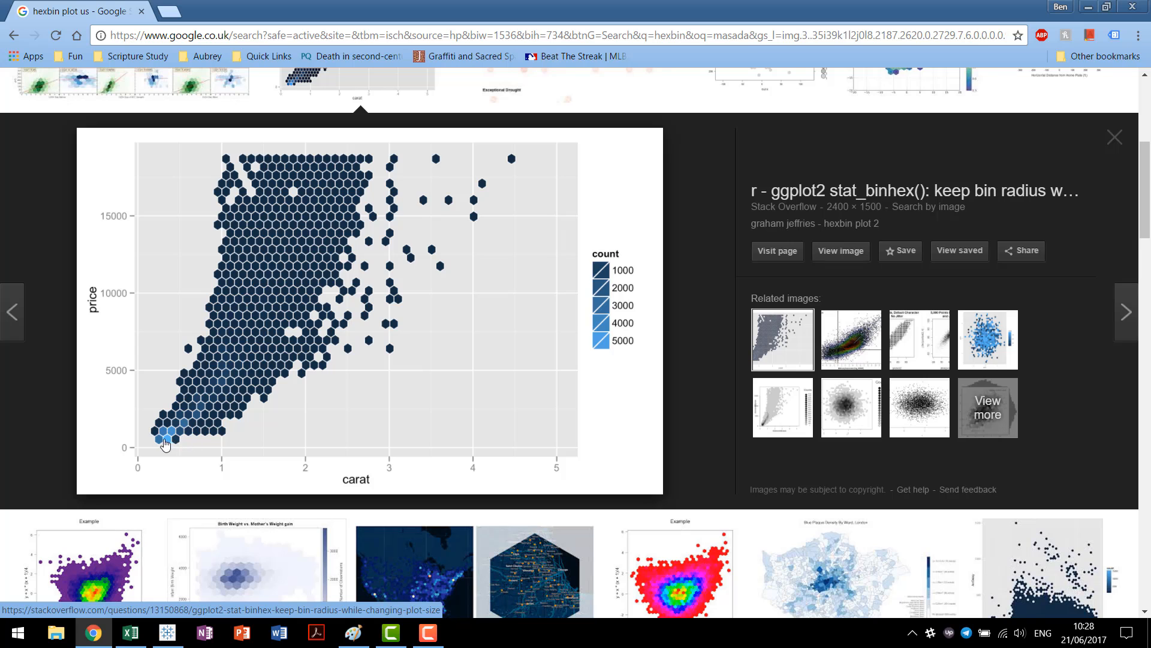
pyautogui.moveTo(473, 369)
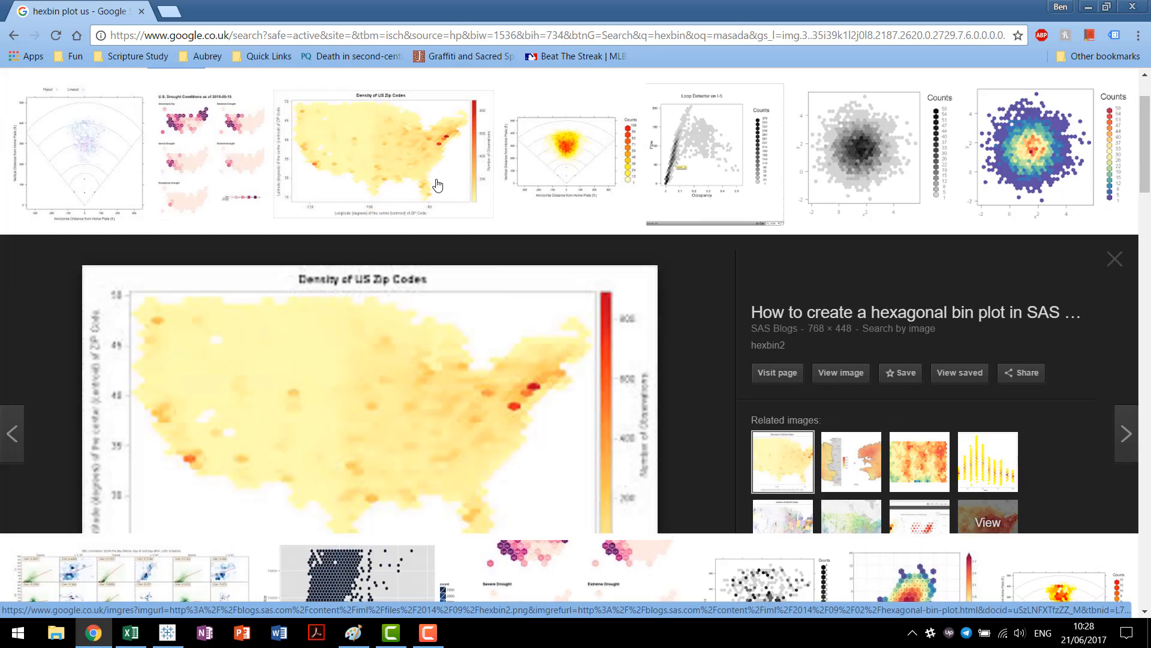
pyautogui.scroll(-3)
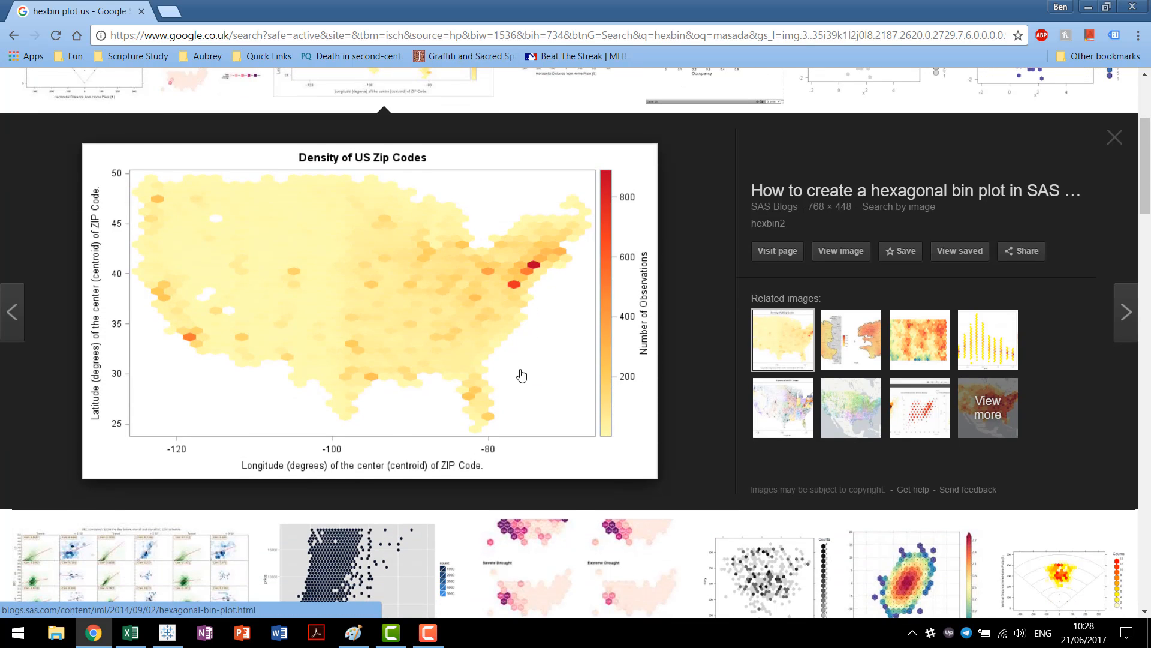
pyautogui.moveTo(477, 356)
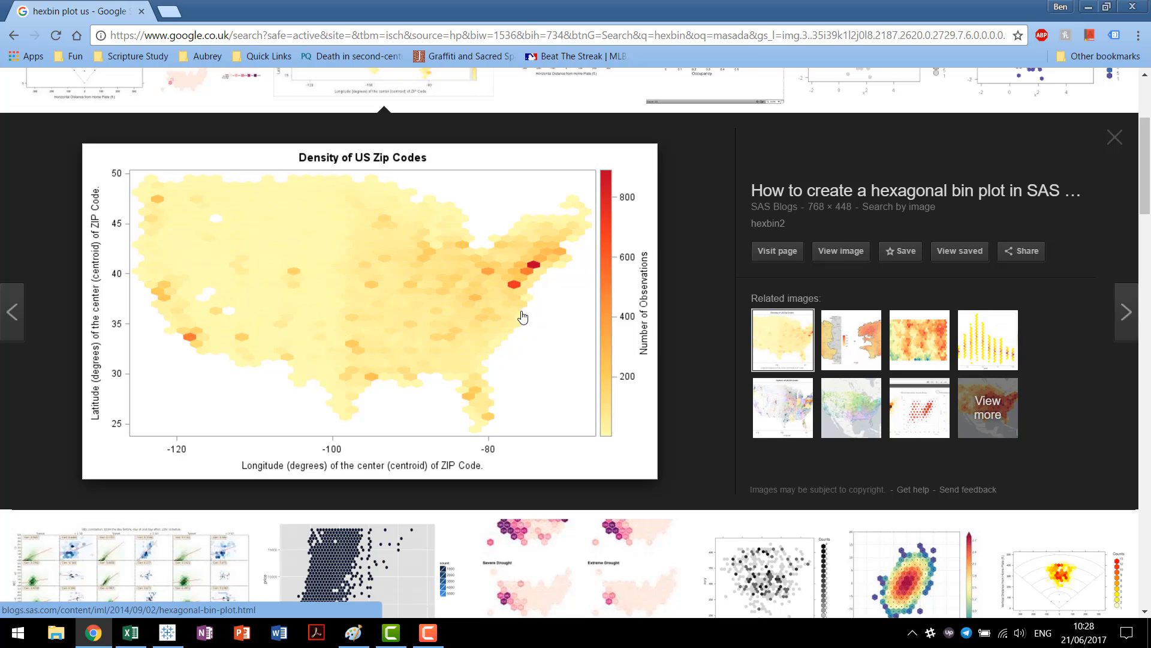
pyautogui.moveTo(207, 338)
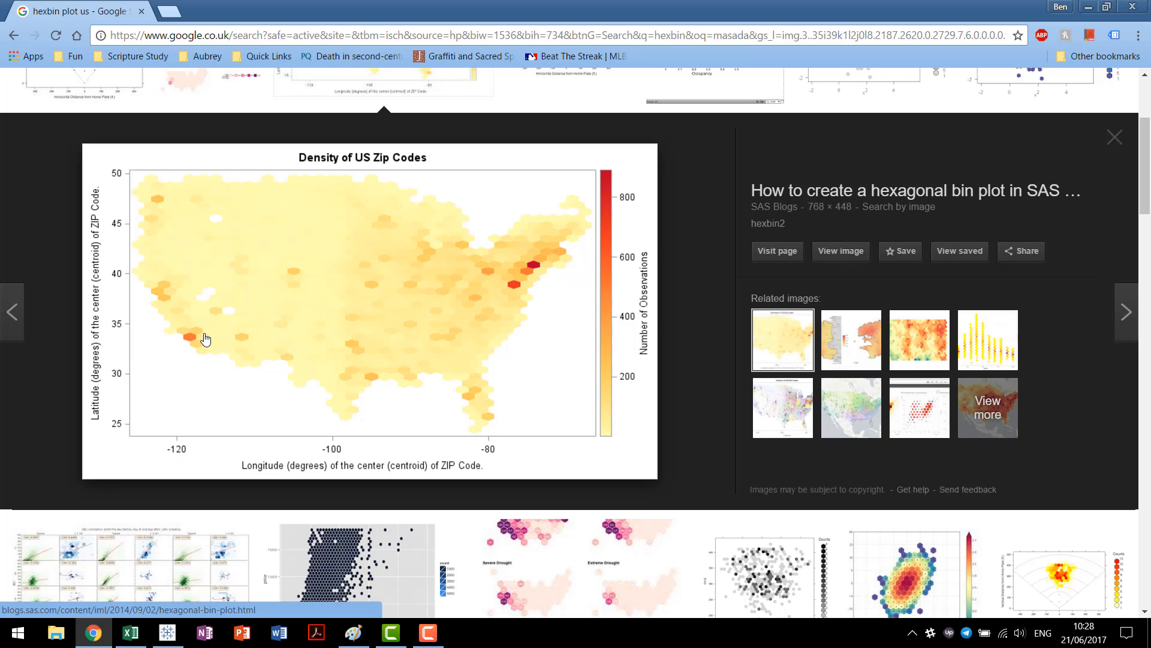
pyautogui.moveTo(595, 287)
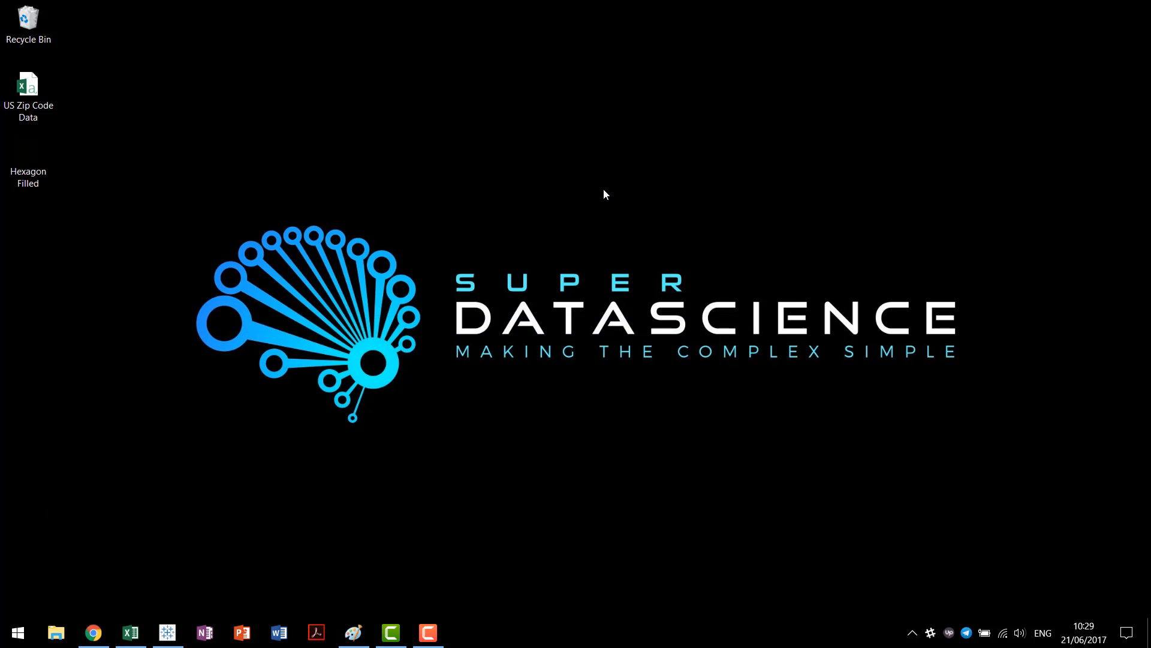
pyautogui.moveTo(268, 192)
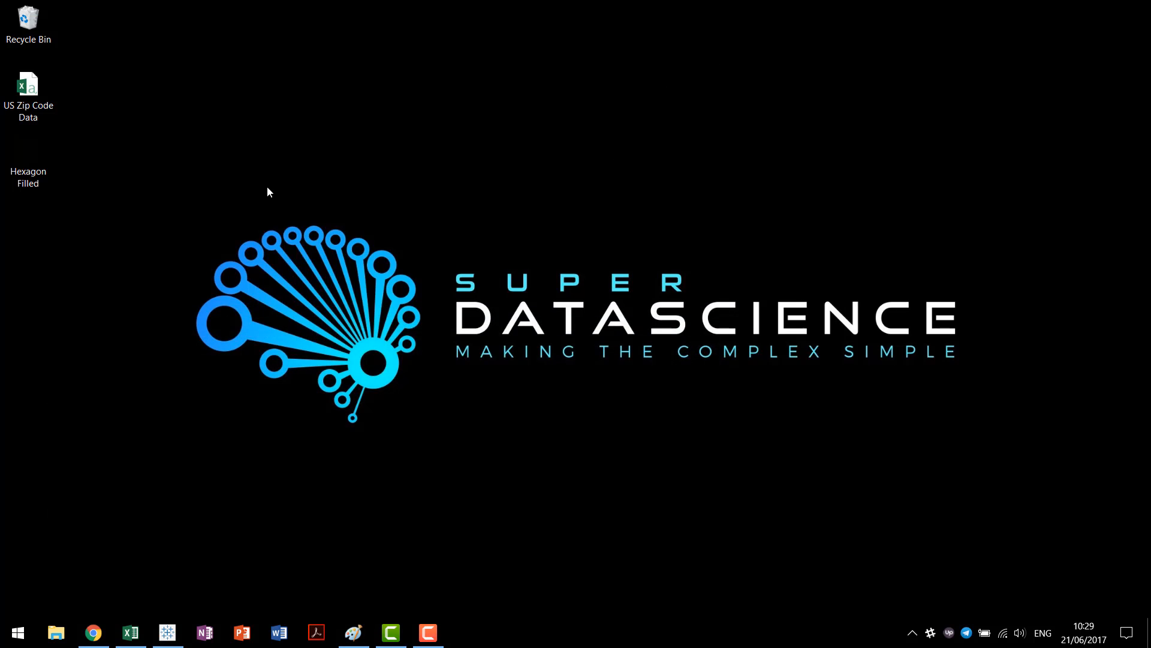
pyautogui.moveTo(153, 145)
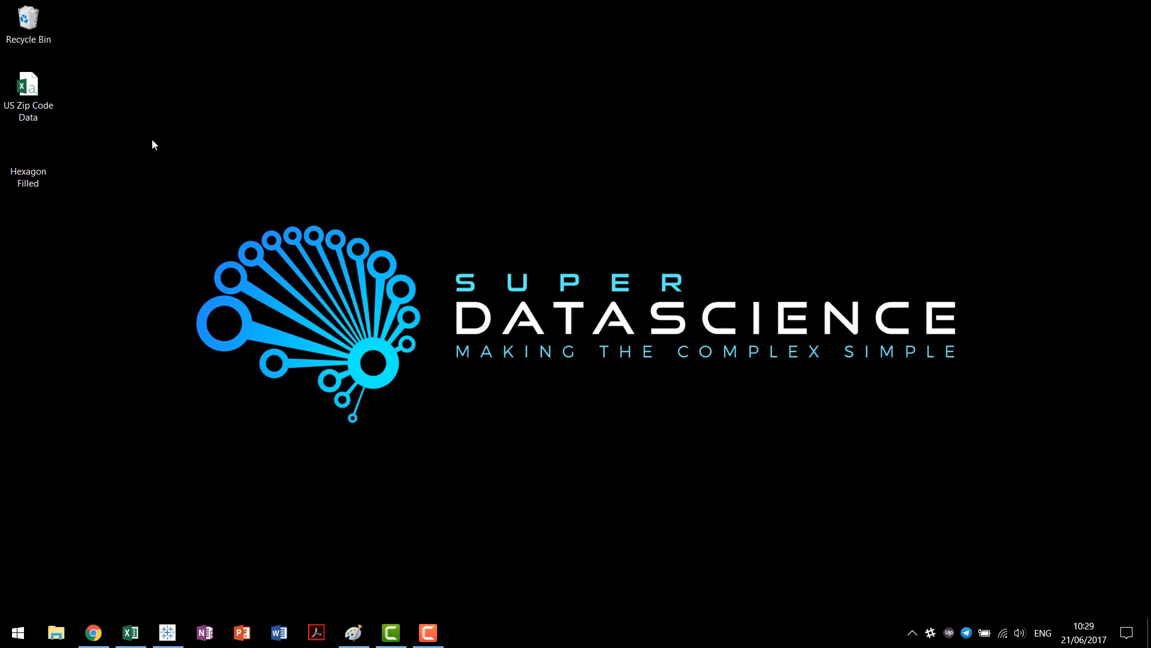
pyautogui.moveTo(142, 137)
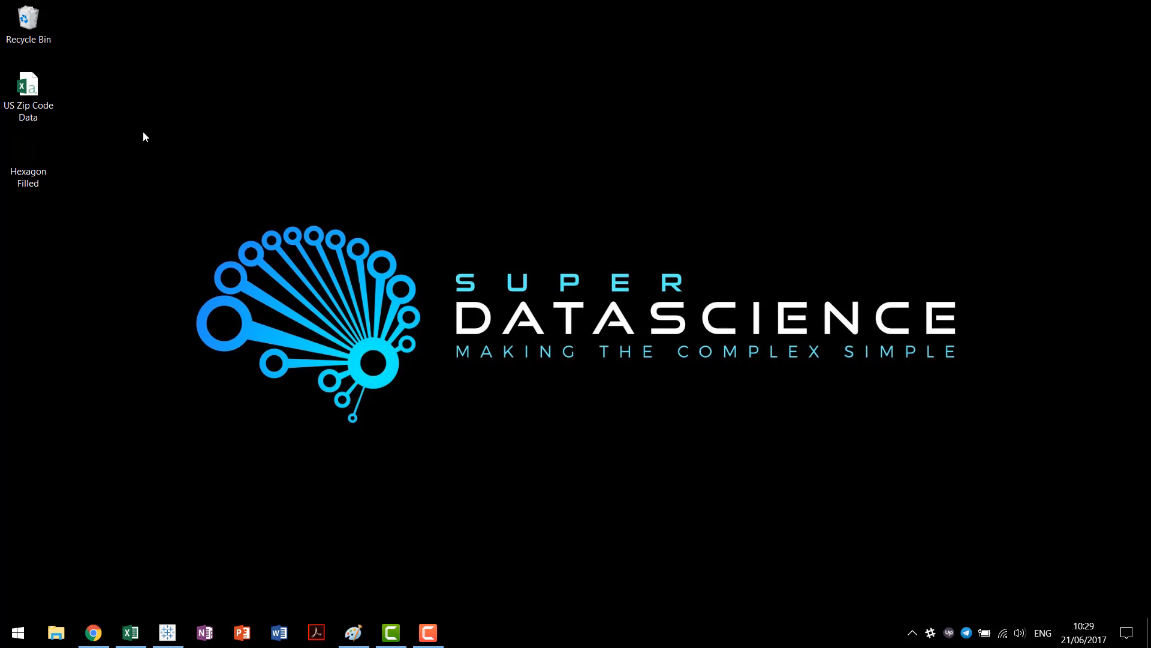
pyautogui.moveTo(170, 156)
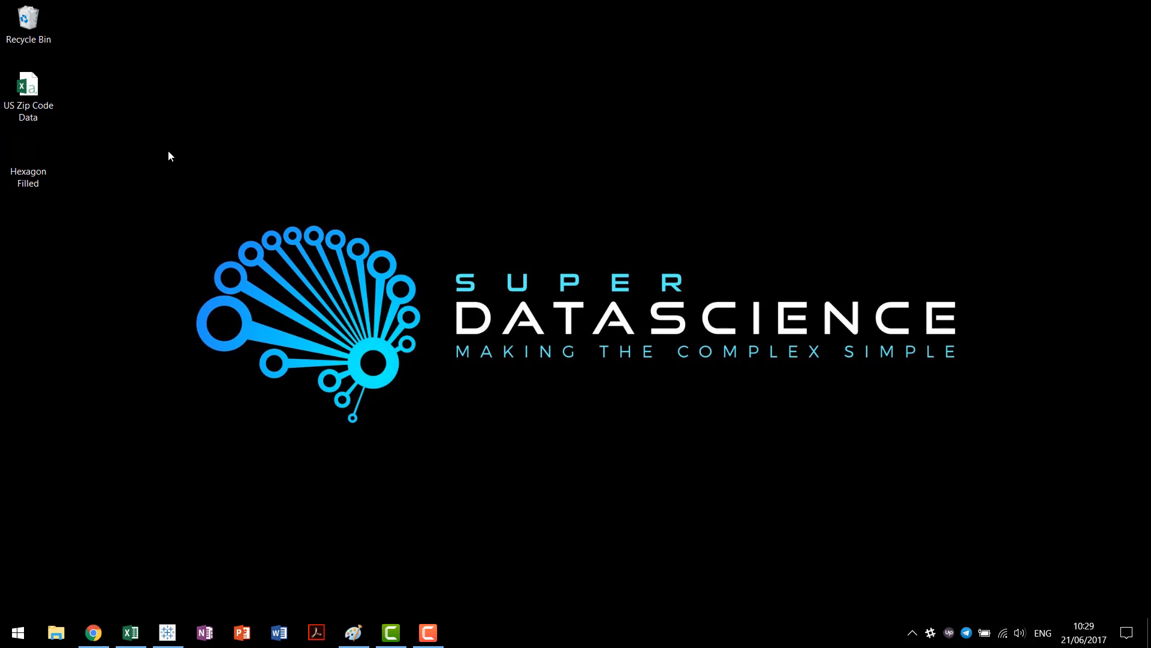
pyautogui.moveTo(172, 160)
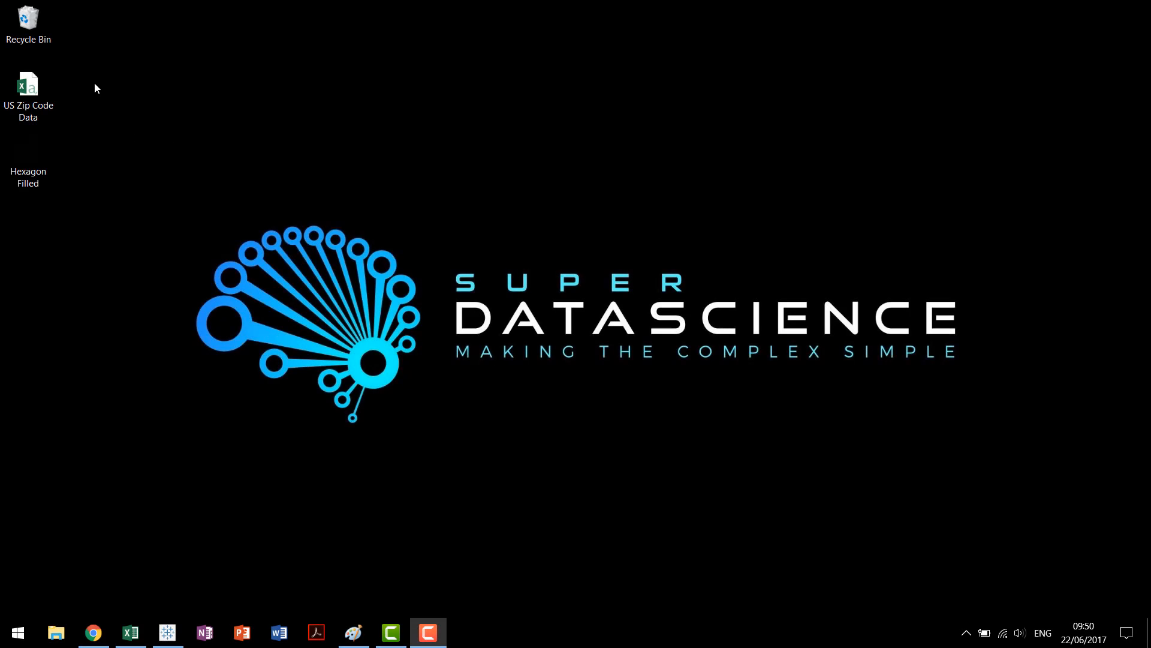
# - Open US Zip Code Data in Excel, inspect the Lat, Long, wages and population headers, then close it
pyautogui.doubleClick(28, 84)
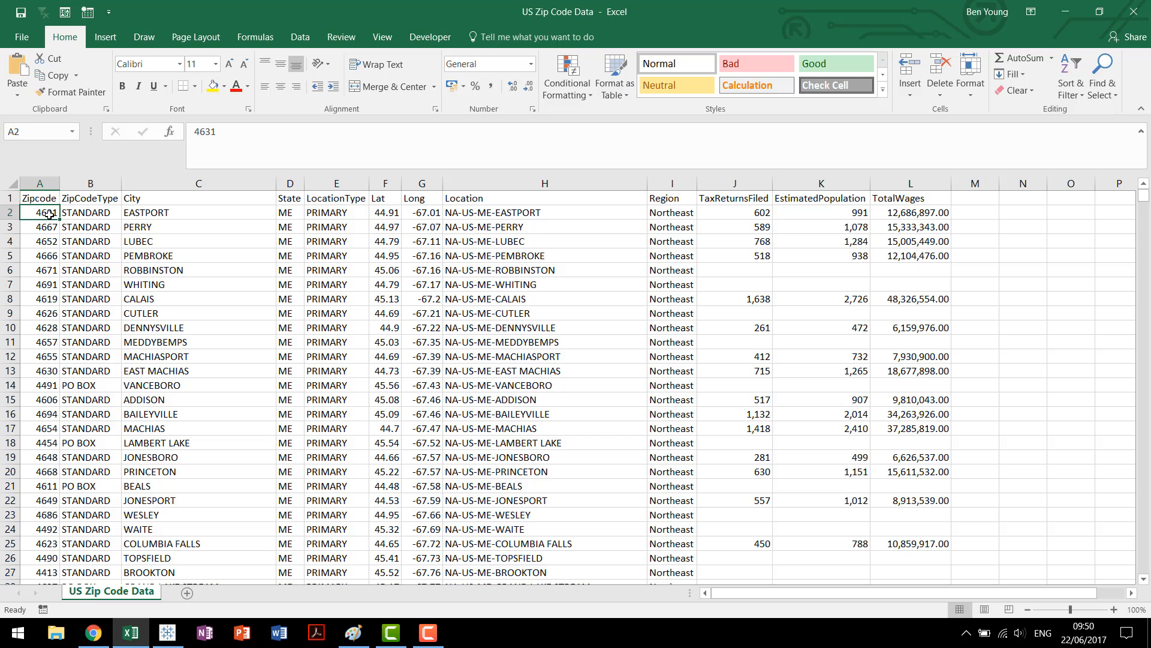
pyautogui.click(90, 198)
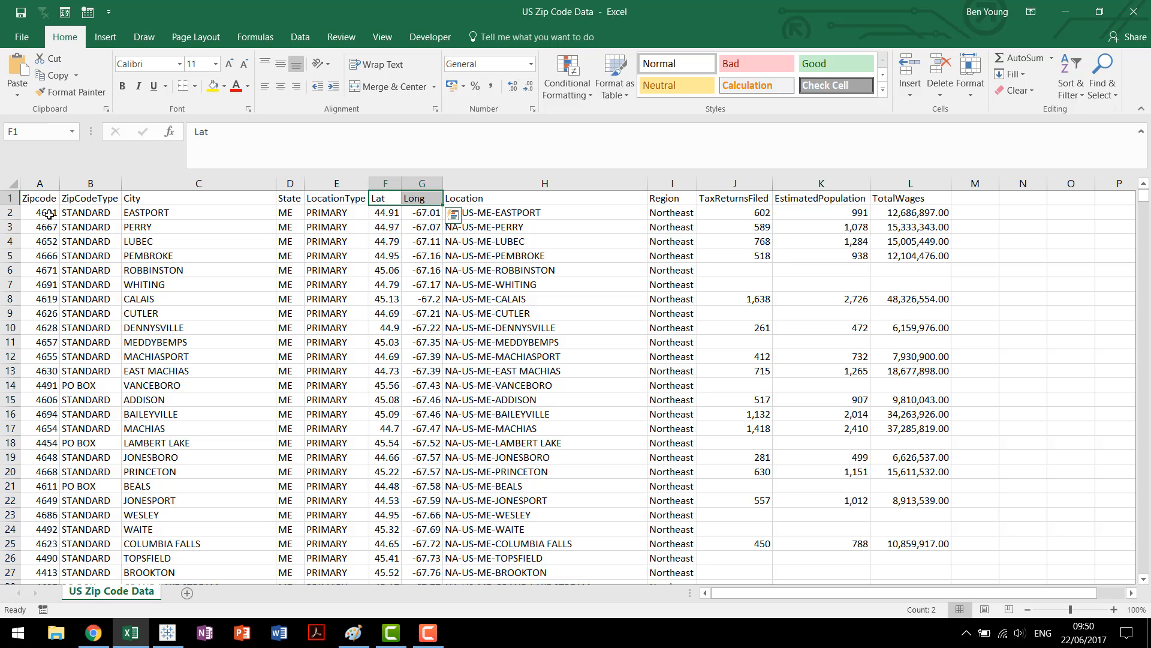
pyautogui.click(732, 197)
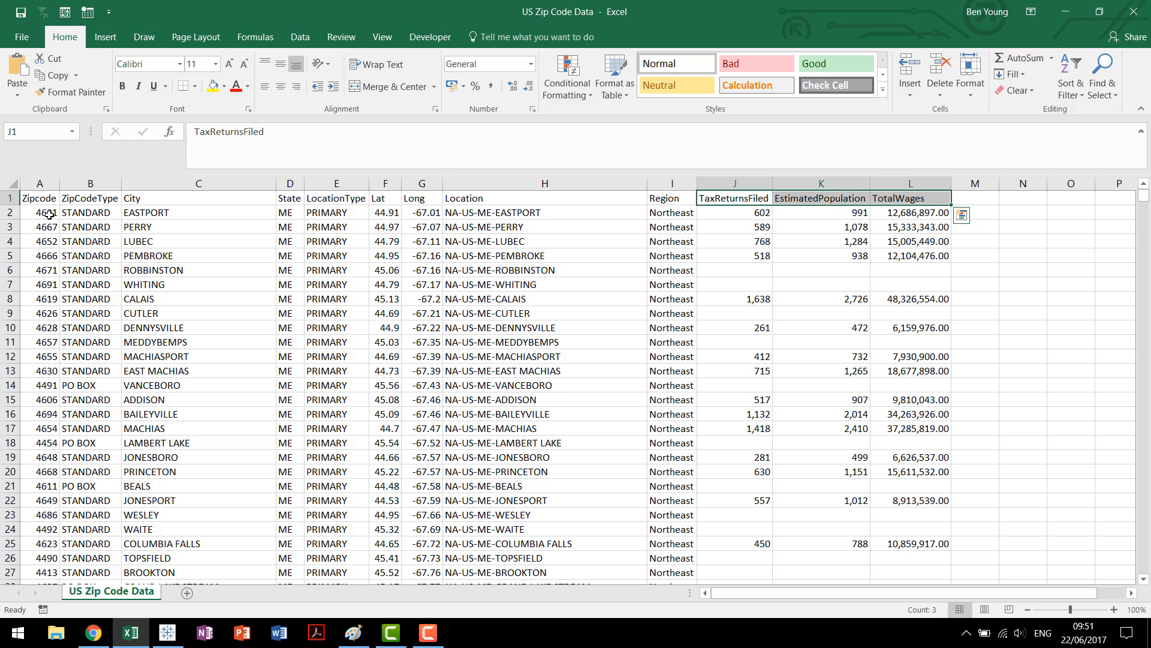
pyautogui.click(821, 198)
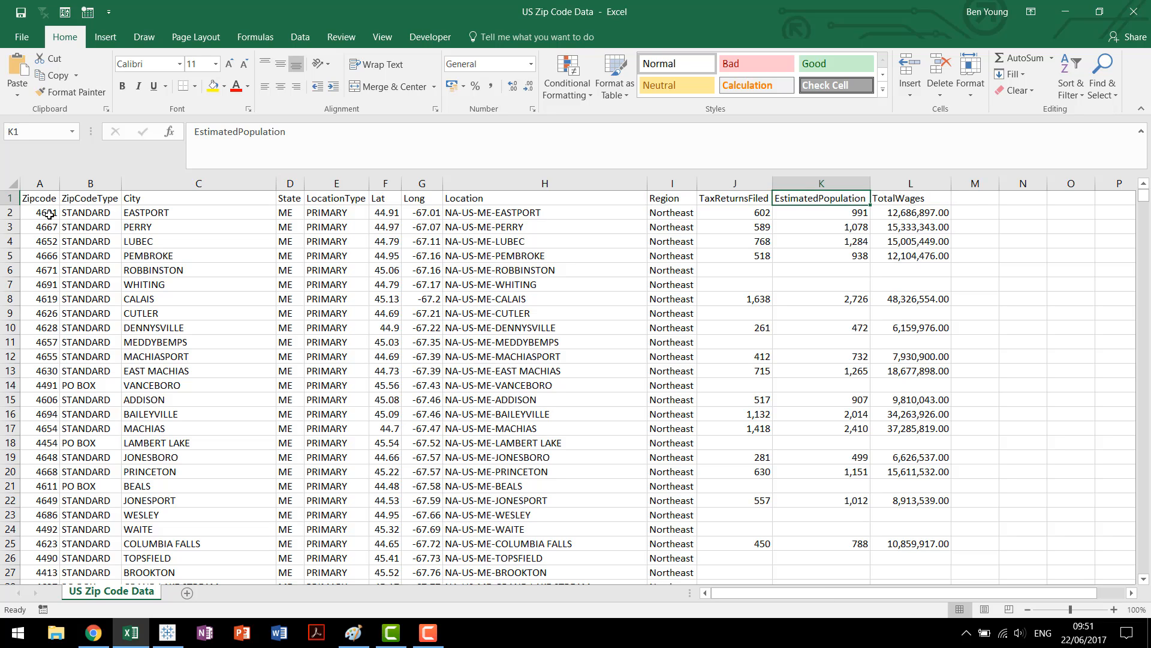
pyautogui.click(669, 197)
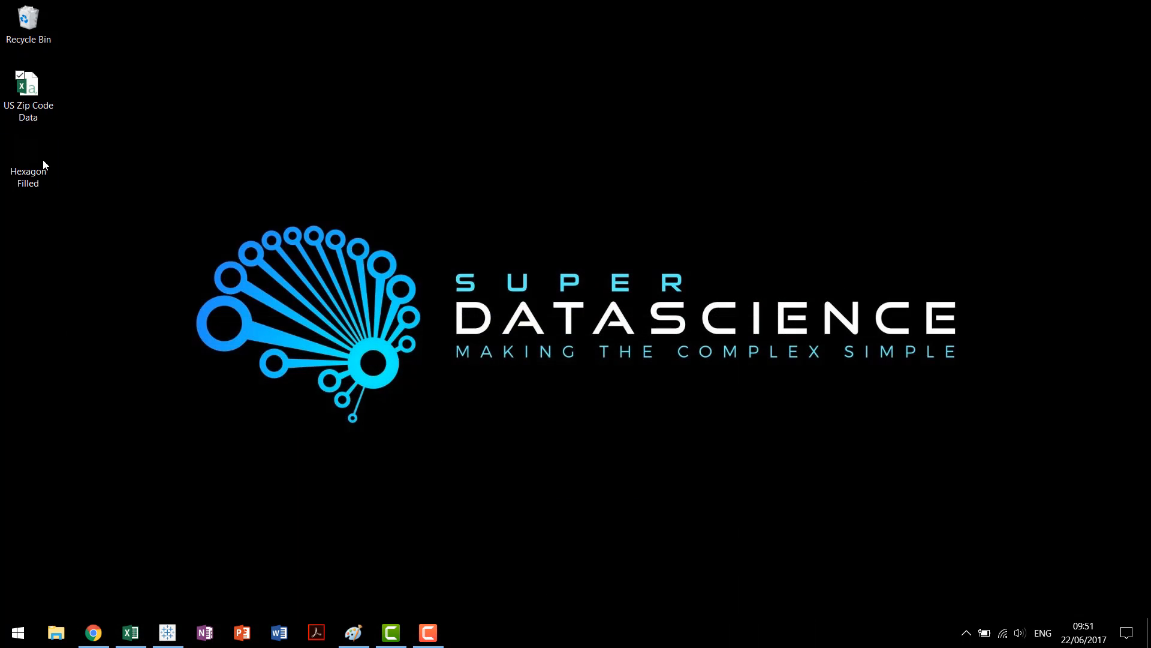
# - Connect a blank Tableau workbook to the US Zip Code Data text file
pyautogui.click(167, 638)
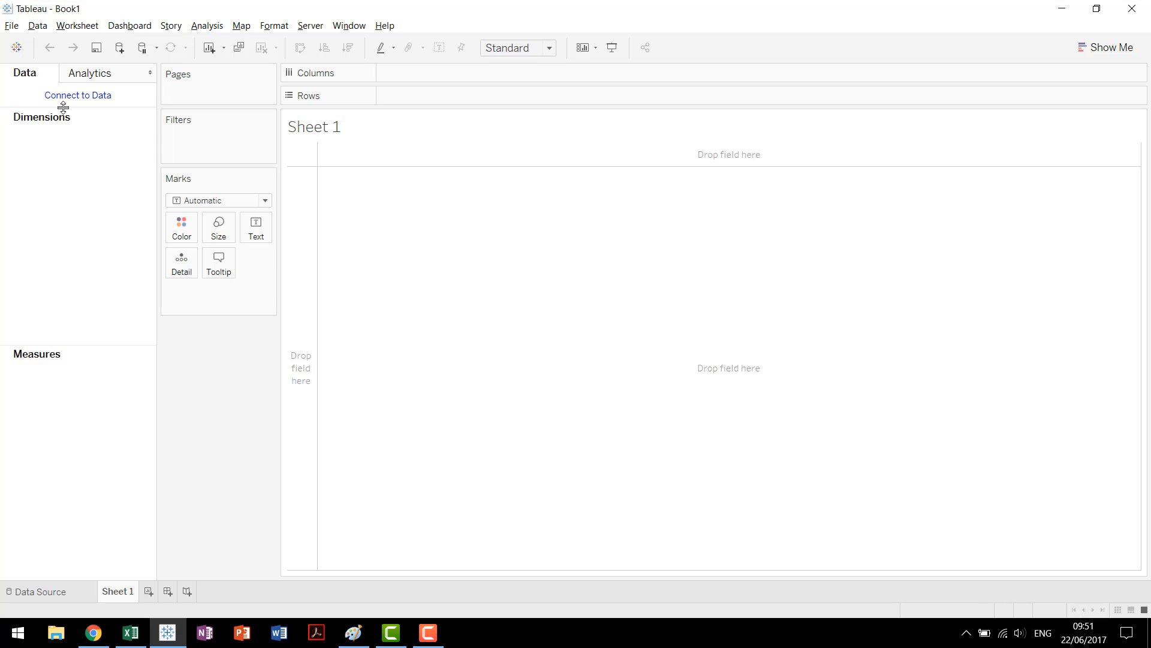
pyautogui.click(118, 48)
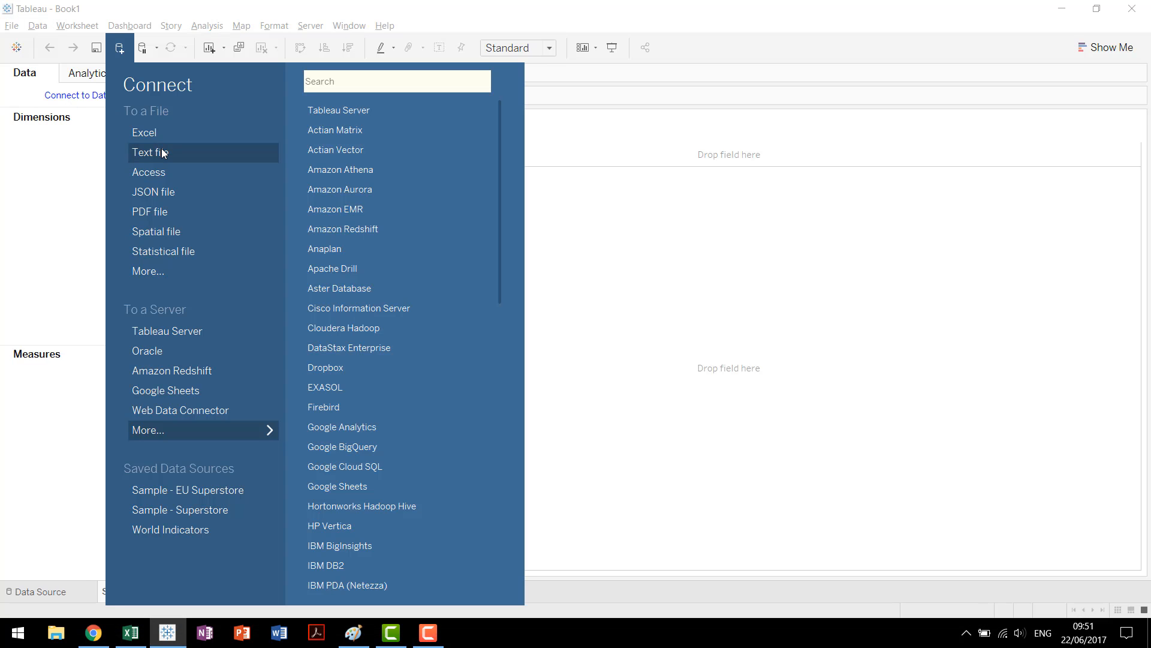
pyautogui.click(153, 152)
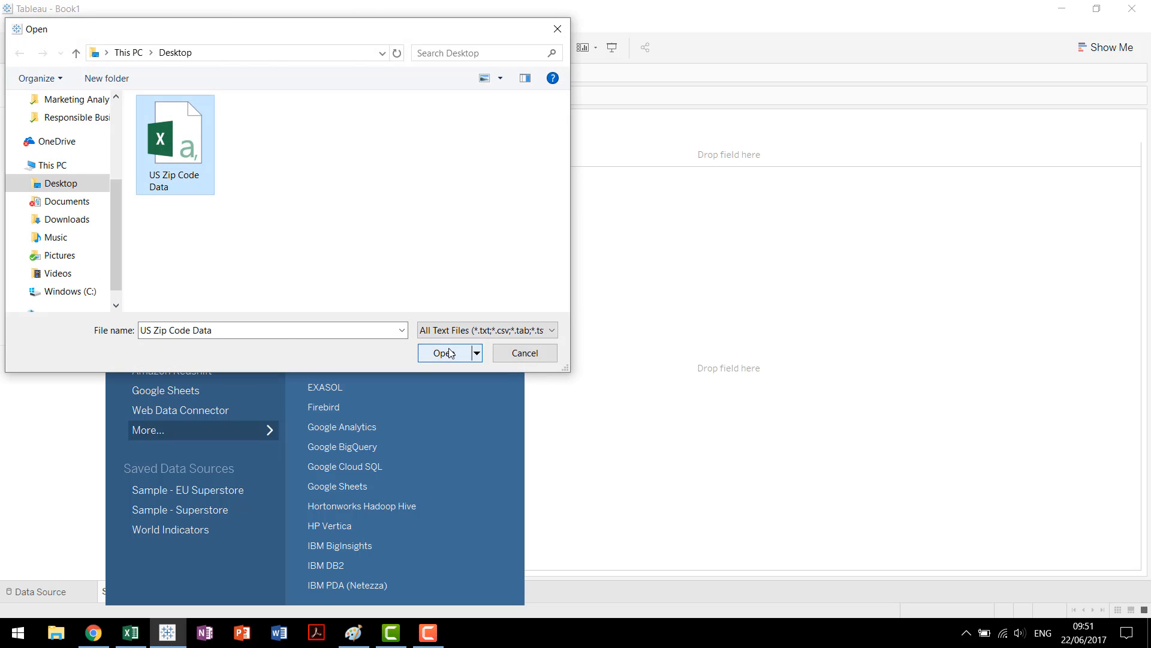
pyautogui.click(445, 354)
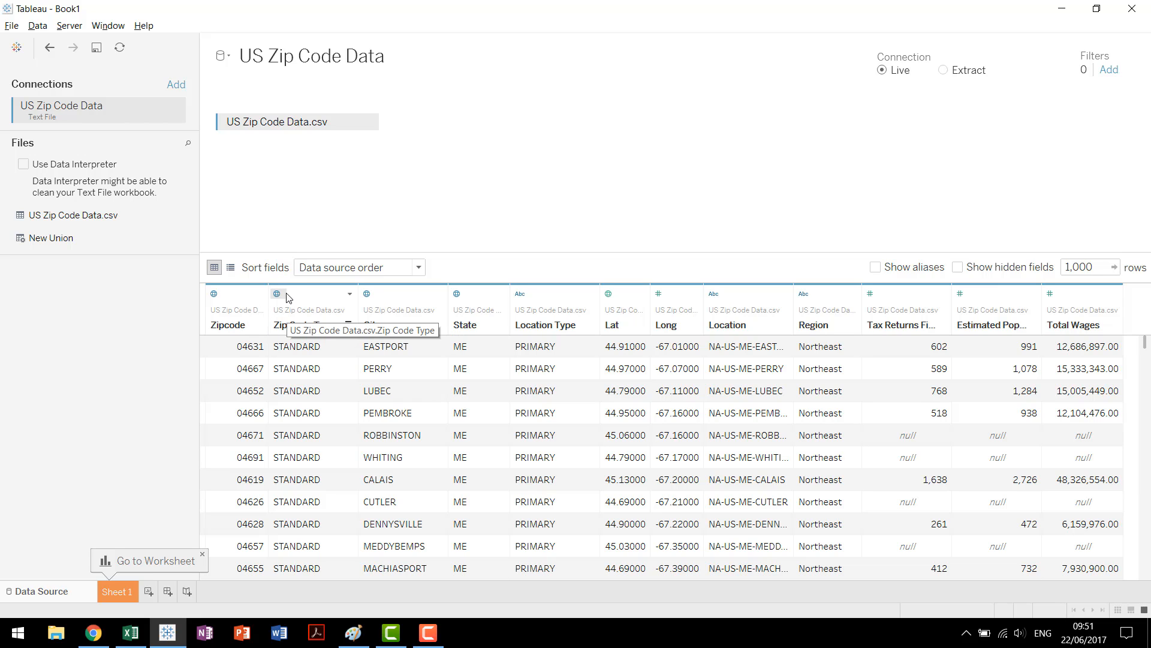
# - Set Zip Code Type to String and give Long the Longitude geographic role
pyautogui.click(279, 294)
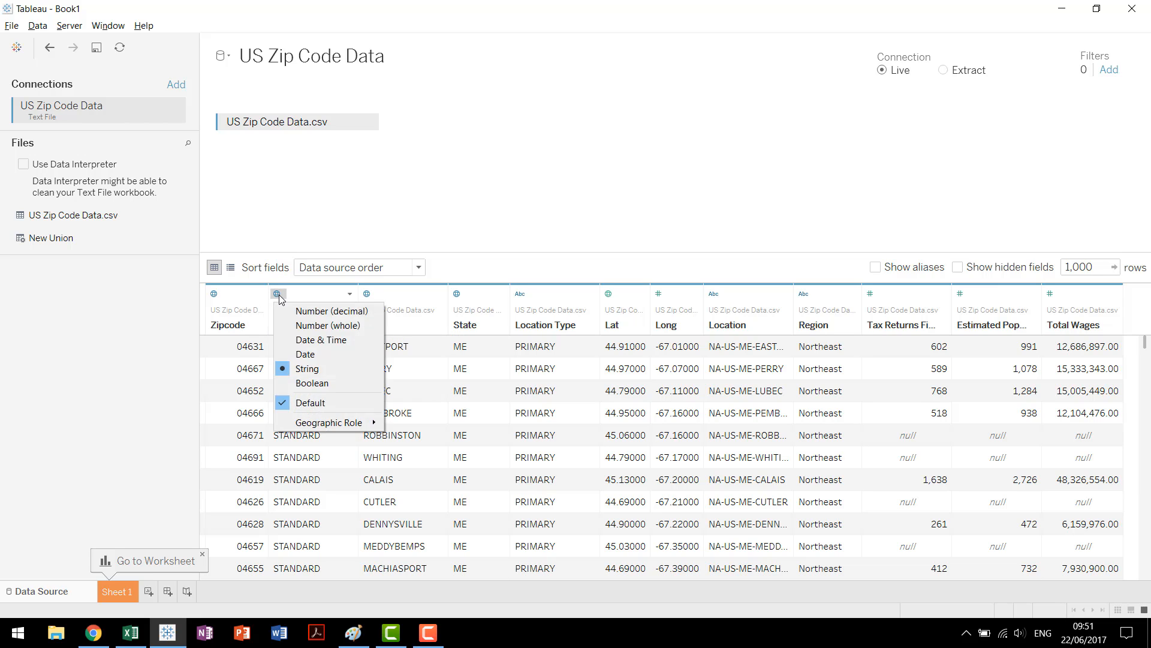
pyautogui.moveTo(330, 422)
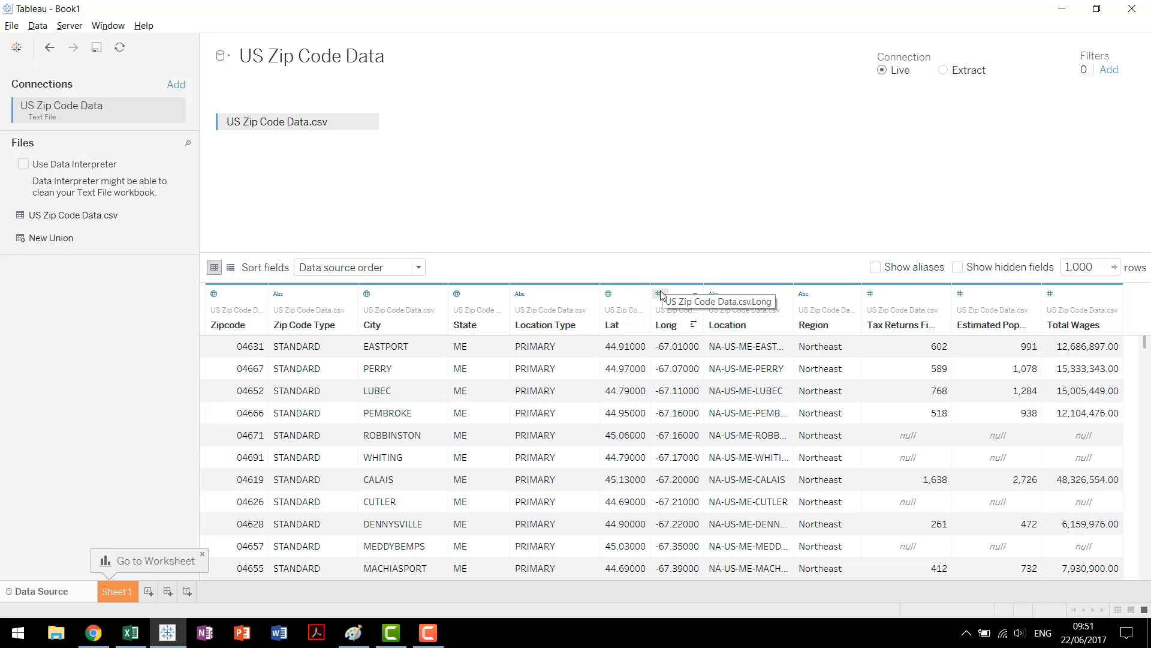
pyautogui.click(660, 294)
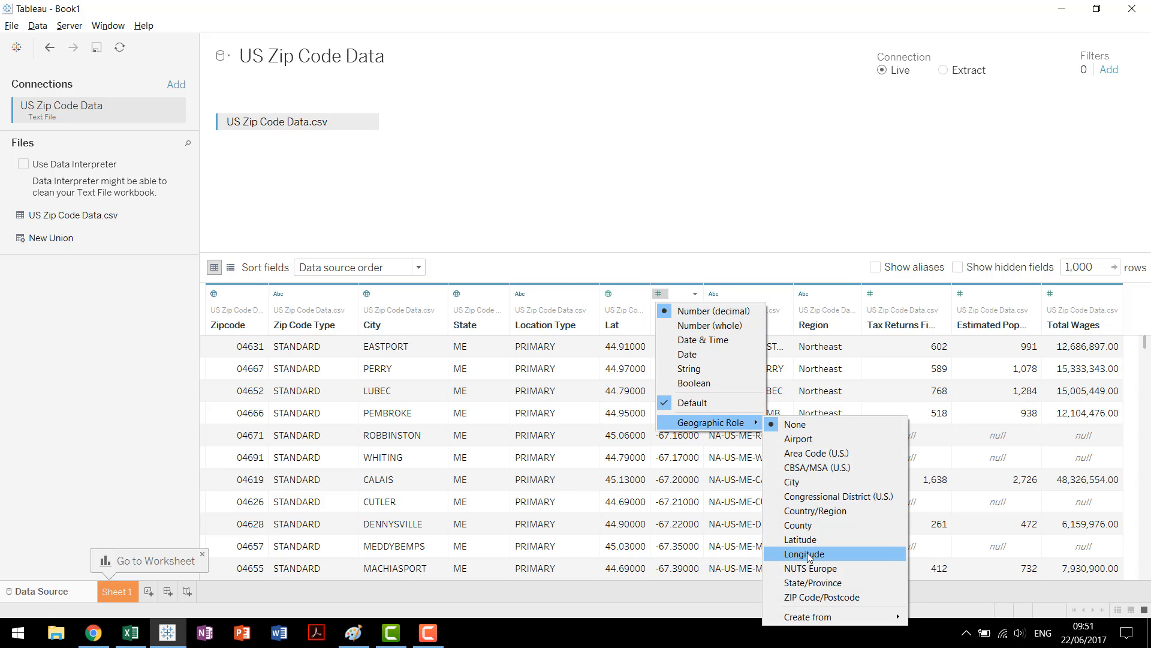
pyautogui.click(802, 554)
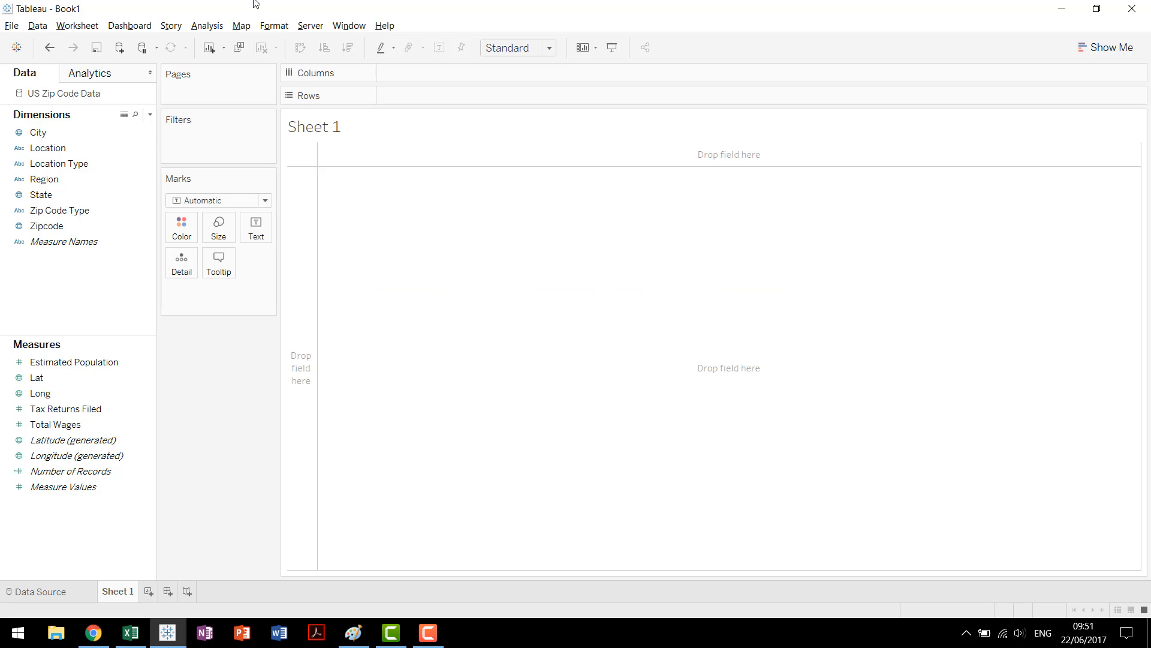
pyautogui.moveTo(216, 498)
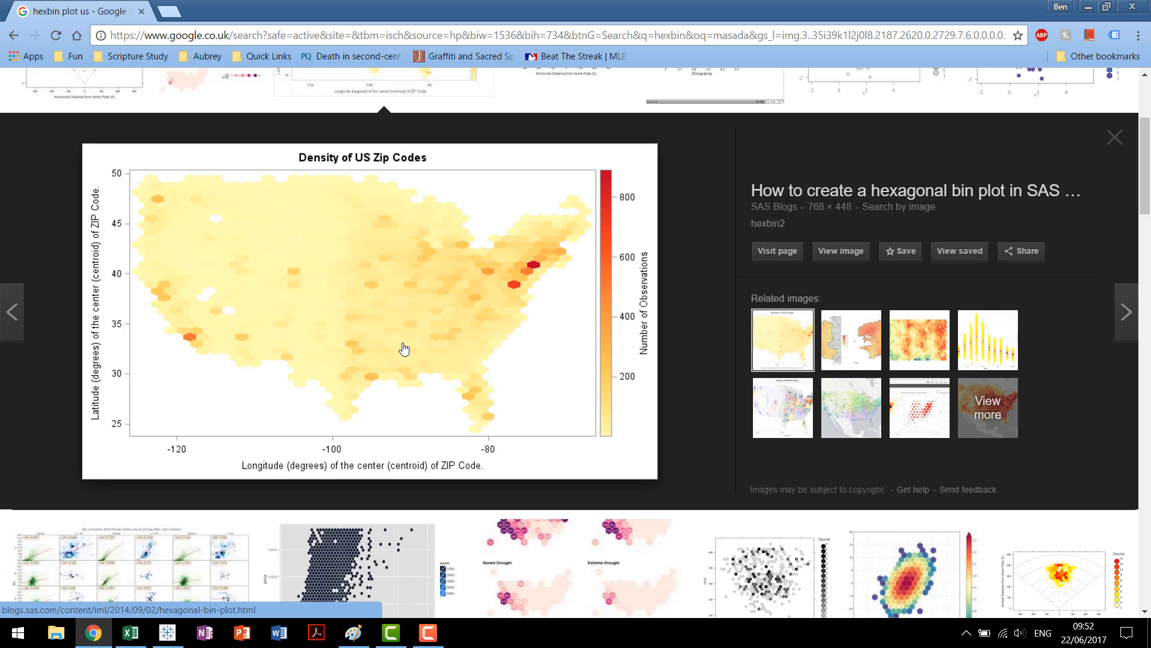
pyautogui.moveTo(379, 345)
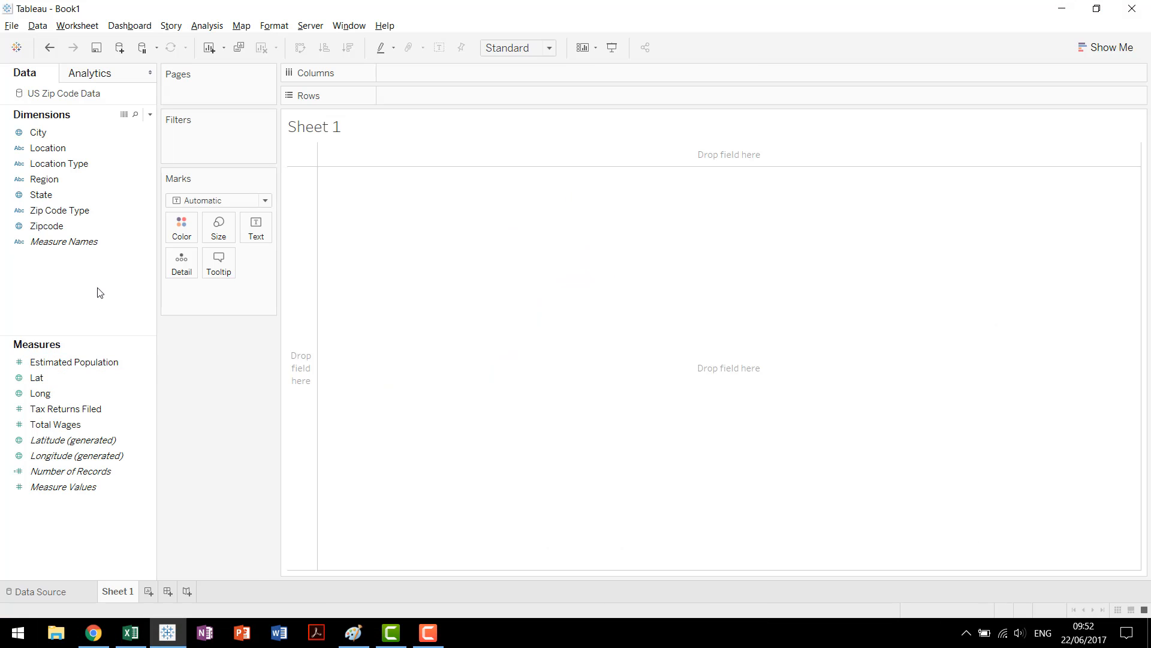
# - Double-click the Zipcode dimension to map every US zip code as a point
pyautogui.click(47, 225)
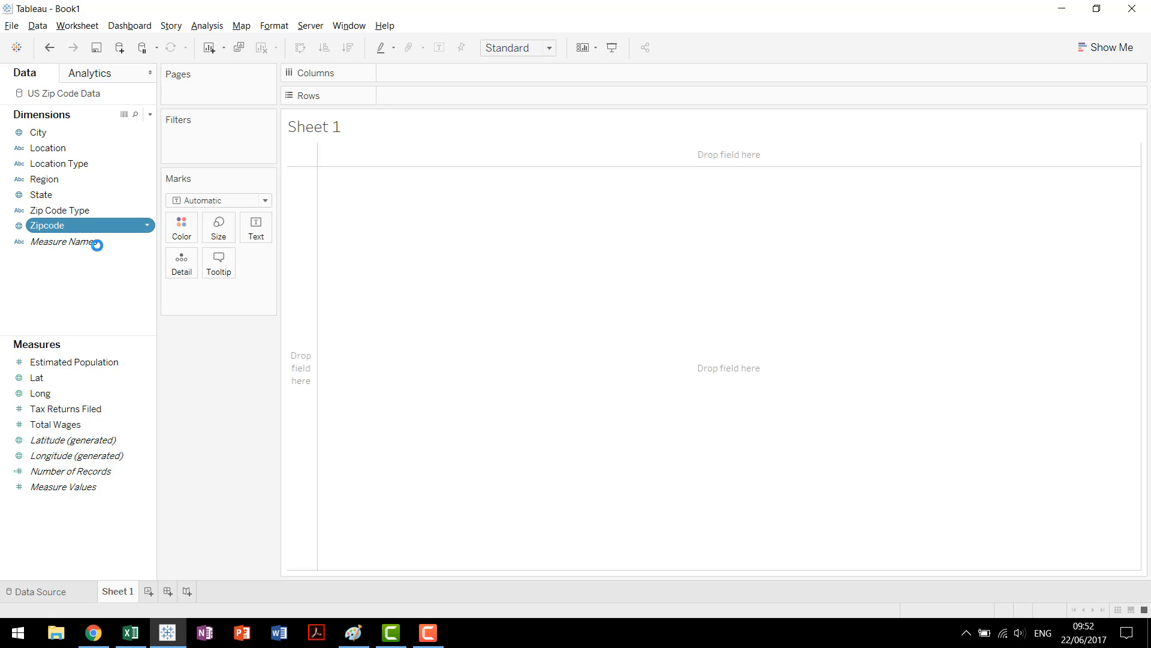
pyautogui.doubleClick(46, 225)
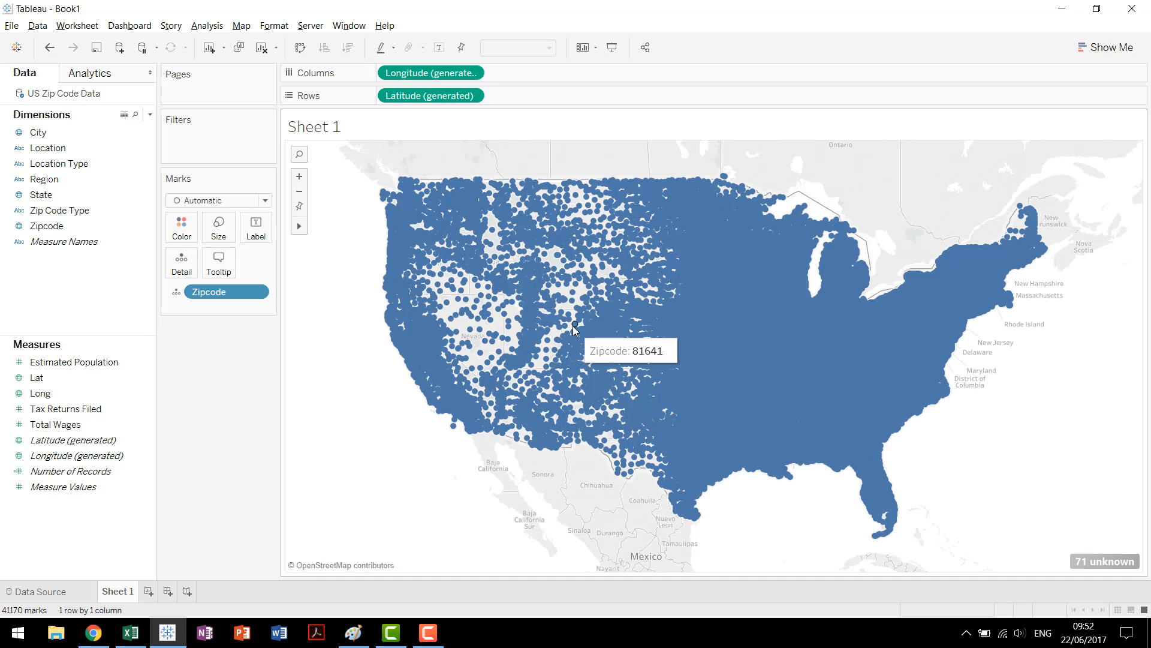
pyautogui.moveTo(1104, 561)
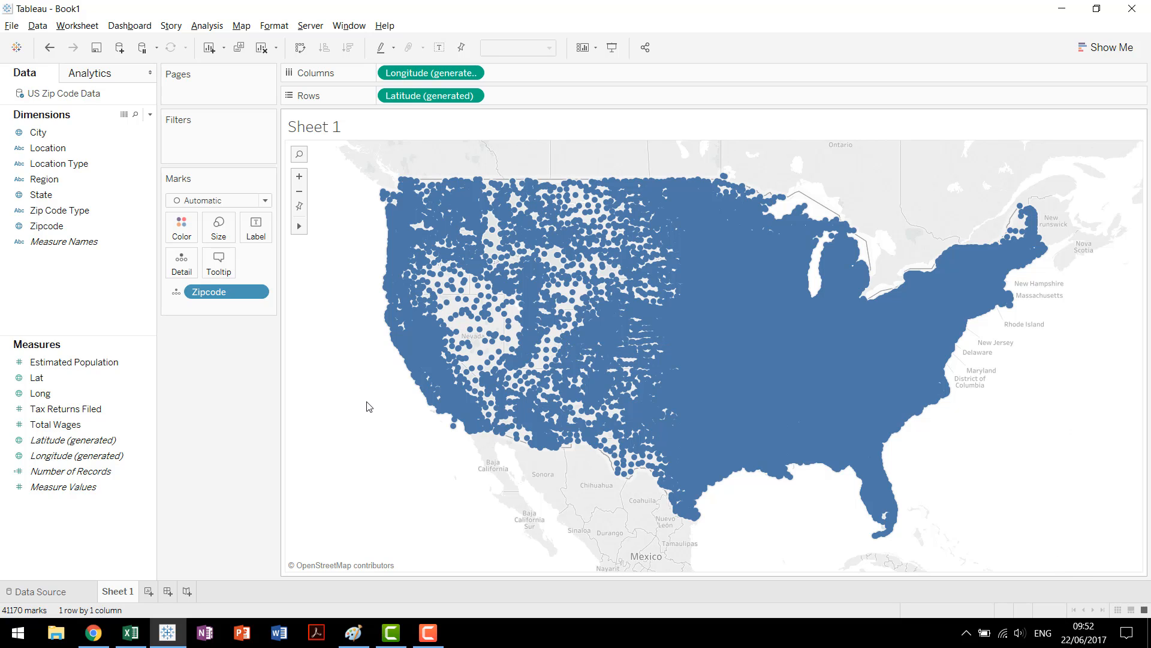
pyautogui.moveTo(504, 271)
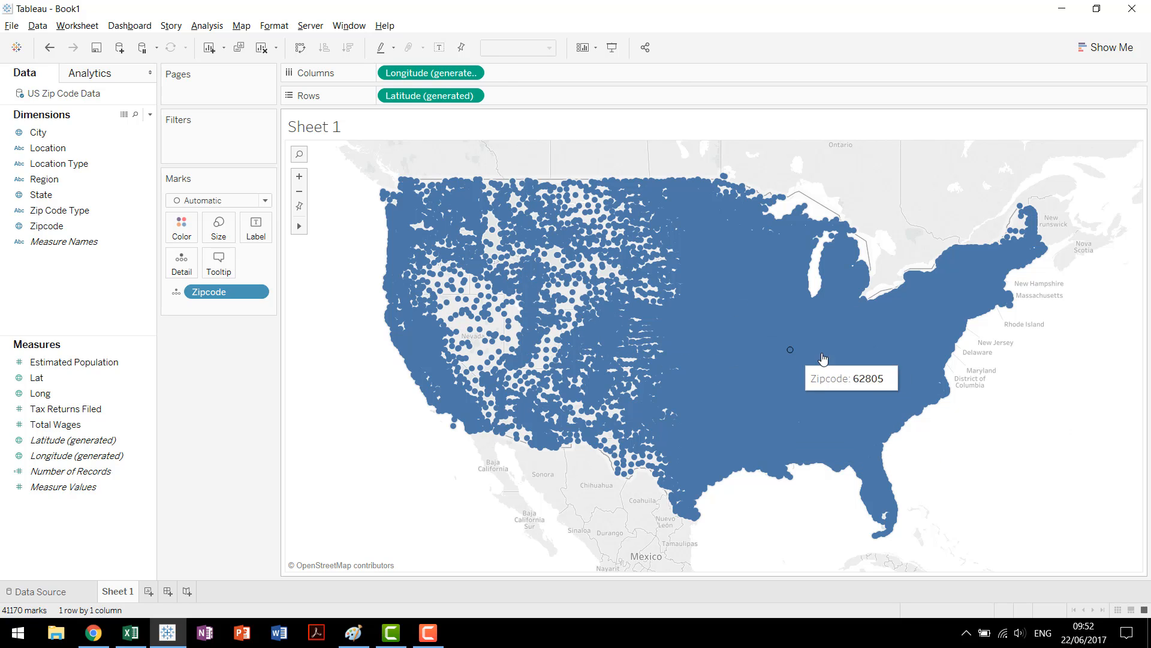
pyautogui.moveTo(842, 262)
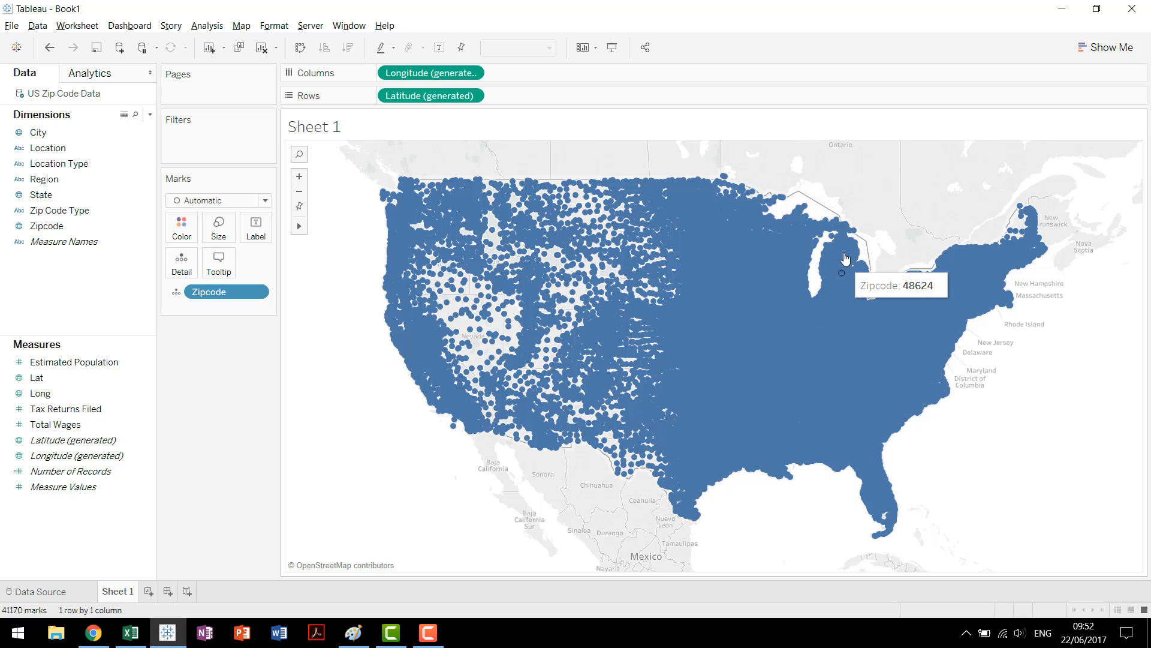
pyautogui.moveTo(886, 333)
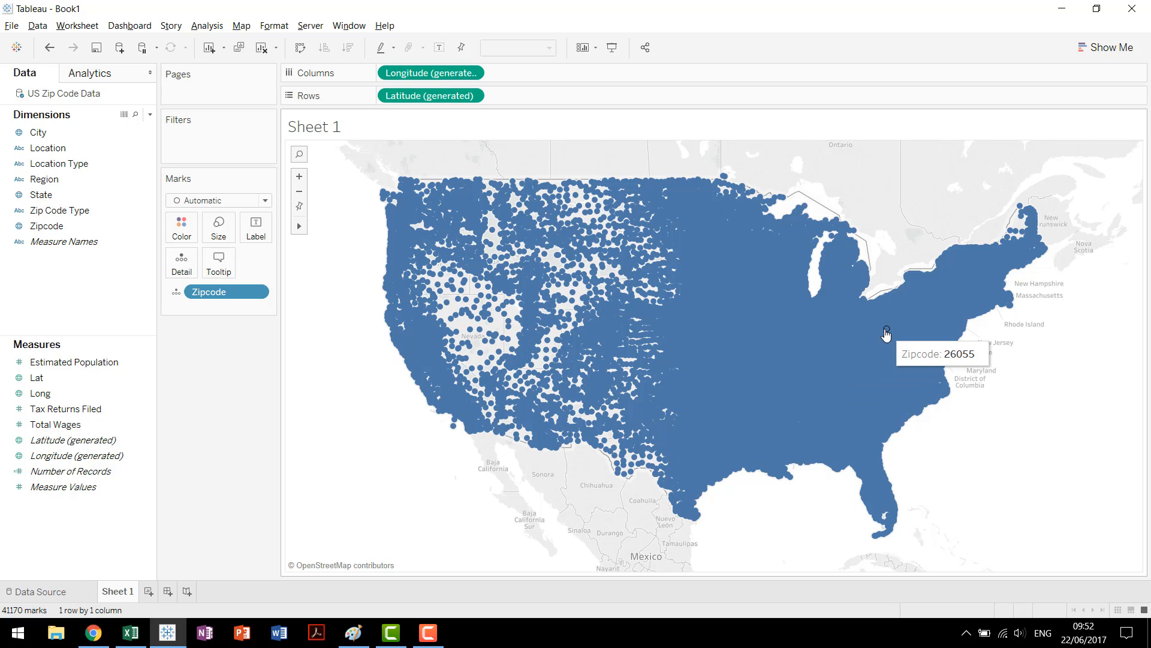
pyautogui.moveTo(828, 373)
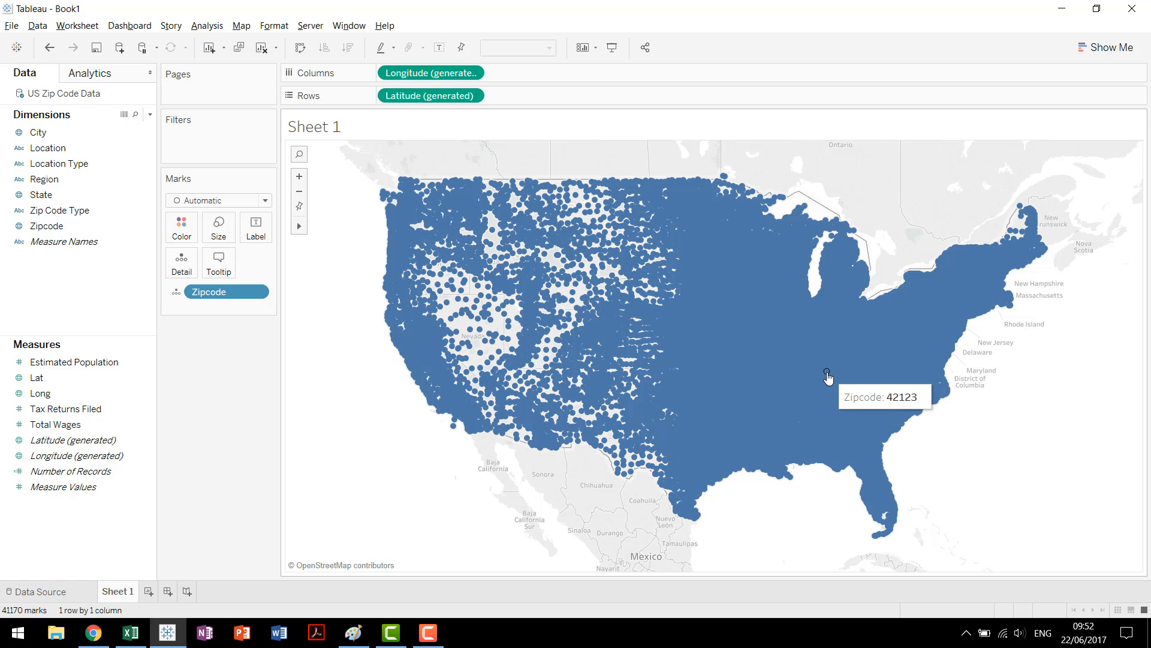
pyautogui.moveTo(489, 403)
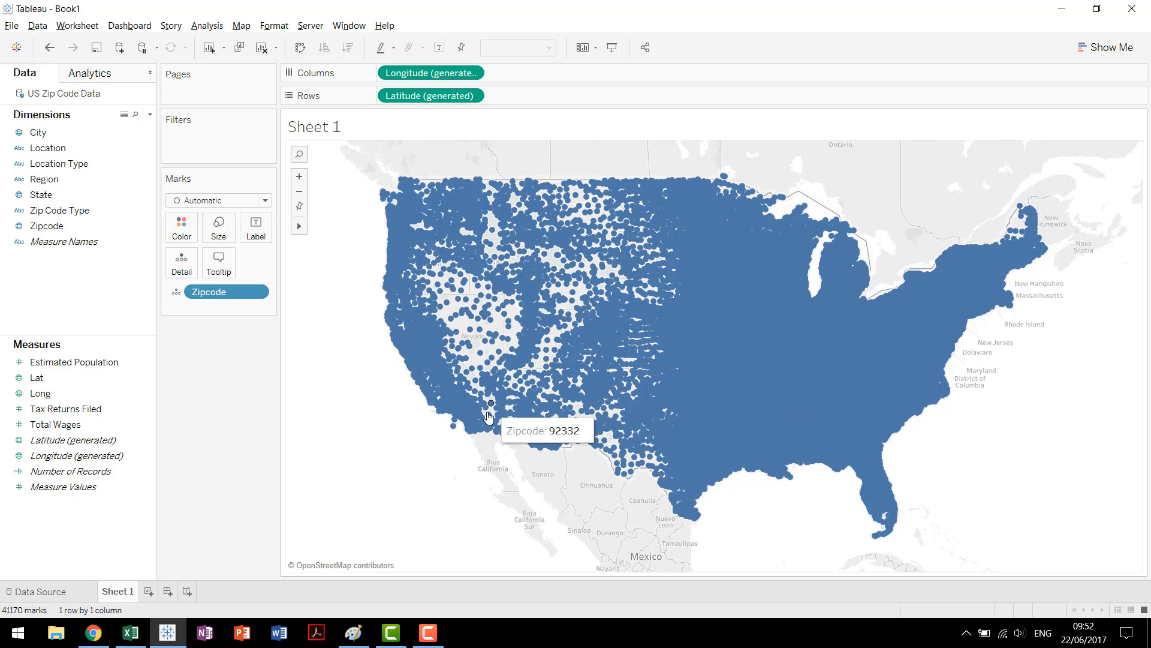
pyautogui.moveTo(696, 503)
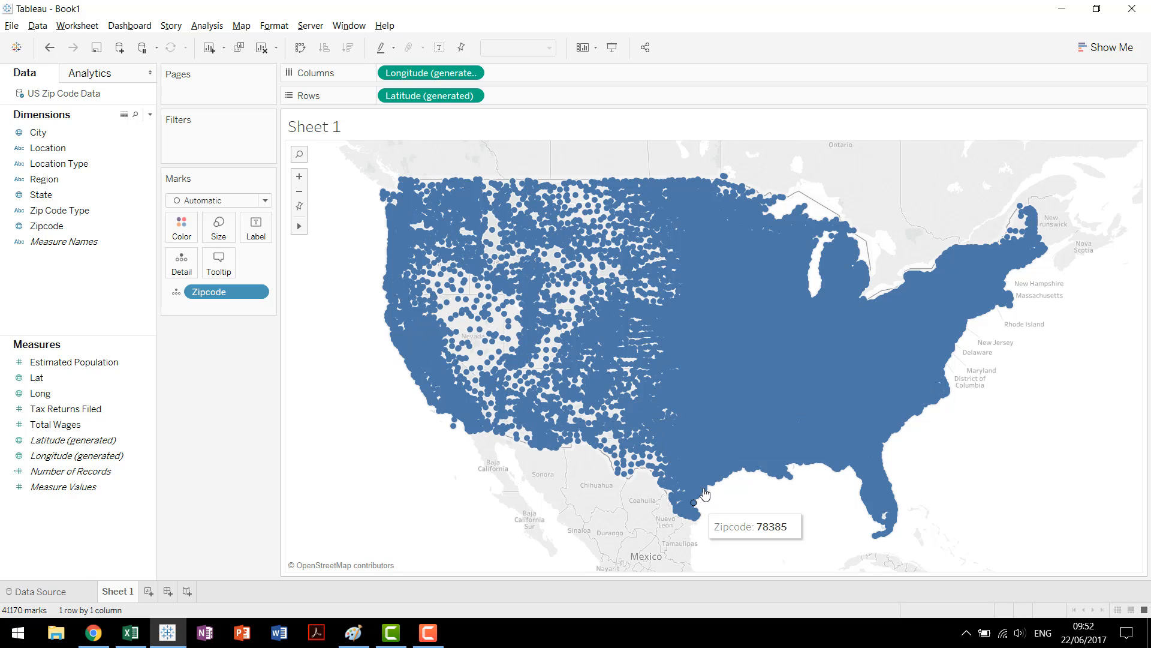
pyautogui.click(36, 377)
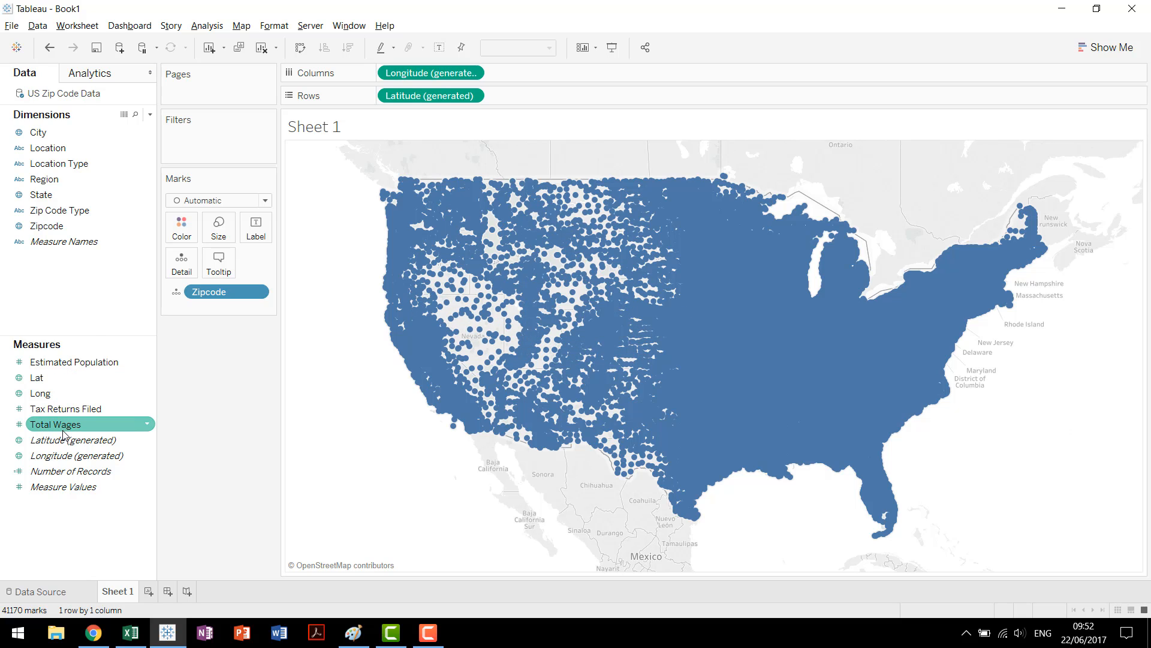
# - Drag Total Wages onto the Color card to shade zip codes by summed wages
pyautogui.moveTo(62, 424); pyautogui.dragTo(187, 228)
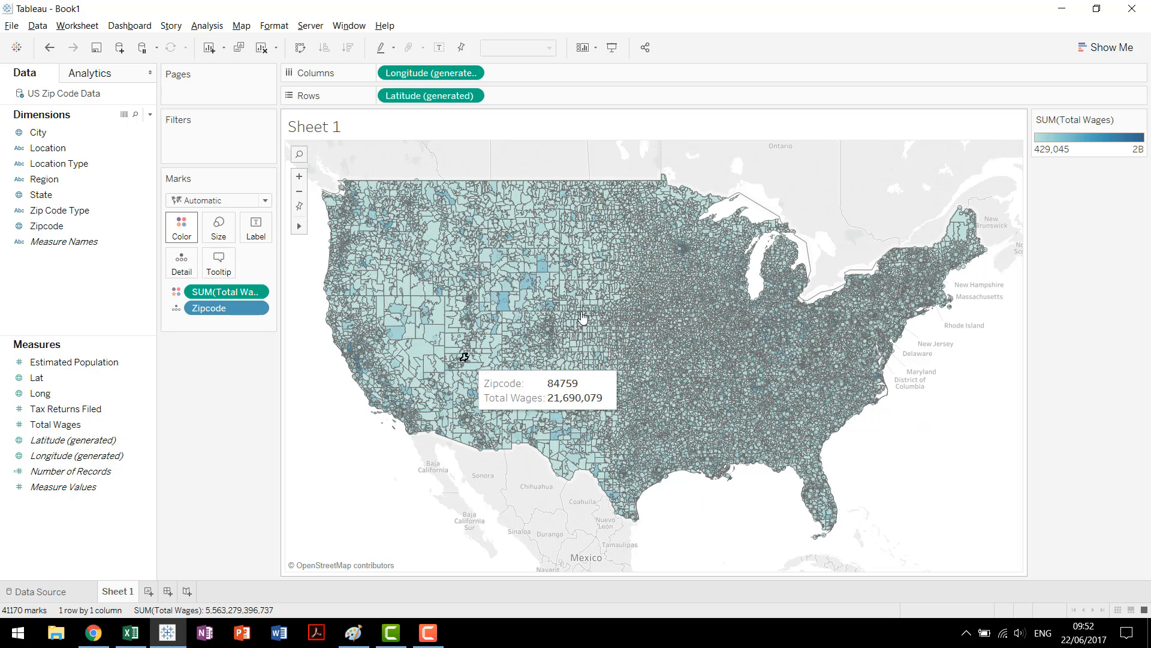
pyautogui.moveTo(741, 352)
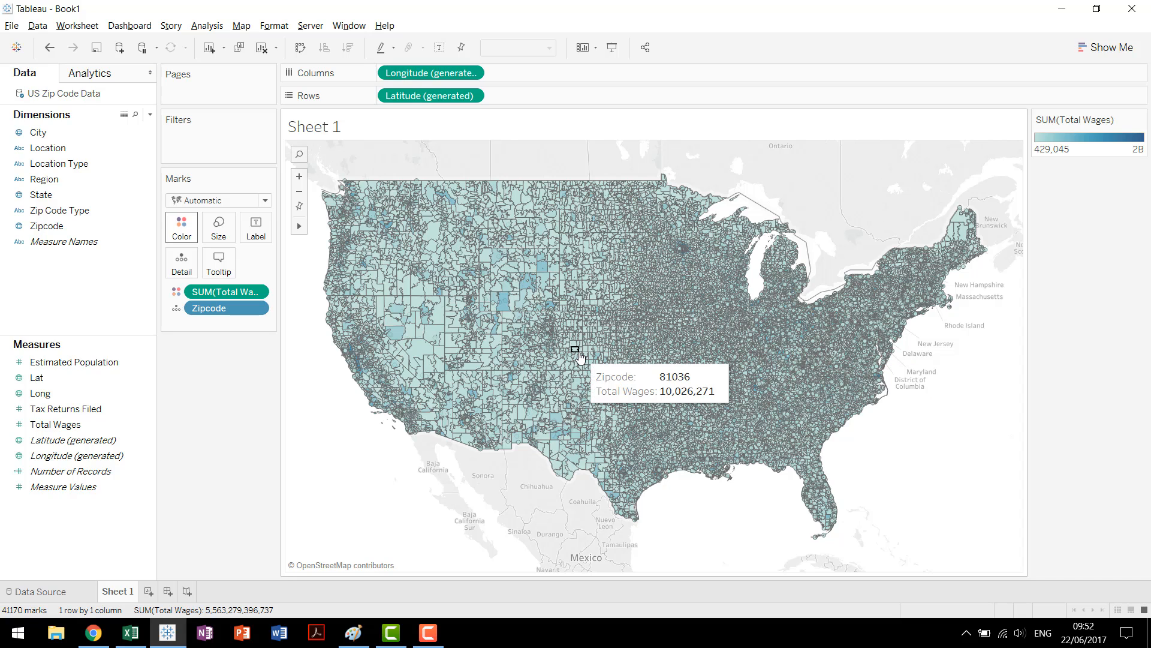
pyautogui.moveTo(989, 412)
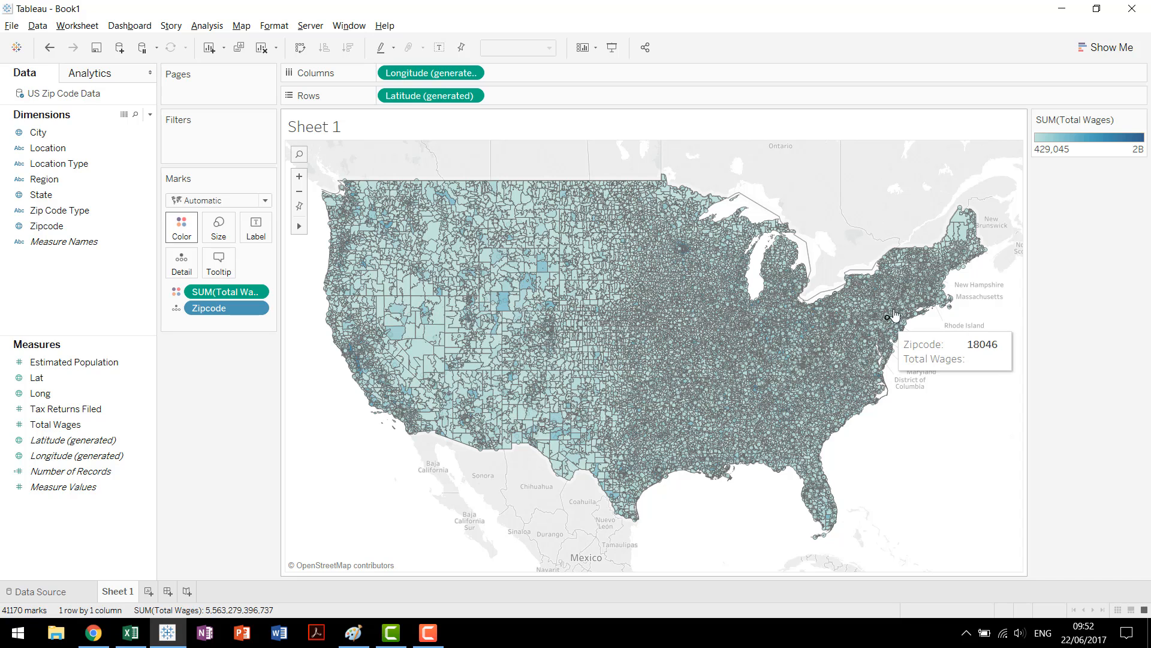
pyautogui.moveTo(932, 412)
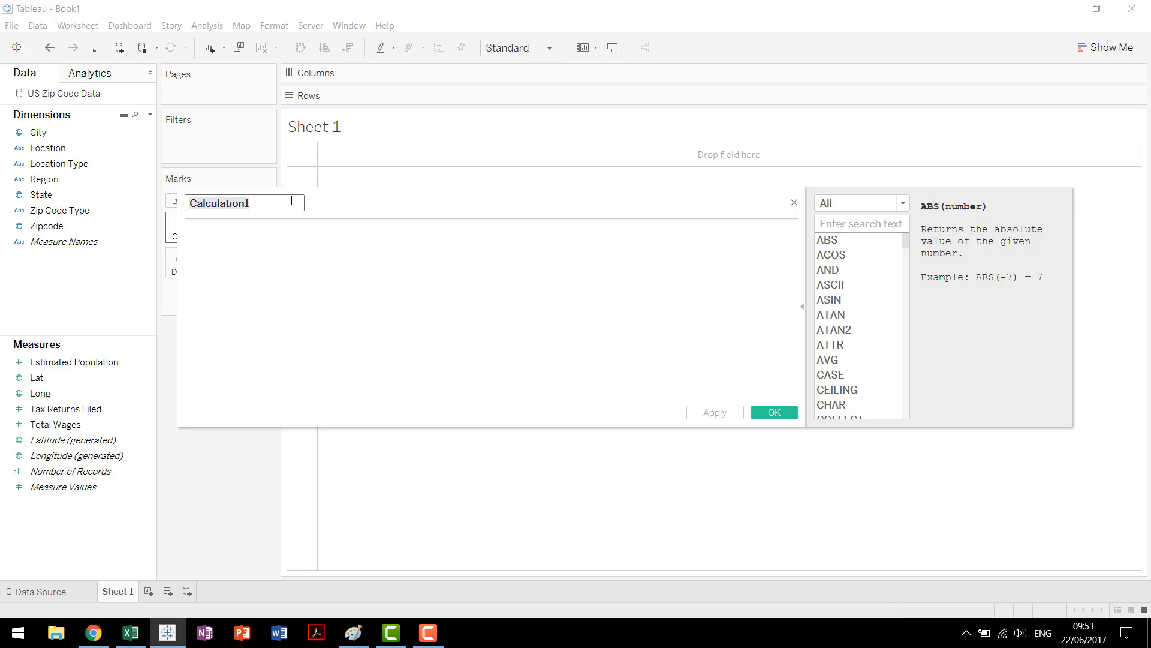
# - Create a calculated field named HexbinX with the formula HEXBINX([Long],[Lat])
pyautogui.write('Hexbin')
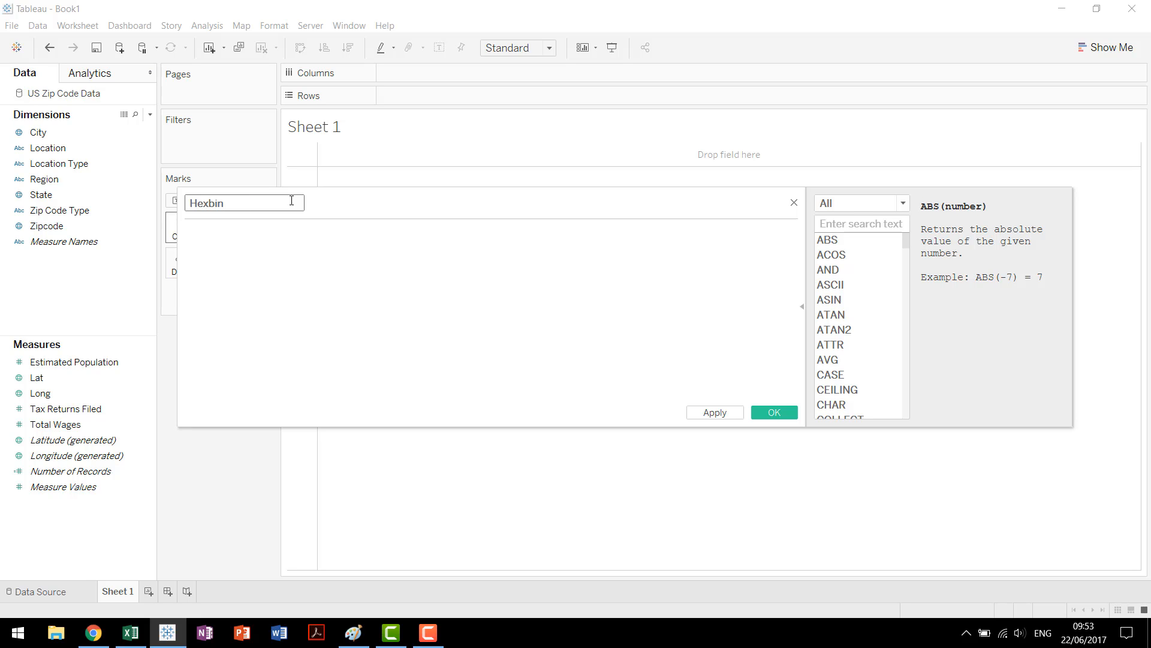
pyautogui.write('X')
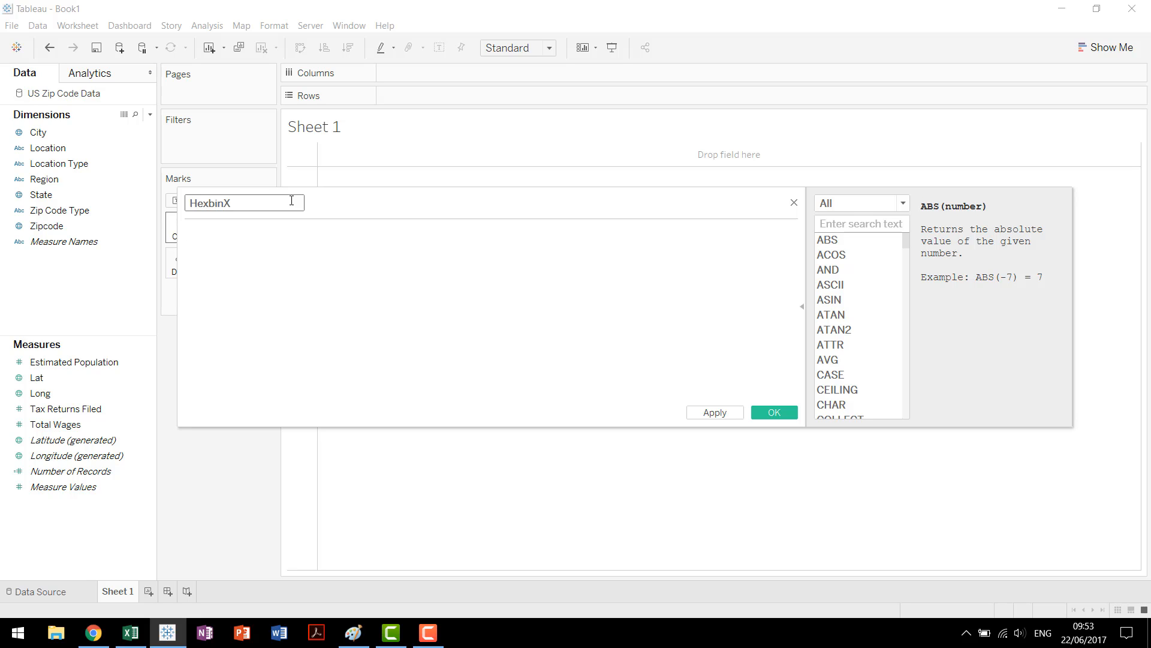
pyautogui.write('hex')
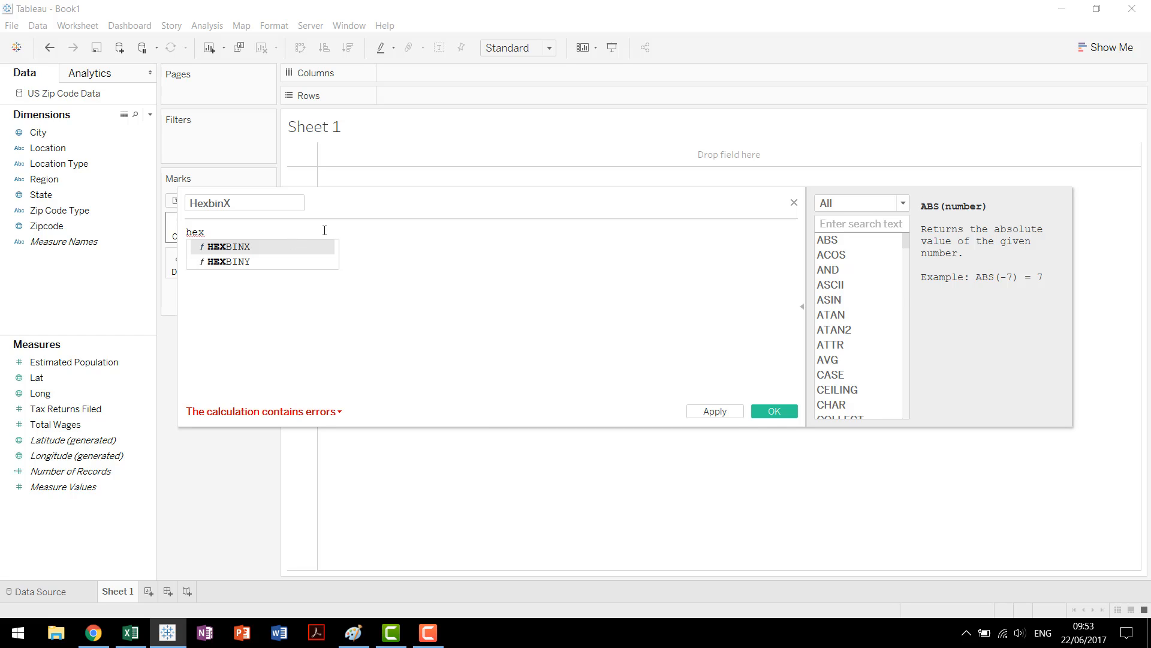
pyautogui.click(229, 245)
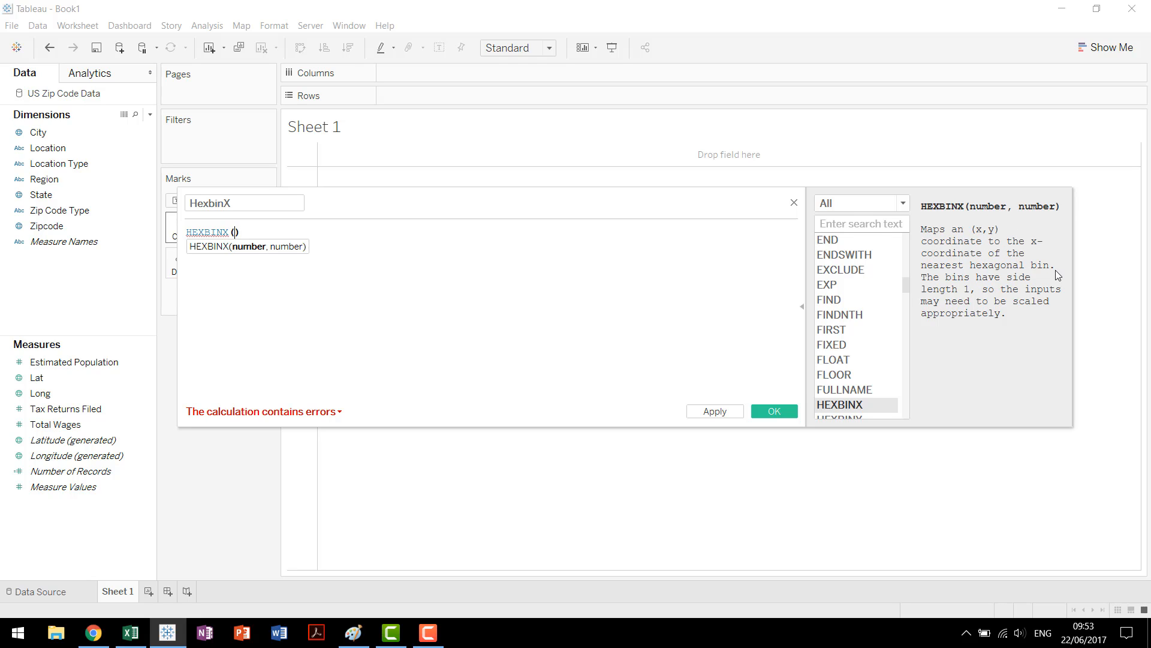
pyautogui.moveTo(1005, 327)
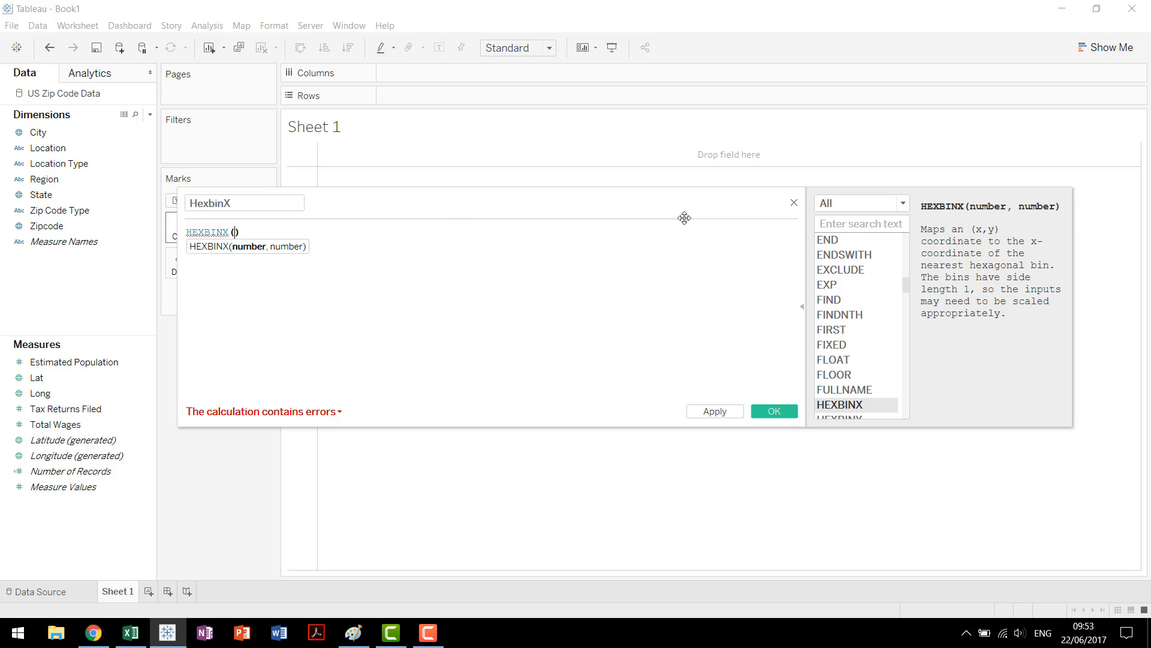
pyautogui.moveTo(254, 279)
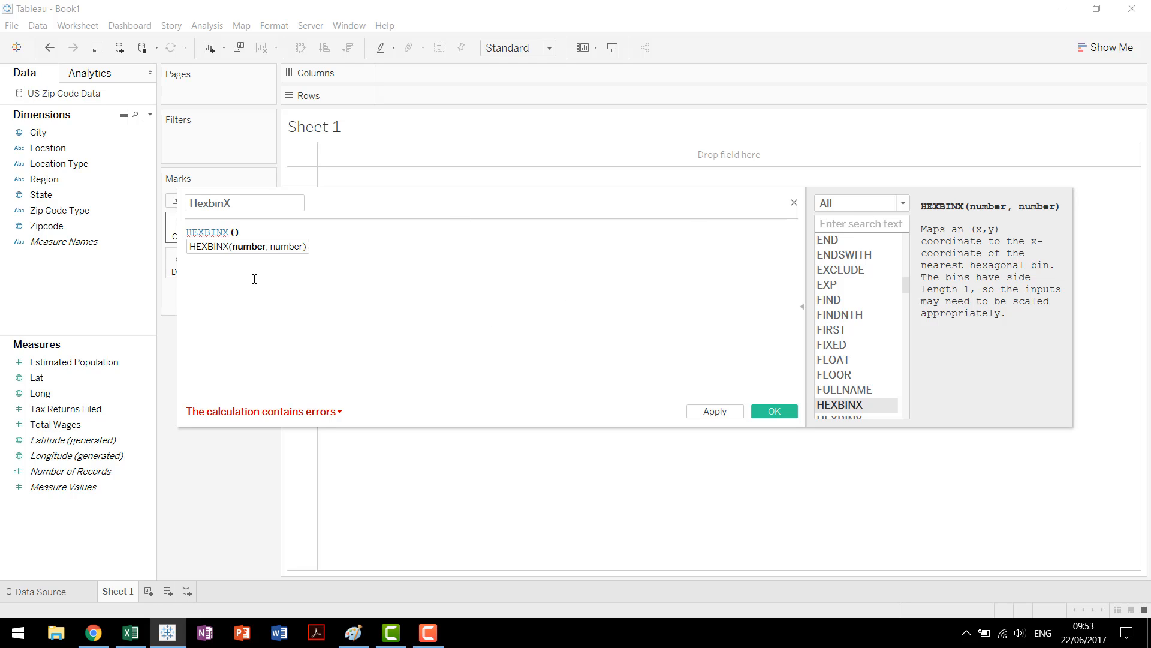
pyautogui.write('long,')
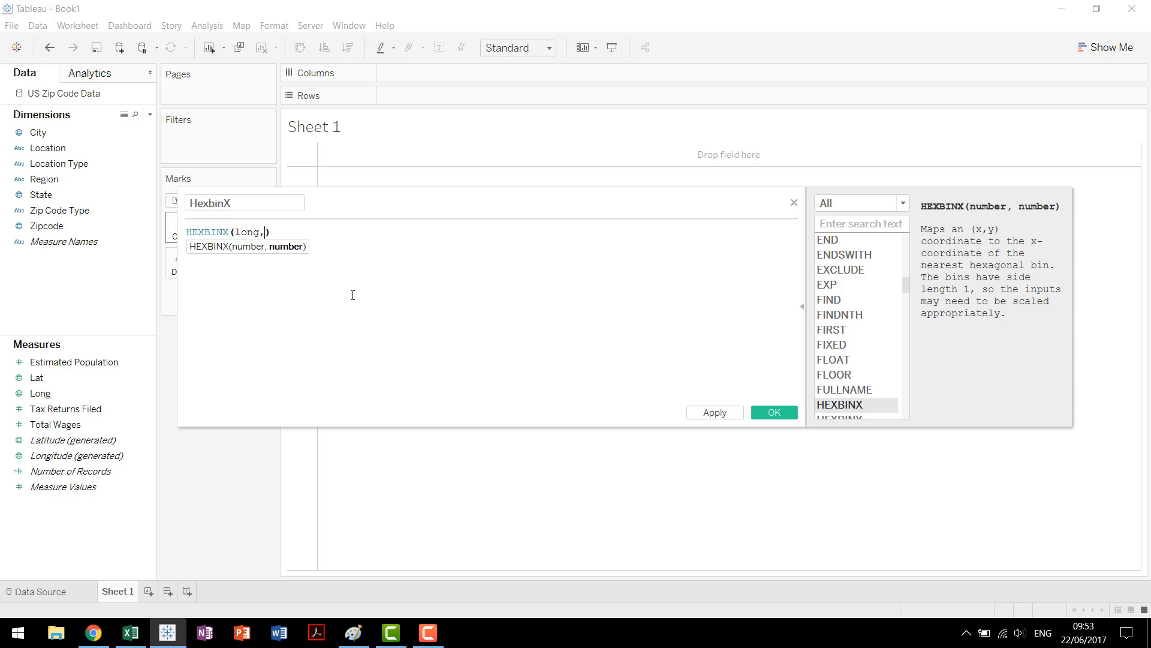
pyautogui.write('lat')
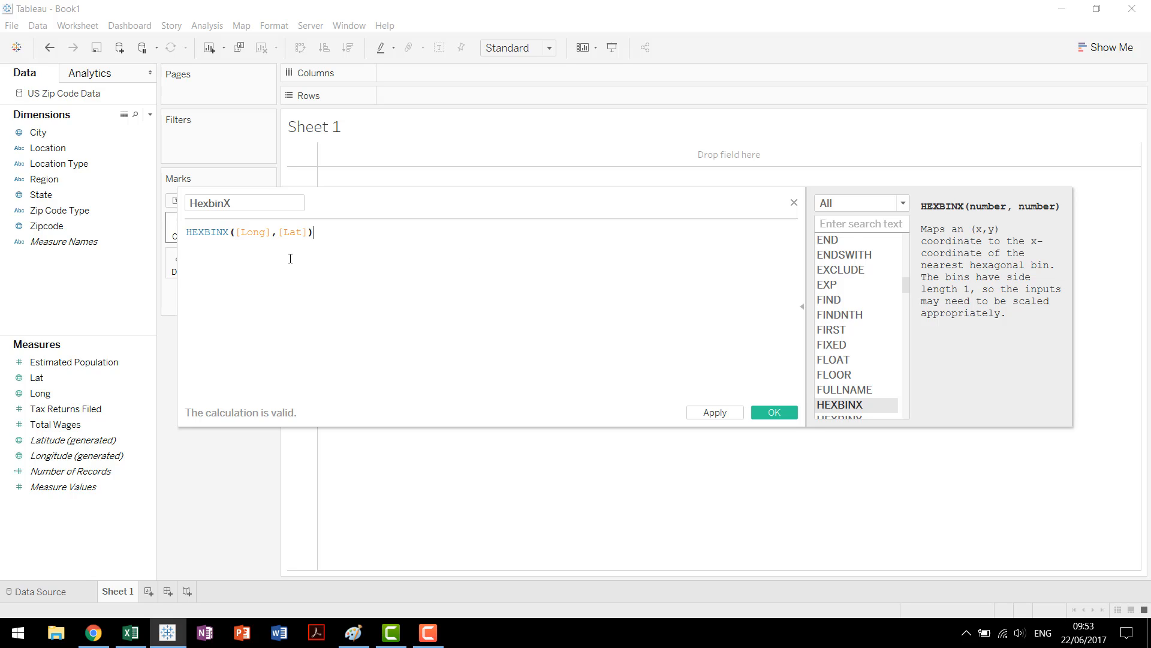
pyautogui.click(773, 412)
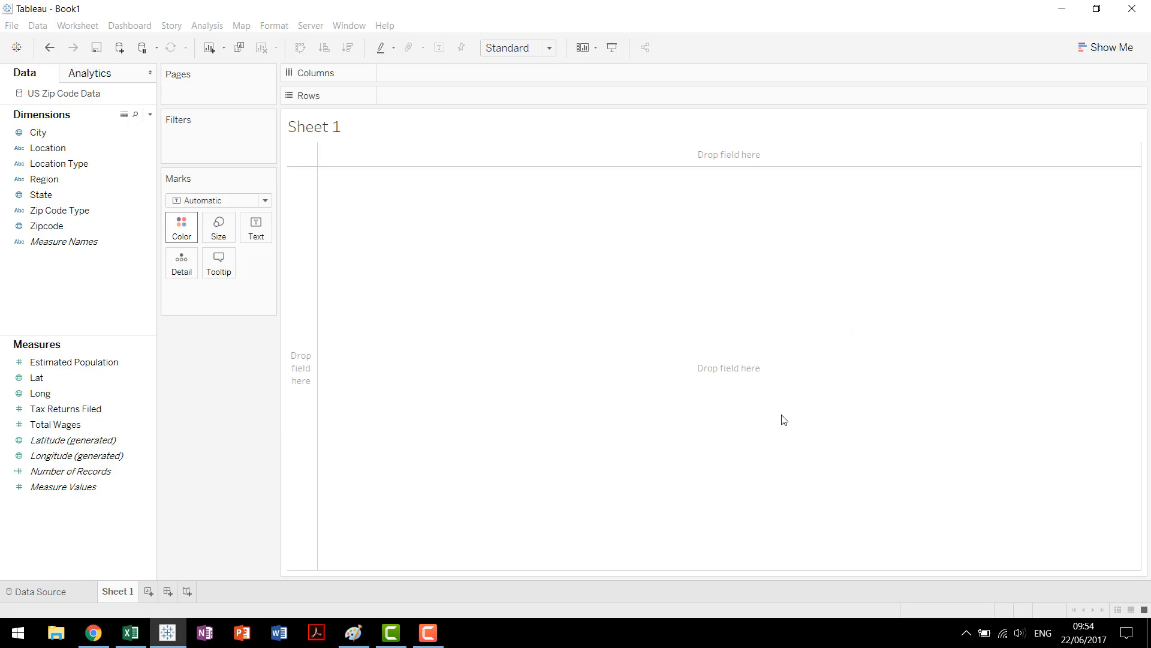
# - Duplicate HexbinX and edit the copy into HexbinY using HEXBINY([Long],[Lat])
pyautogui.rightClick(48, 376)
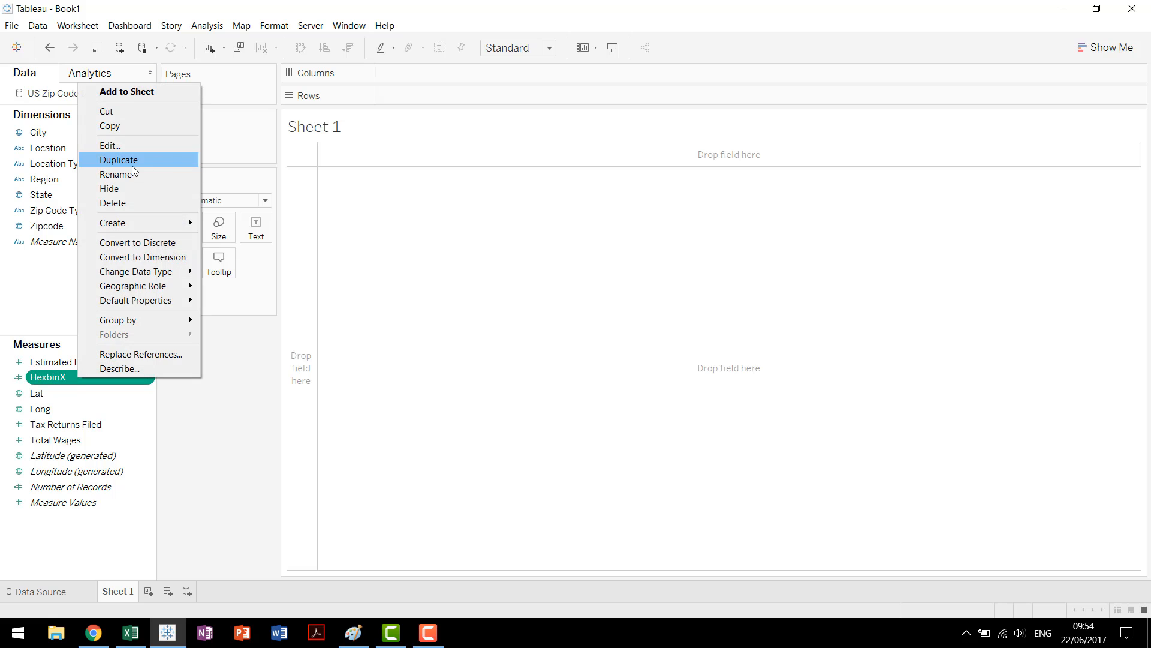
pyautogui.click(118, 160)
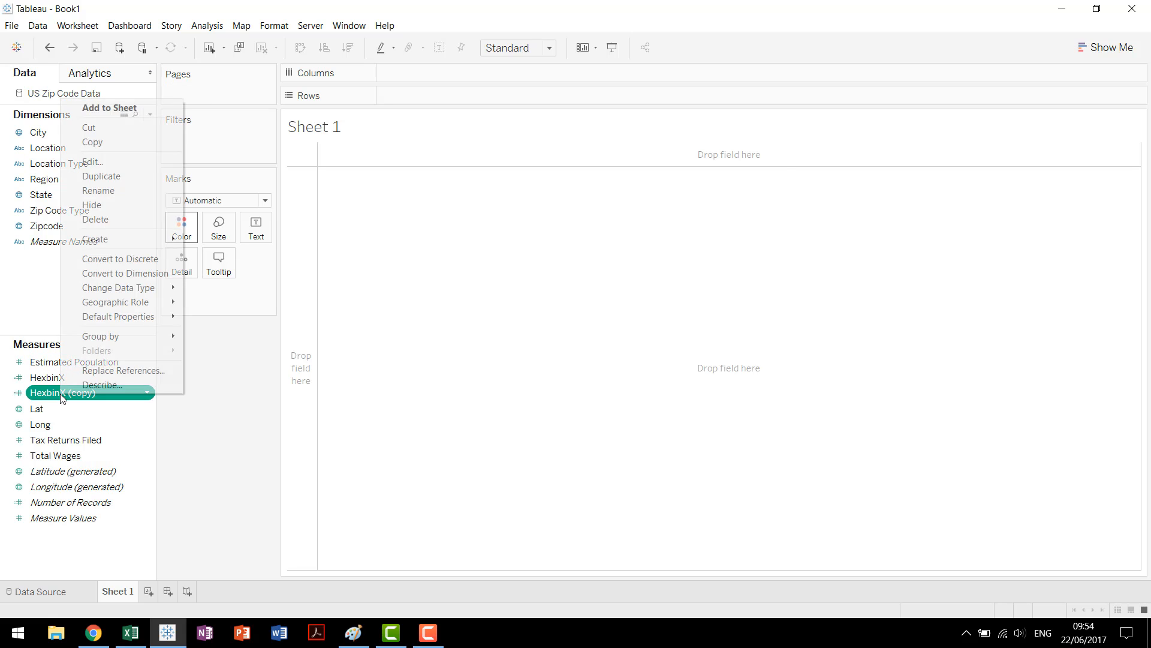
pyautogui.click(91, 161)
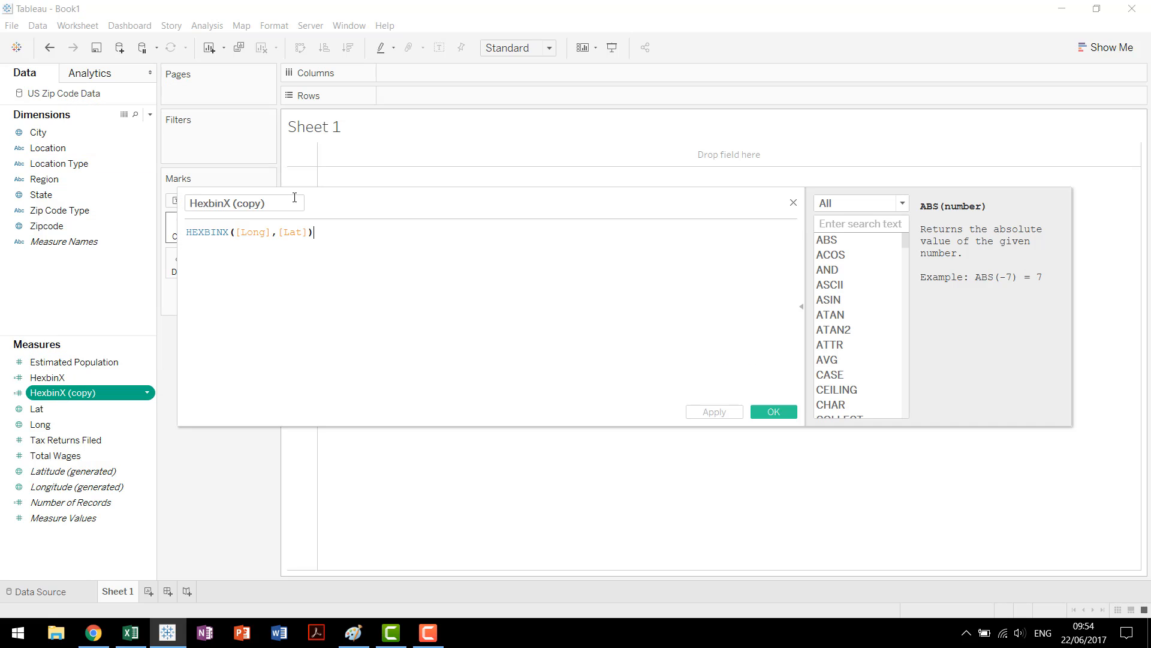
pyautogui.write('HexbinY')
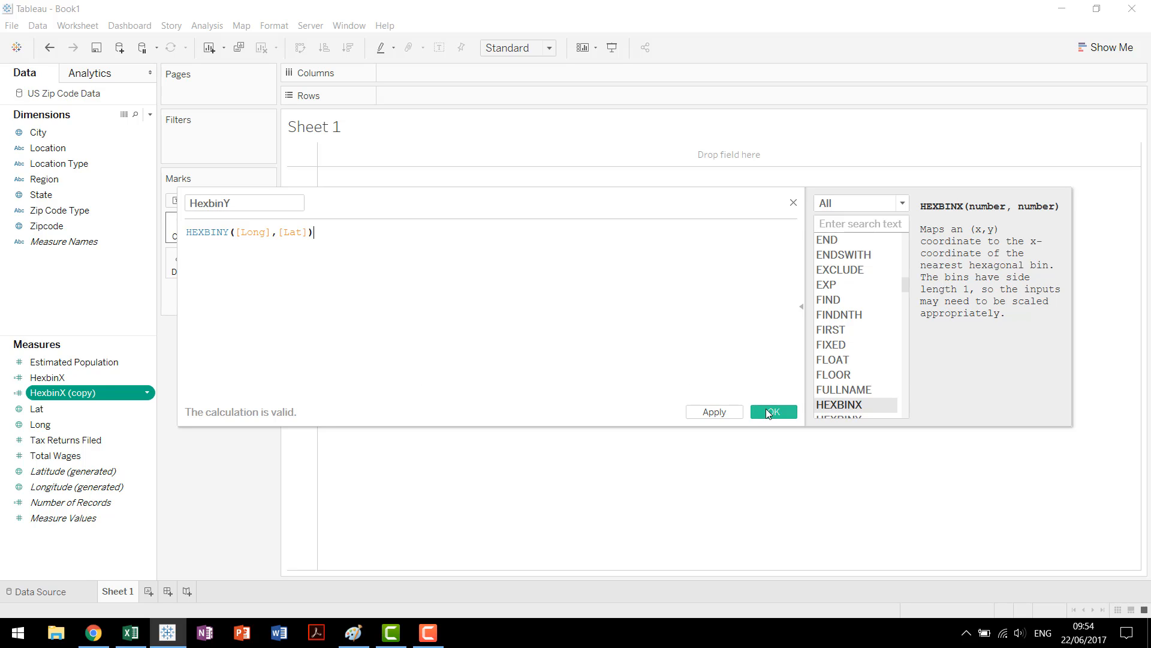
pyautogui.click(772, 411)
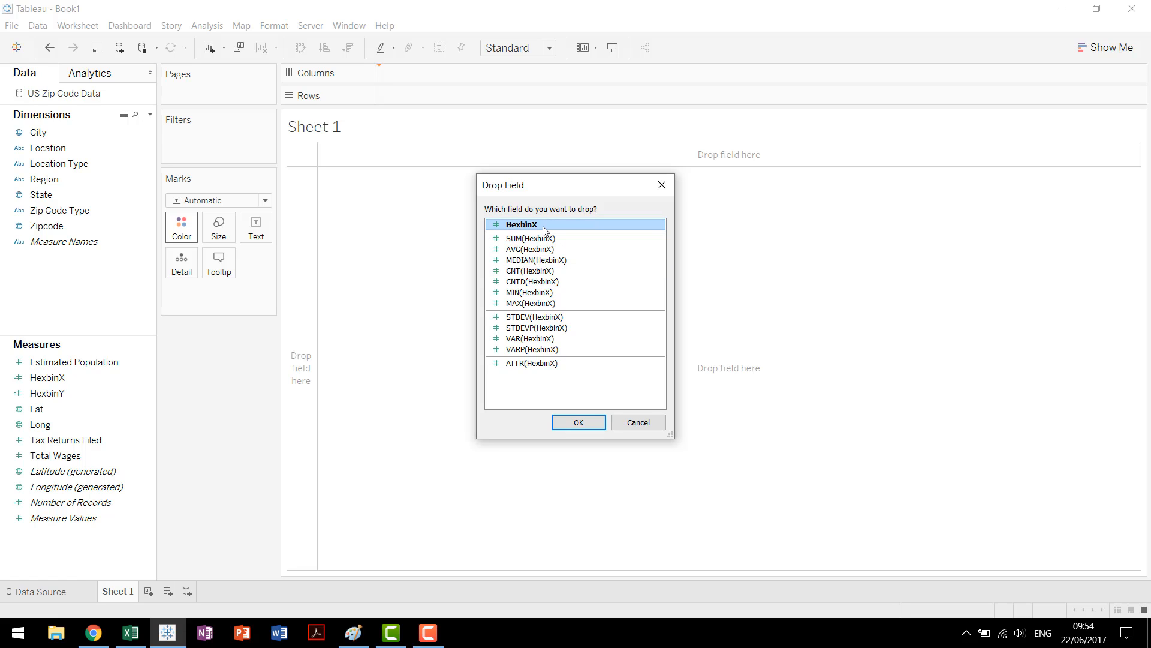
# - Place unaggregated HexbinX on Columns and unaggregated HexbinY on Rows
pyautogui.click(578, 421)
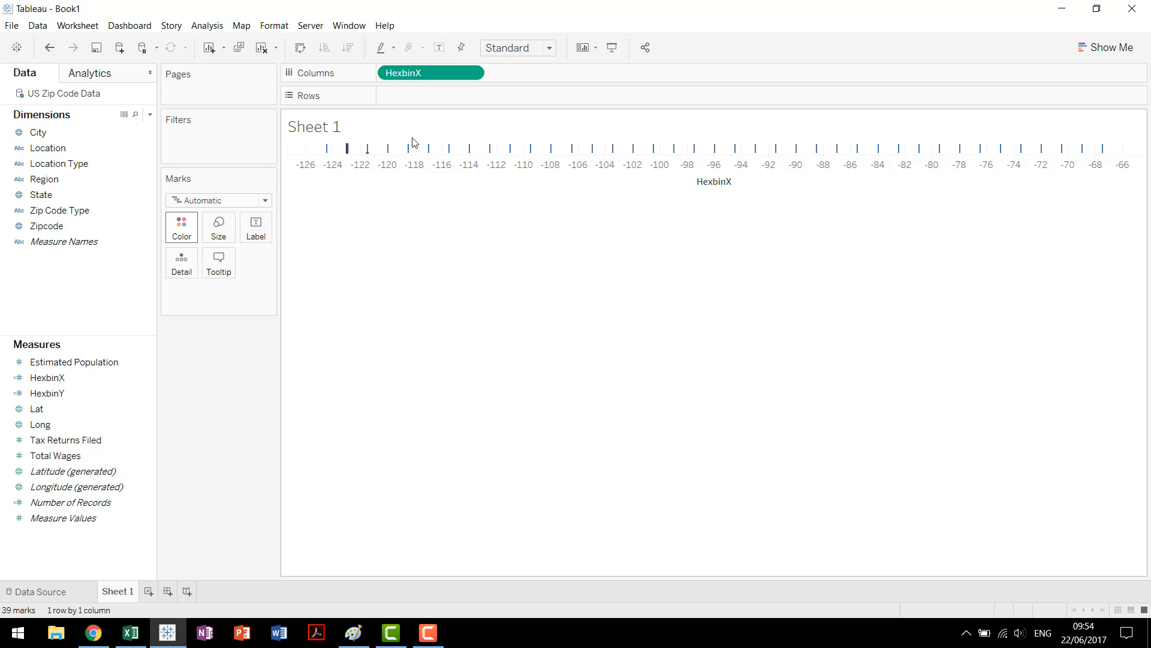
pyautogui.click(46, 393)
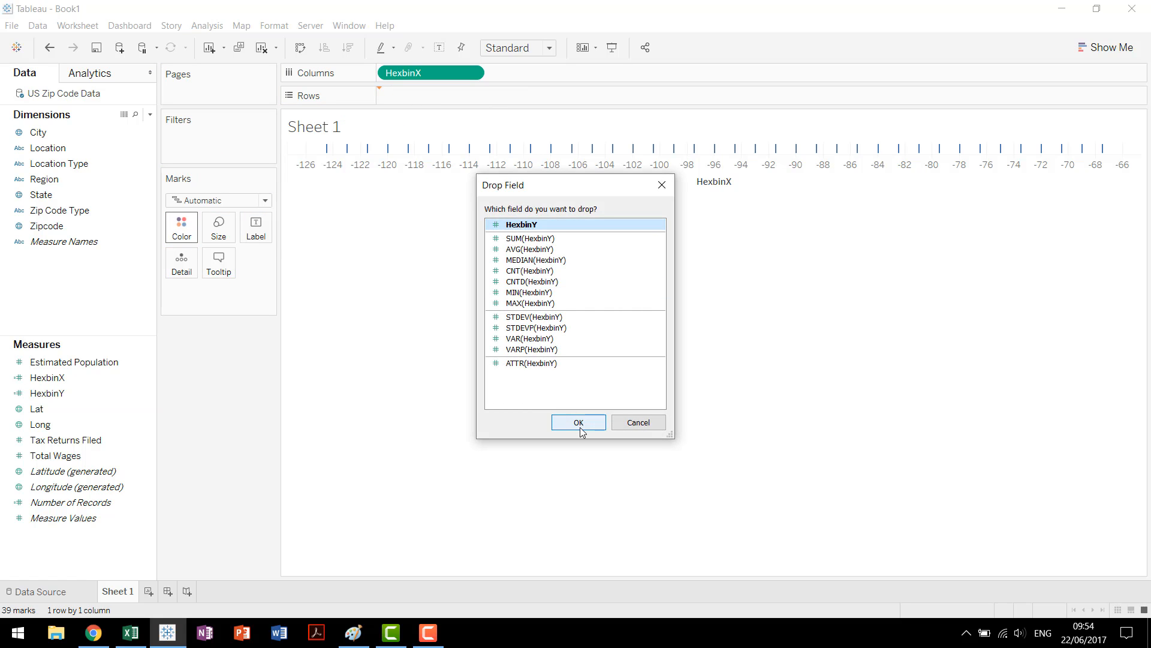
pyautogui.click(578, 422)
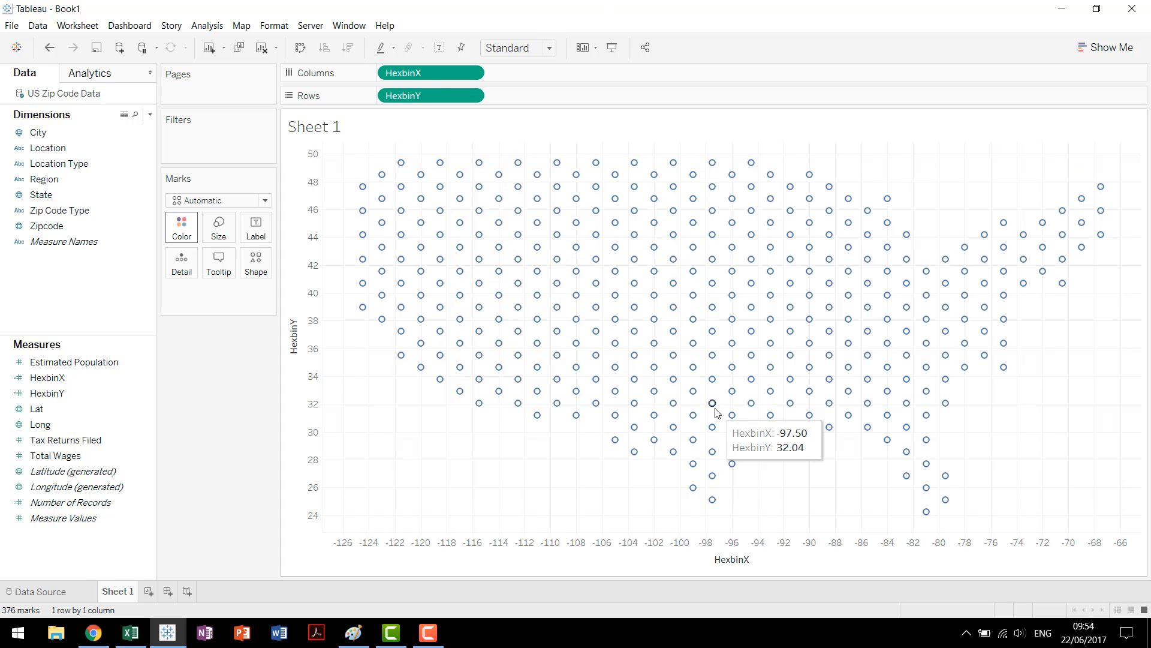
pyautogui.moveTo(557, 284)
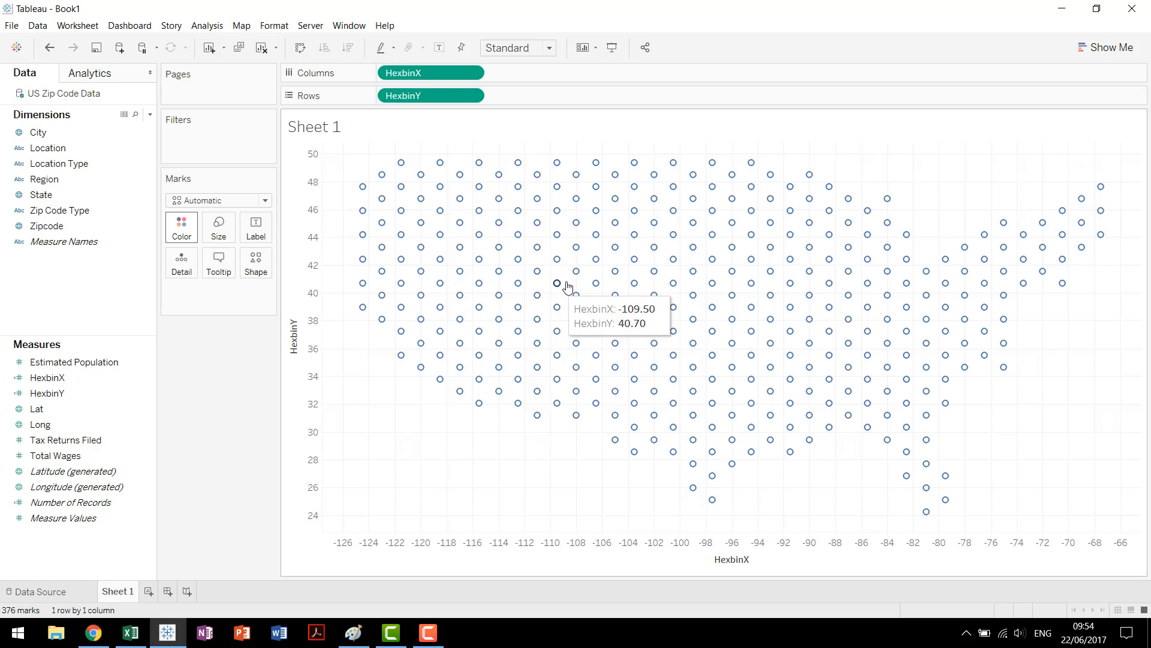
pyautogui.moveTo(734, 295)
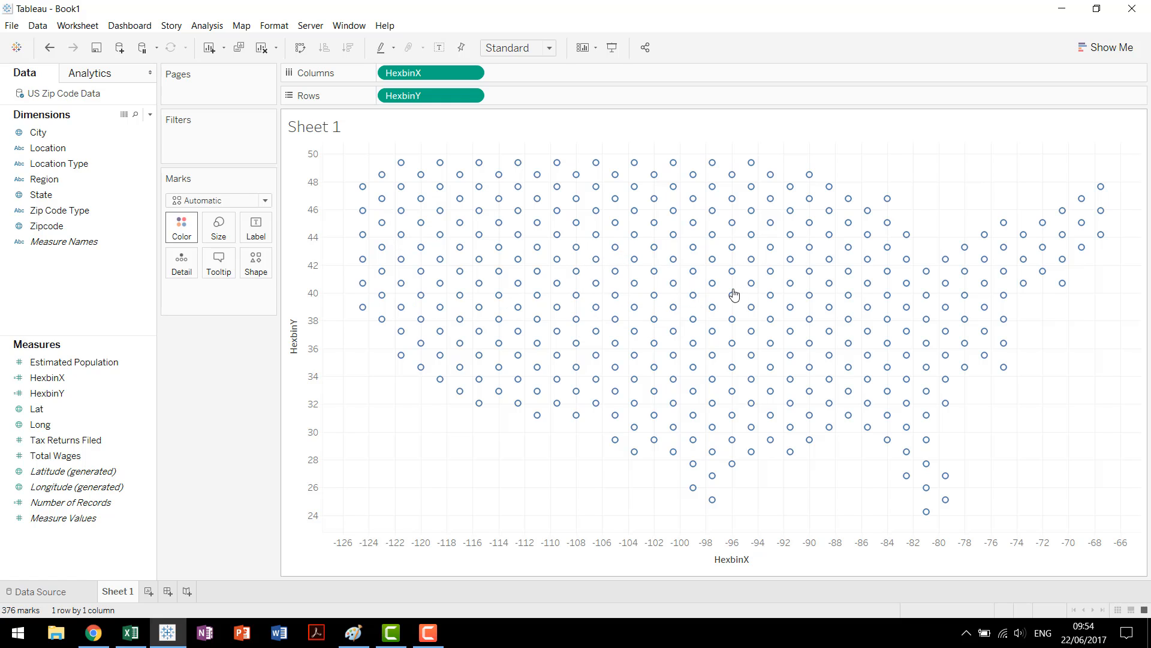
pyautogui.moveTo(475, 464)
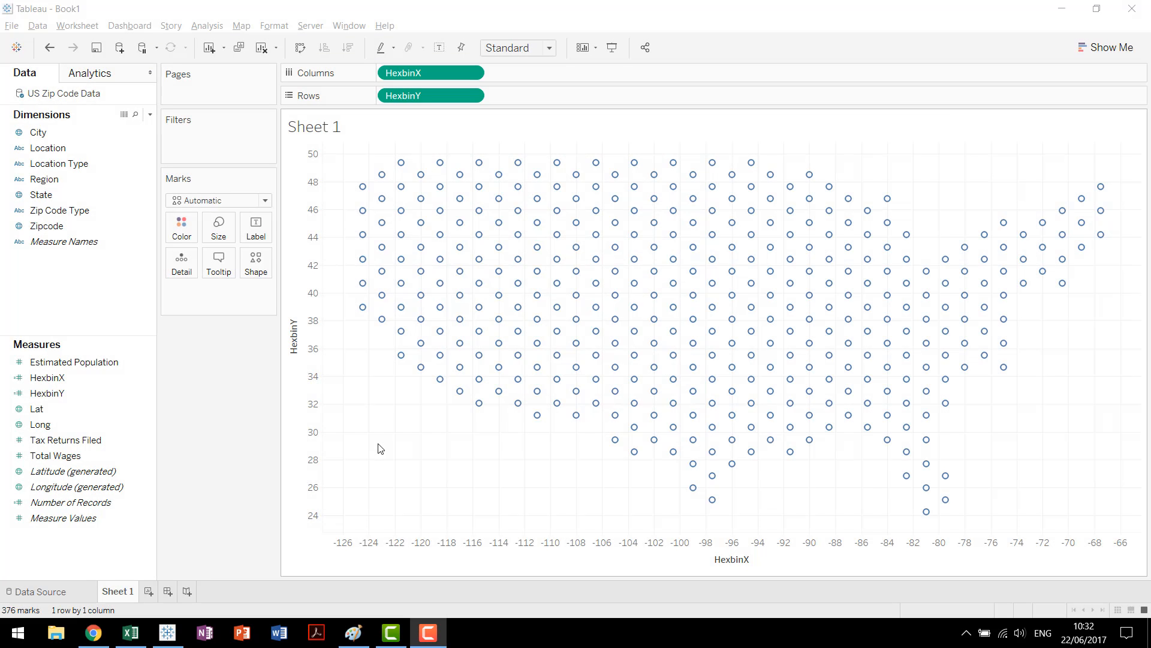
pyautogui.moveTo(385, 414)
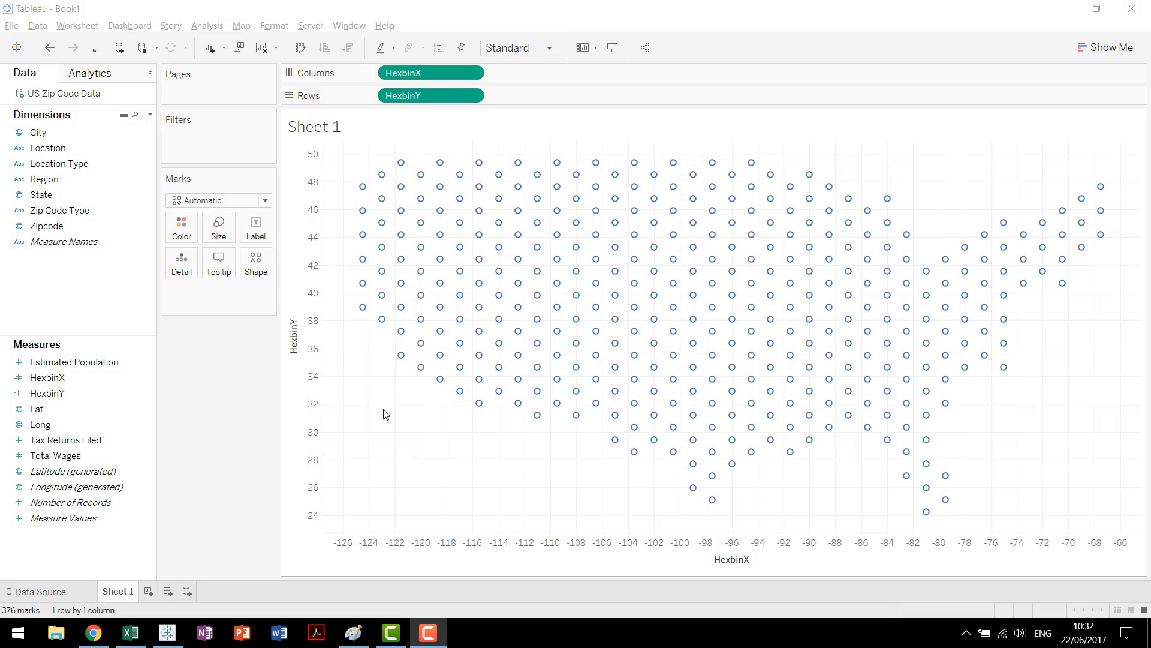
pyautogui.moveTo(388, 445)
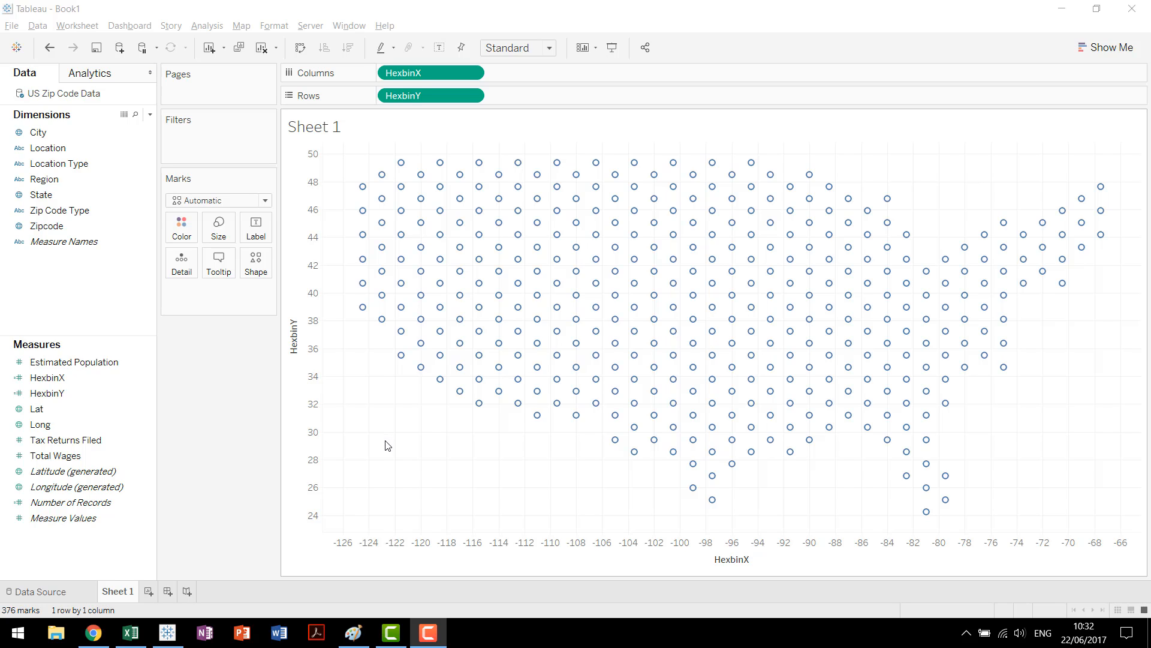
pyautogui.moveTo(249, 174)
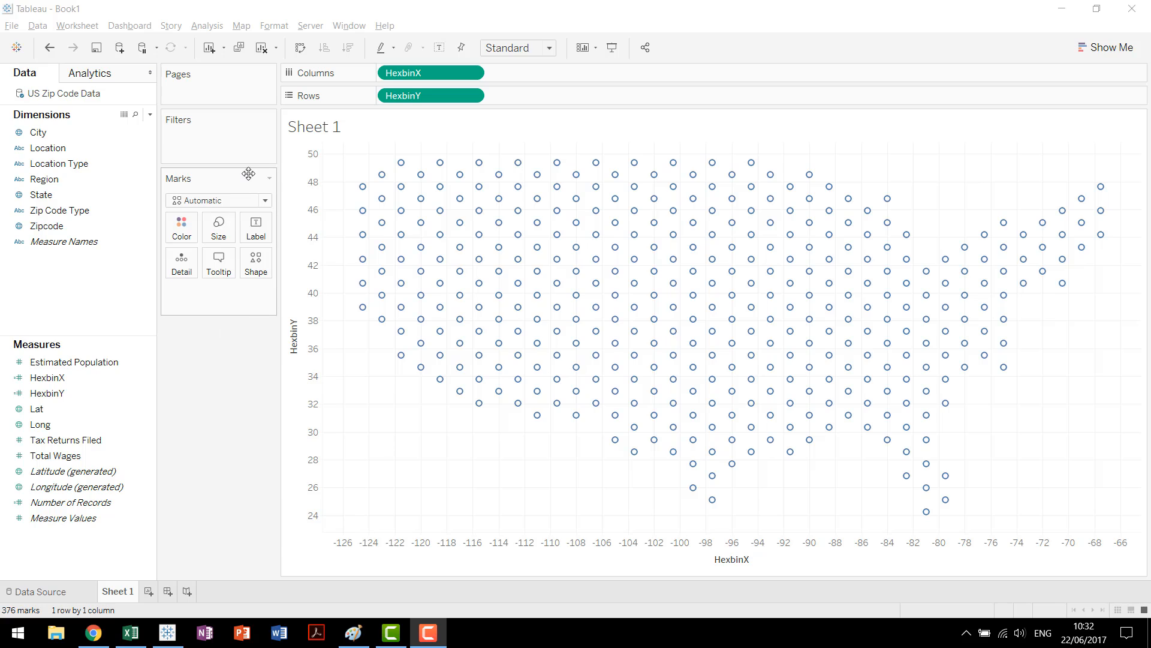
pyautogui.moveTo(433, 63)
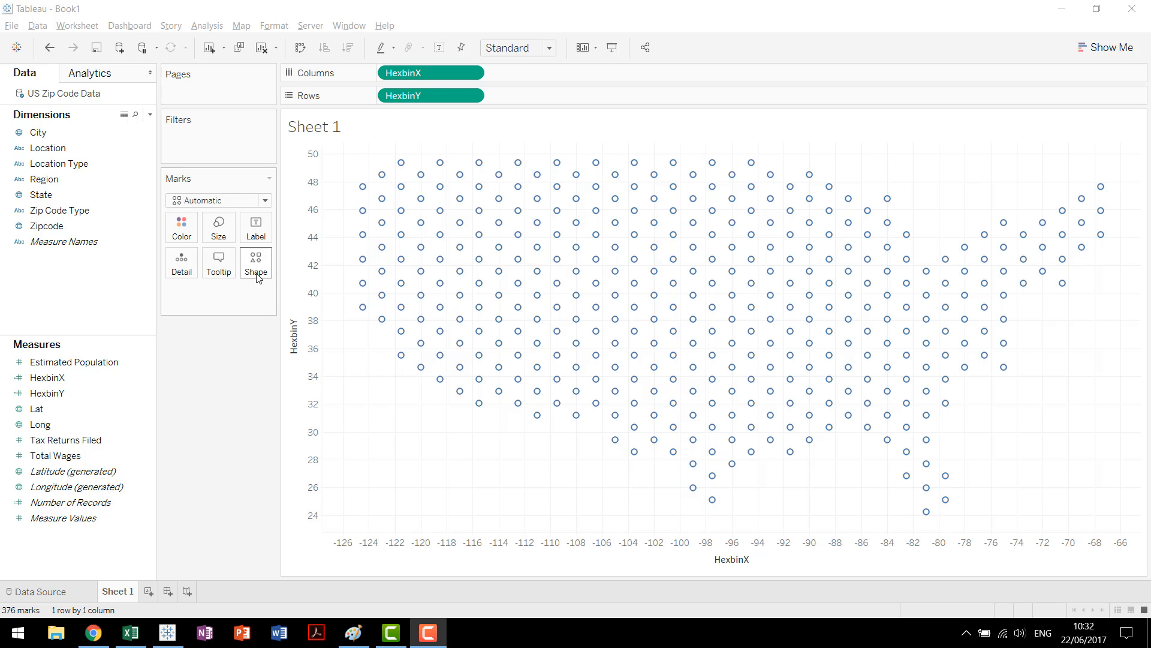
# - Open the mark shape choices and try a triangle shape for the marks
pyautogui.click(254, 262)
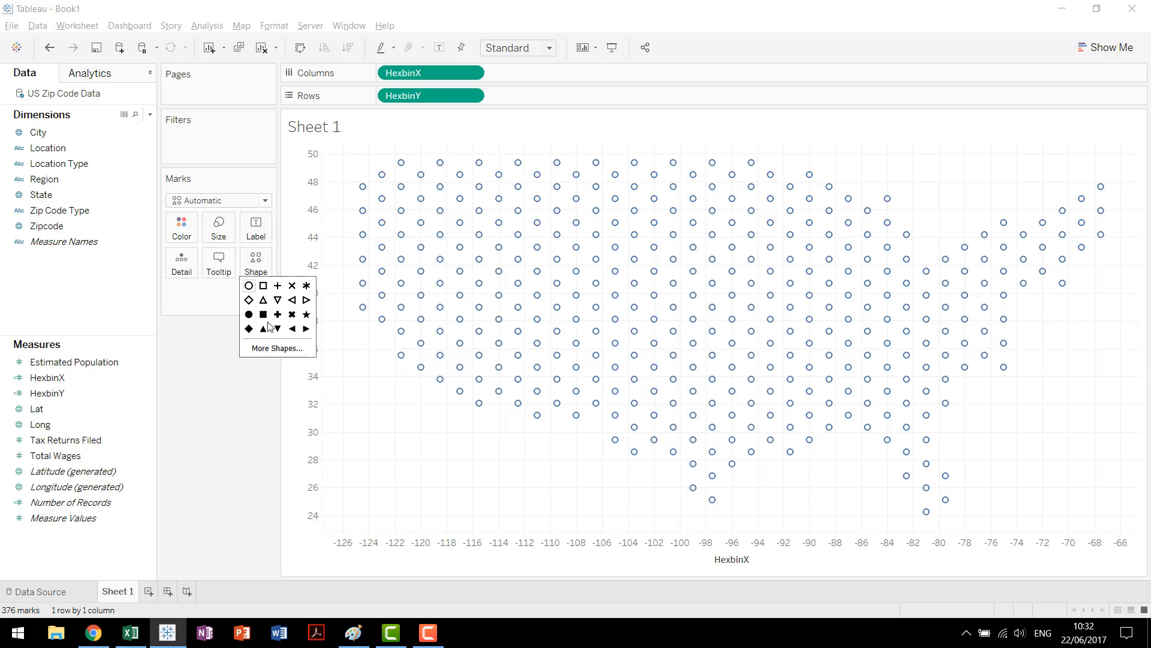
pyautogui.click(277, 314)
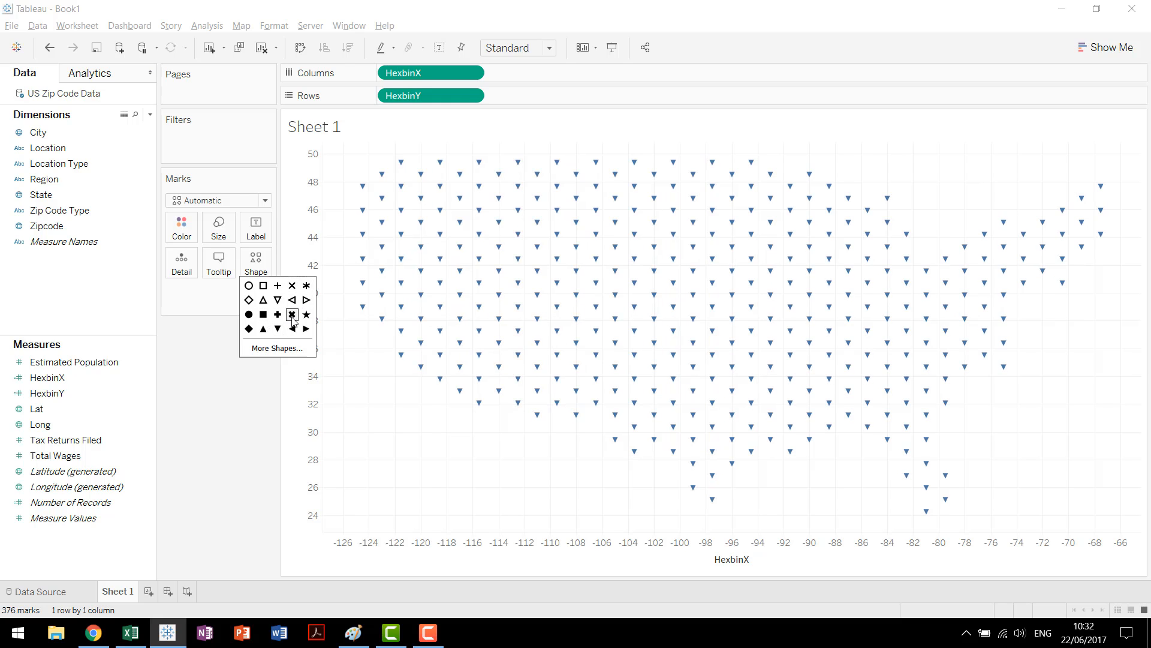
pyautogui.click(248, 285)
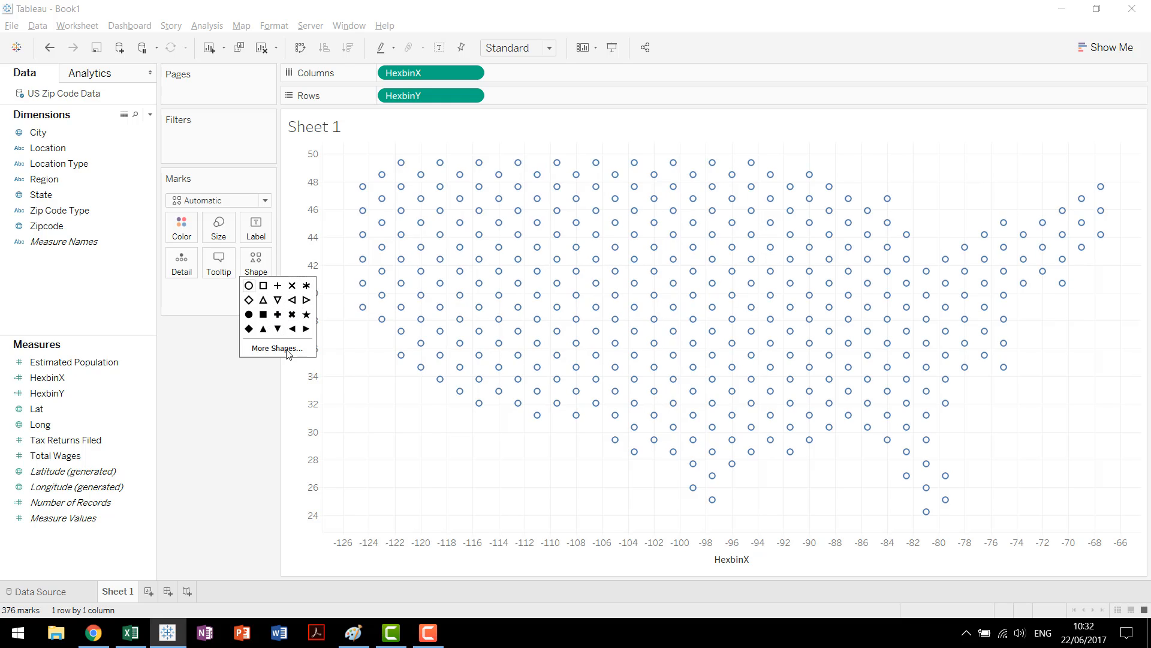
# - Browse the shape palettes in Edit Shape, then return to the Default palette
pyautogui.click(277, 347)
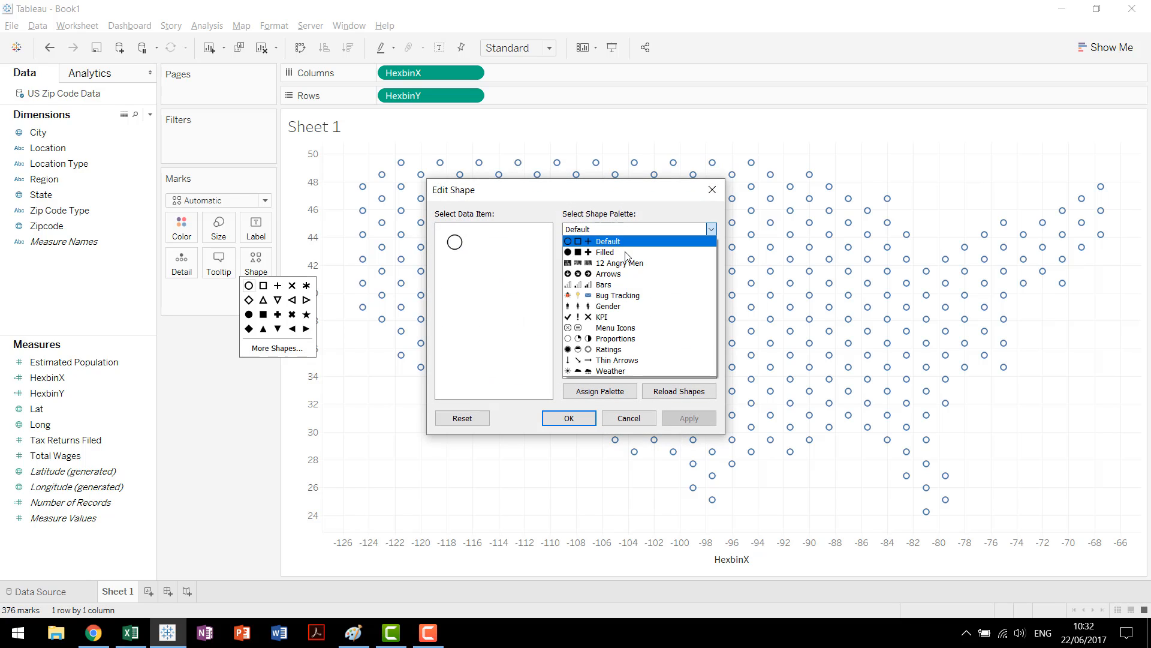
pyautogui.click(603, 284)
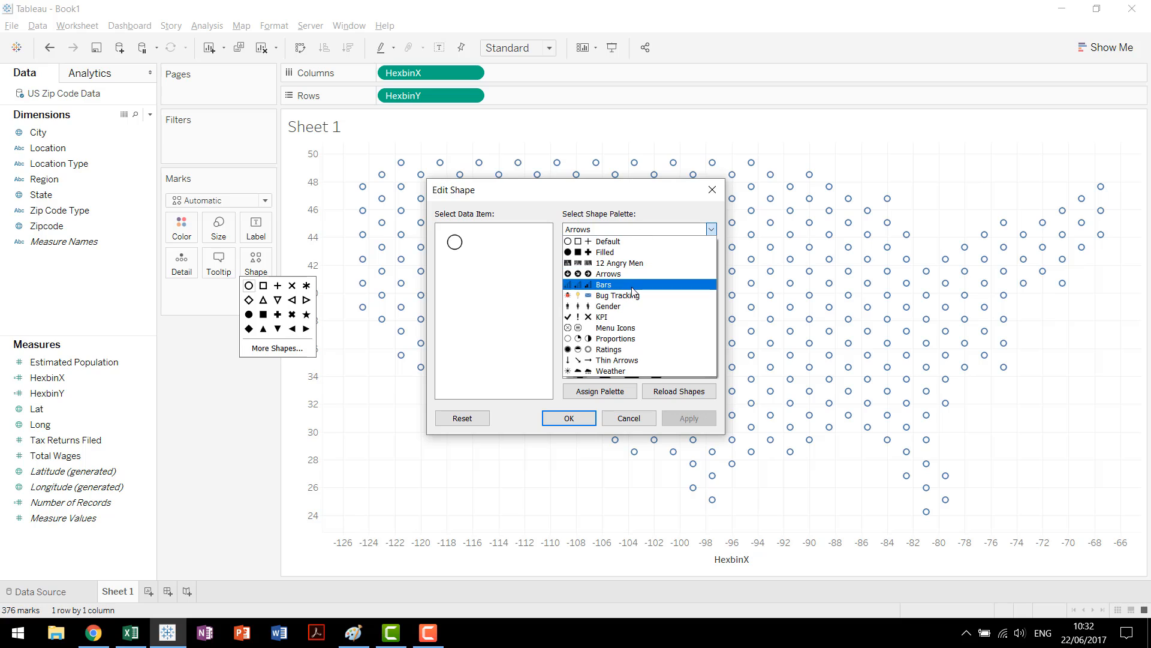
pyautogui.click(615, 327)
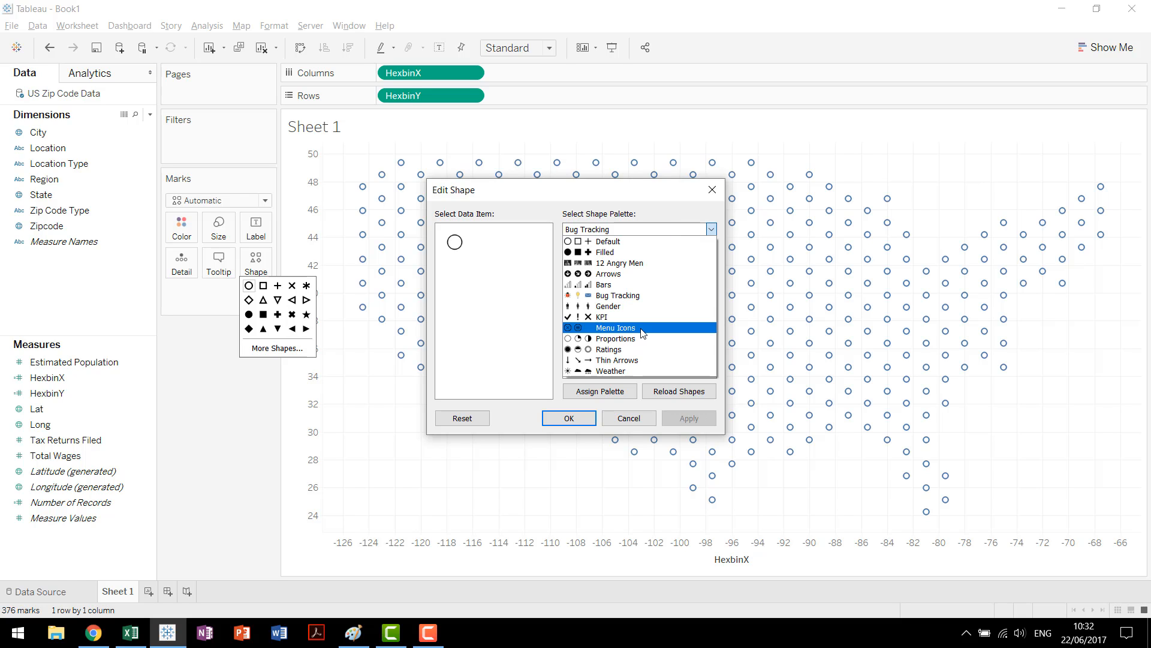
pyautogui.click(615, 338)
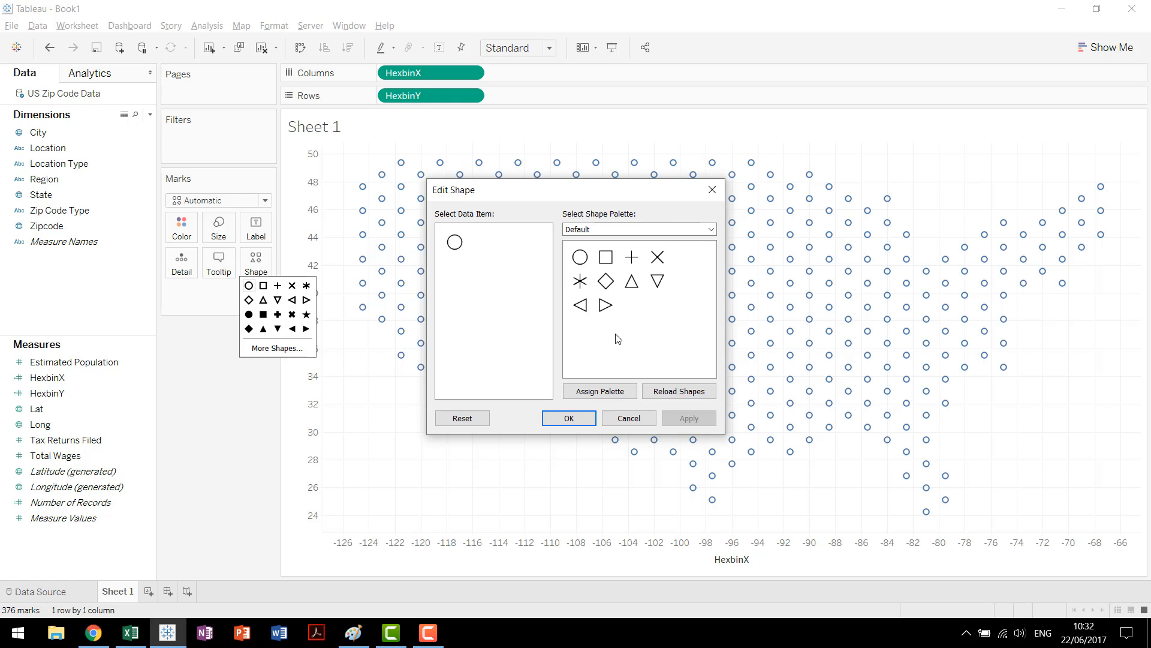
pyautogui.click(568, 418)
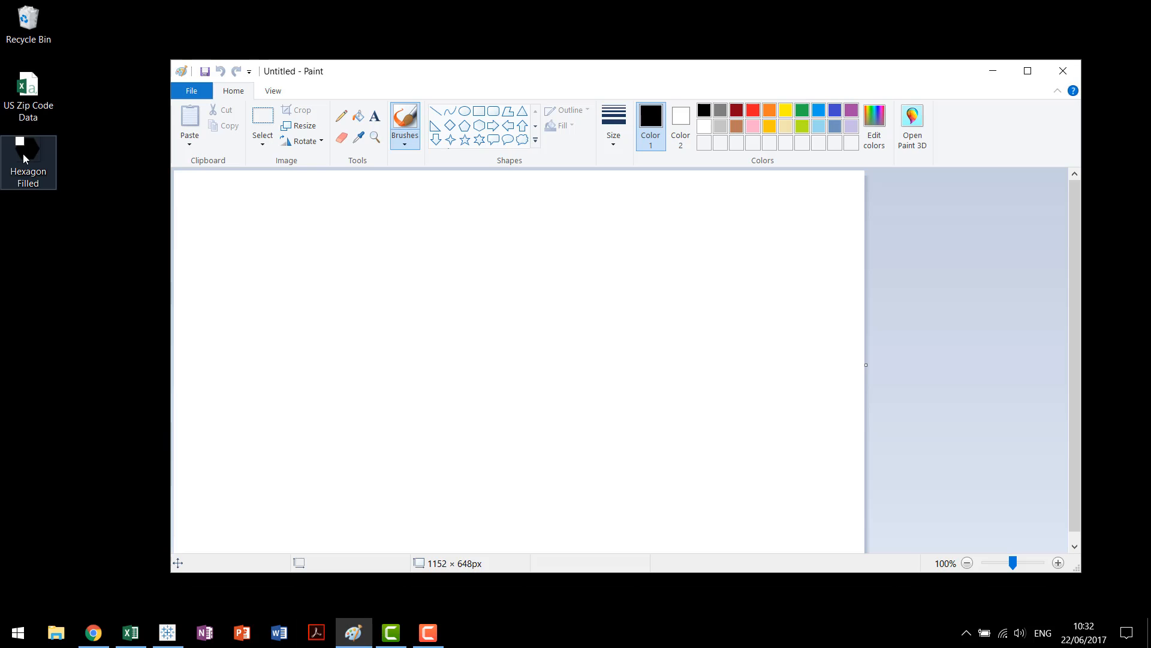
# - Open the Hexagon Filled image from the desktop in Paint
pyautogui.doubleClick(28, 145)
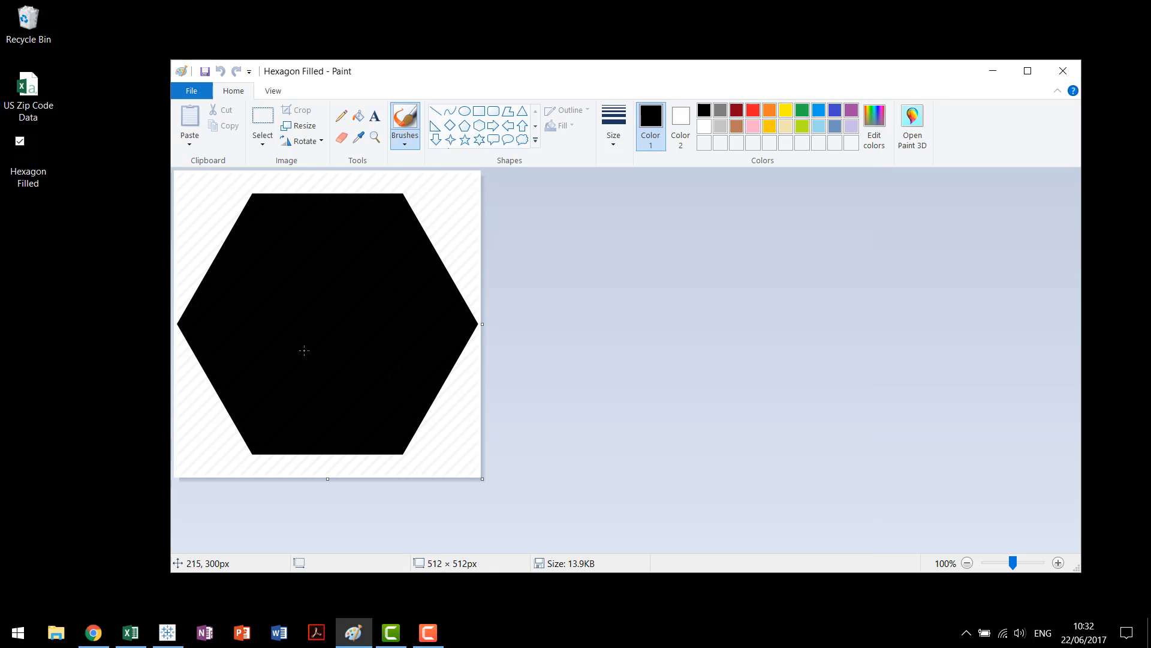
pyautogui.moveTo(993, 70)
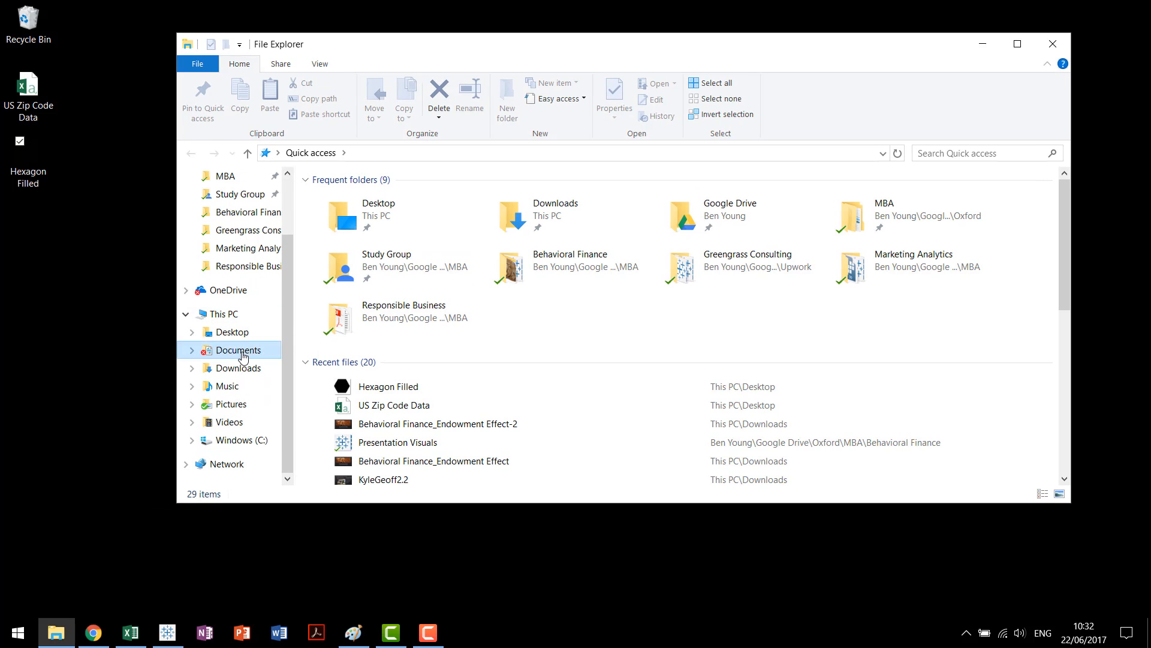
# - Navigate to Documents > My Tableau Repository > Shapes in File Explorer
pyautogui.click(238, 350)
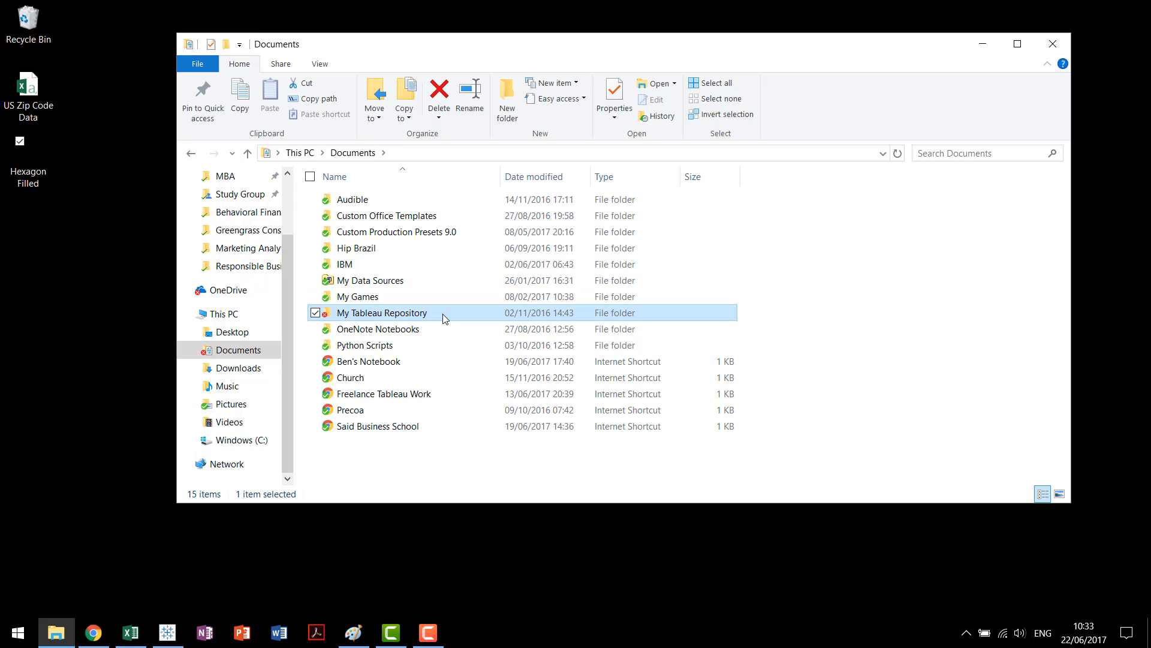
pyautogui.doubleClick(382, 312)
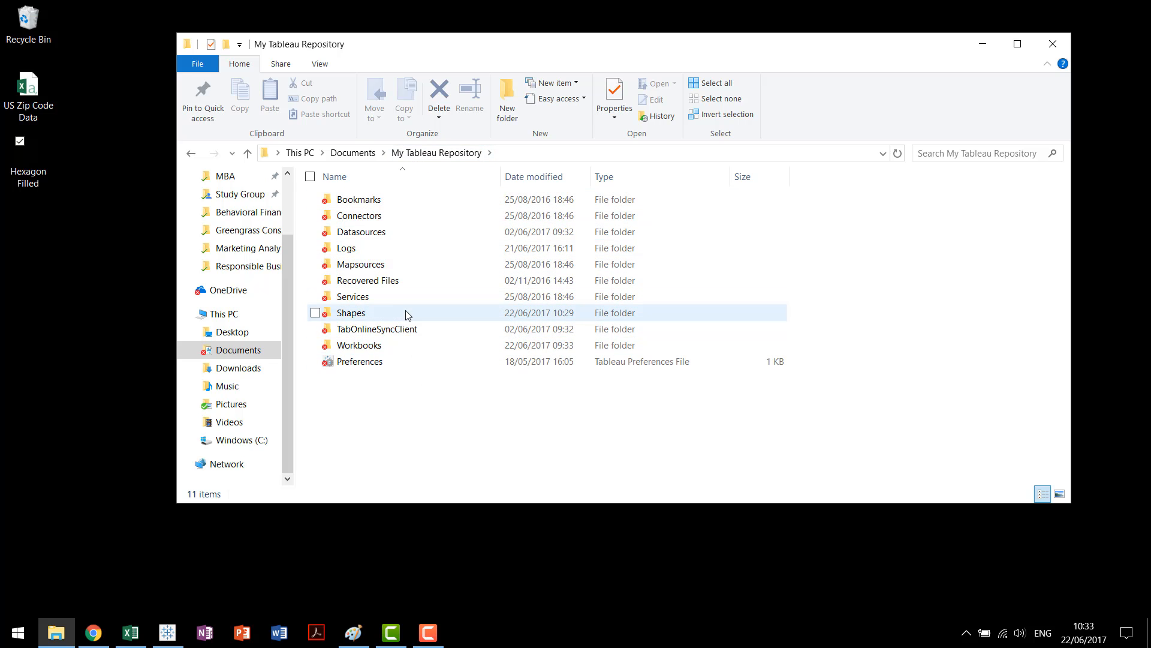
pyautogui.doubleClick(350, 312)
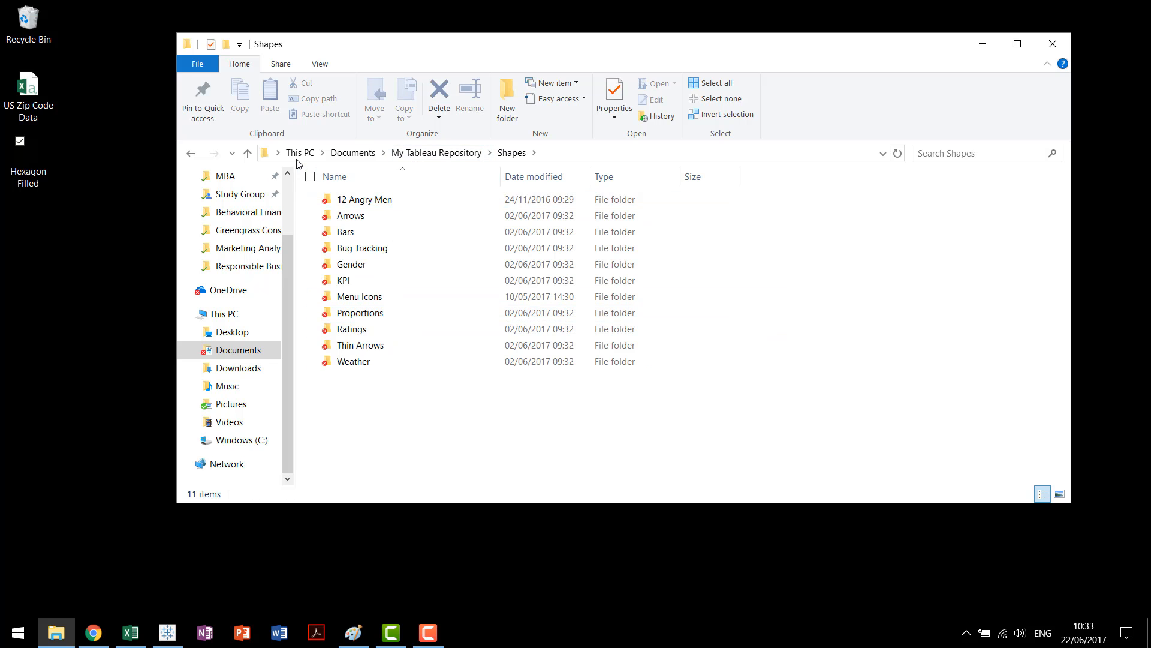
pyautogui.moveTo(353, 361)
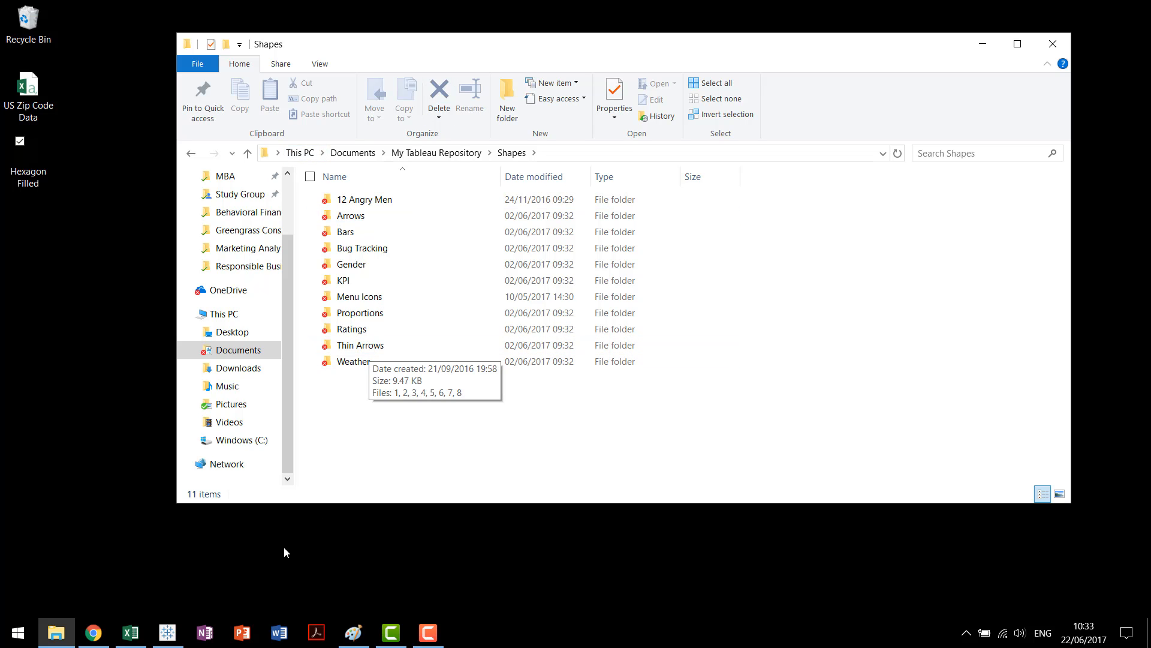
# - Compare Tableau's shape palette list against the Shapes subfolders
pyautogui.click(167, 631)
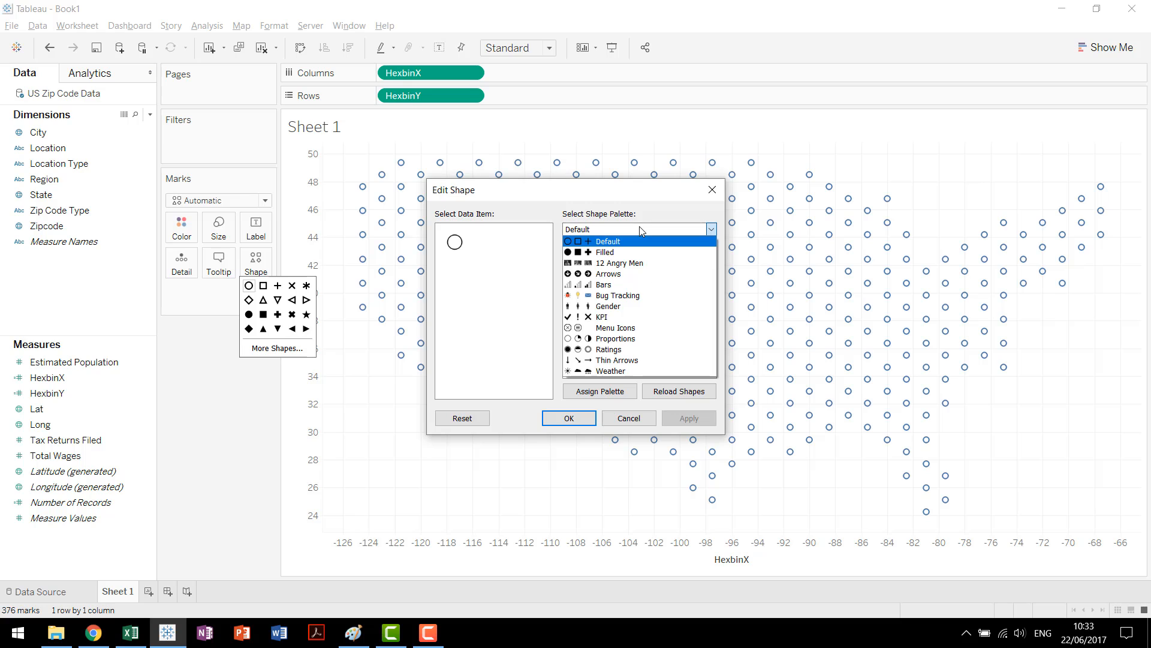
pyautogui.click(619, 263)
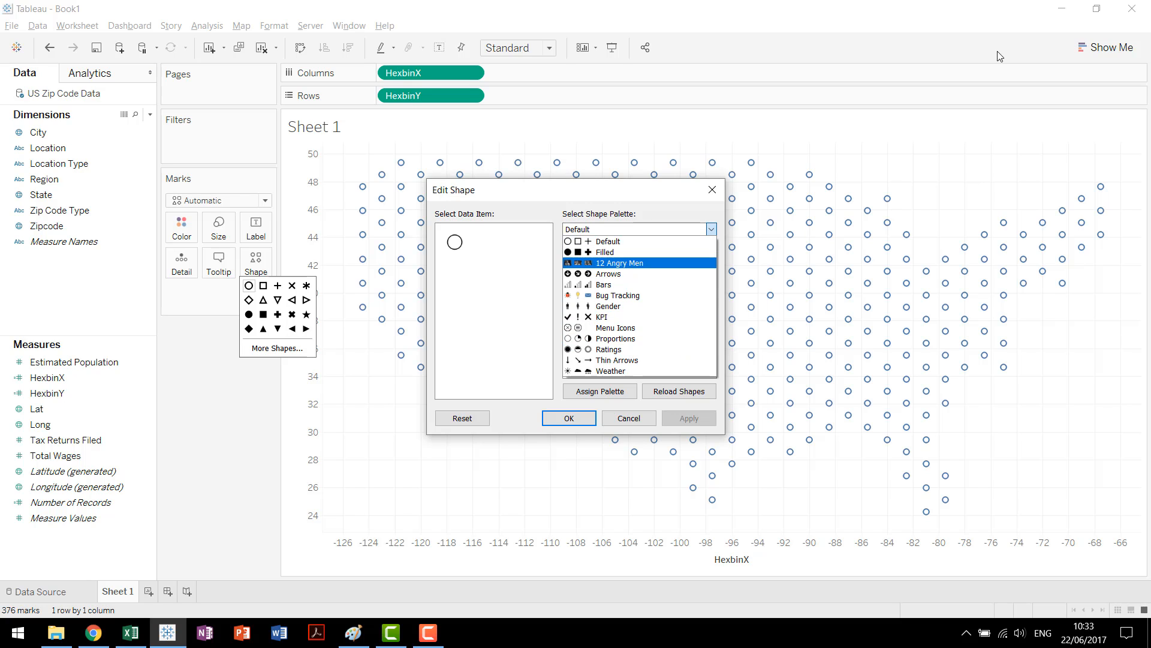
pyautogui.click(628, 418)
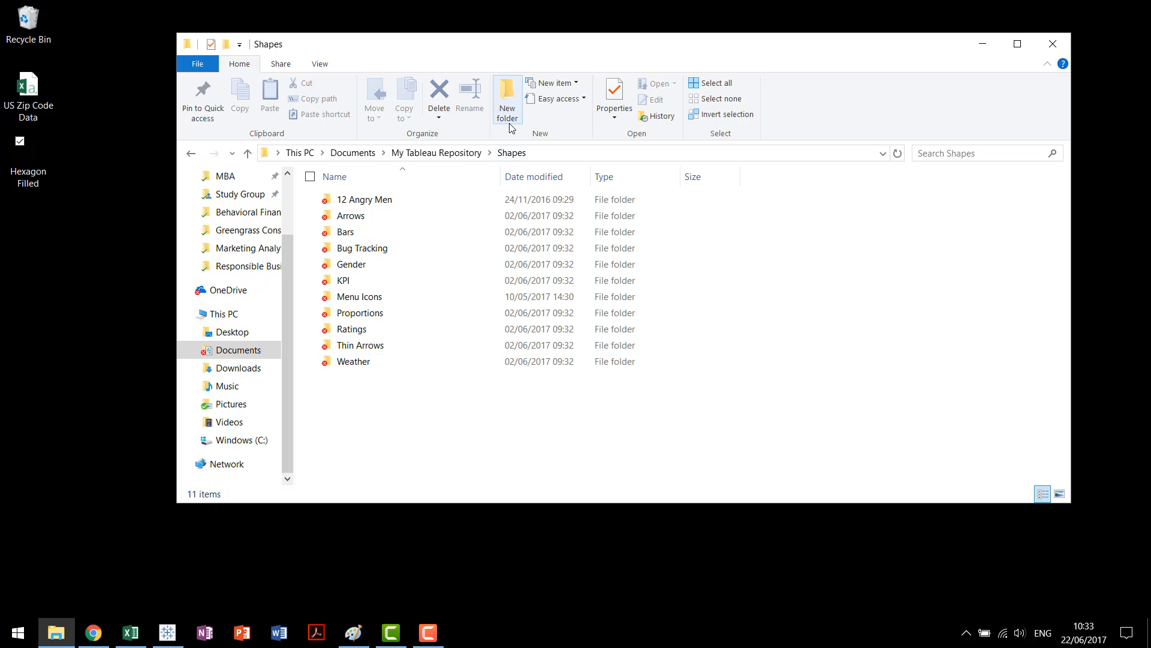
# - Create a Hexagons folder in Shapes holding Hexagon Filled, then return to Tableau
pyautogui.click(507, 99)
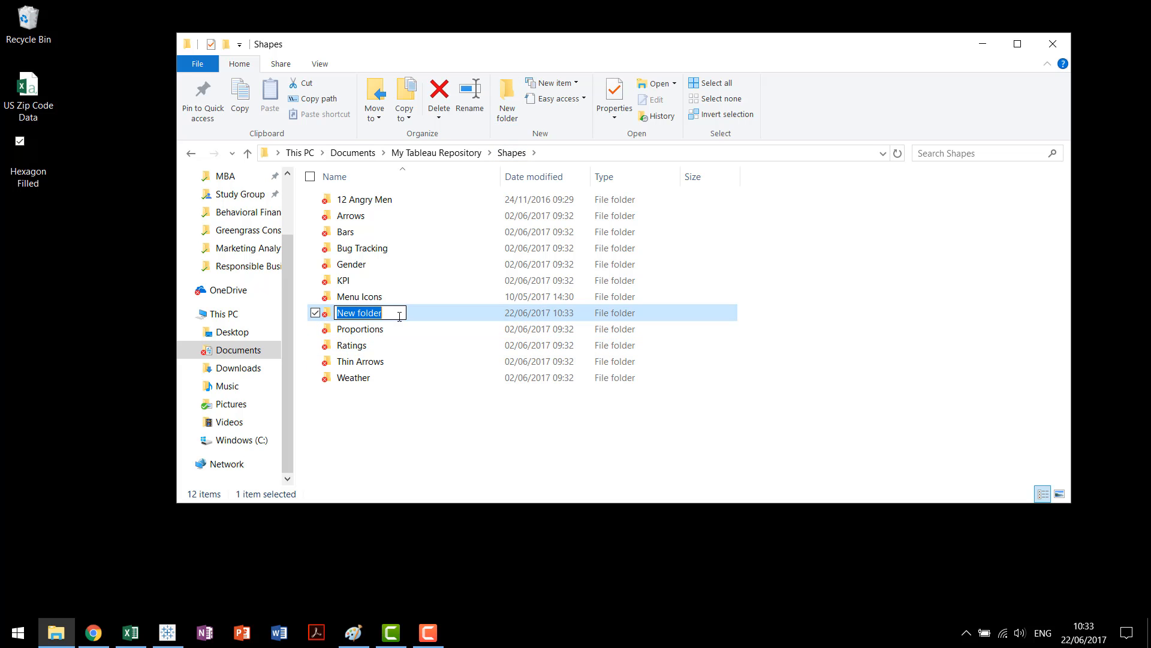
pyautogui.press('enter')
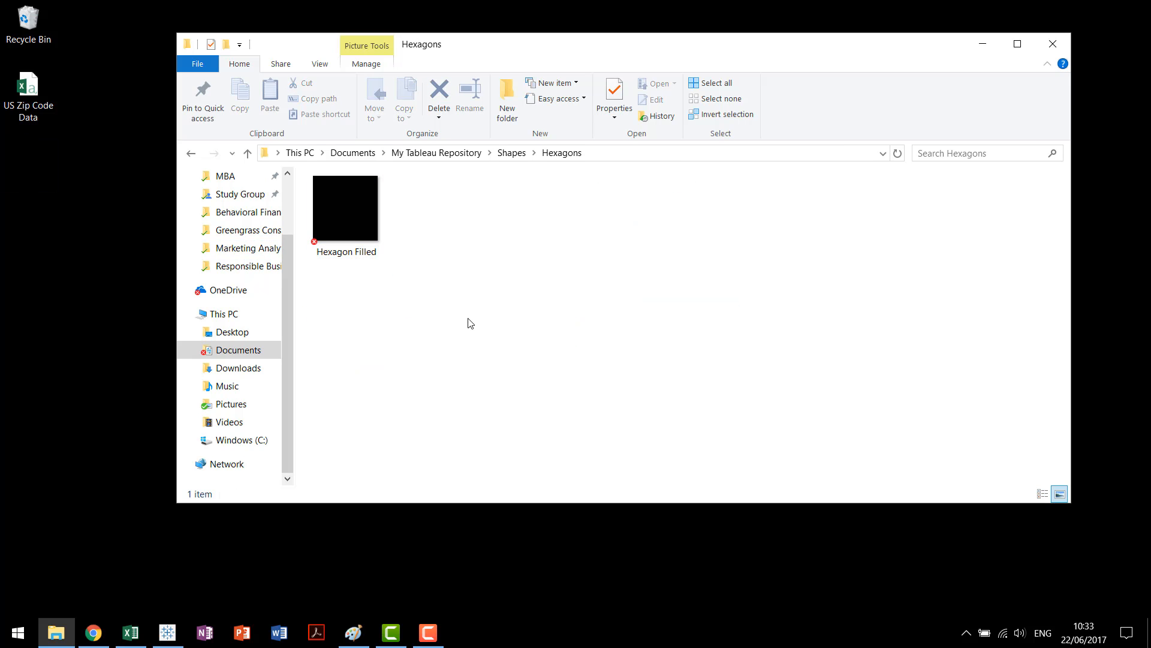
pyautogui.click(168, 632)
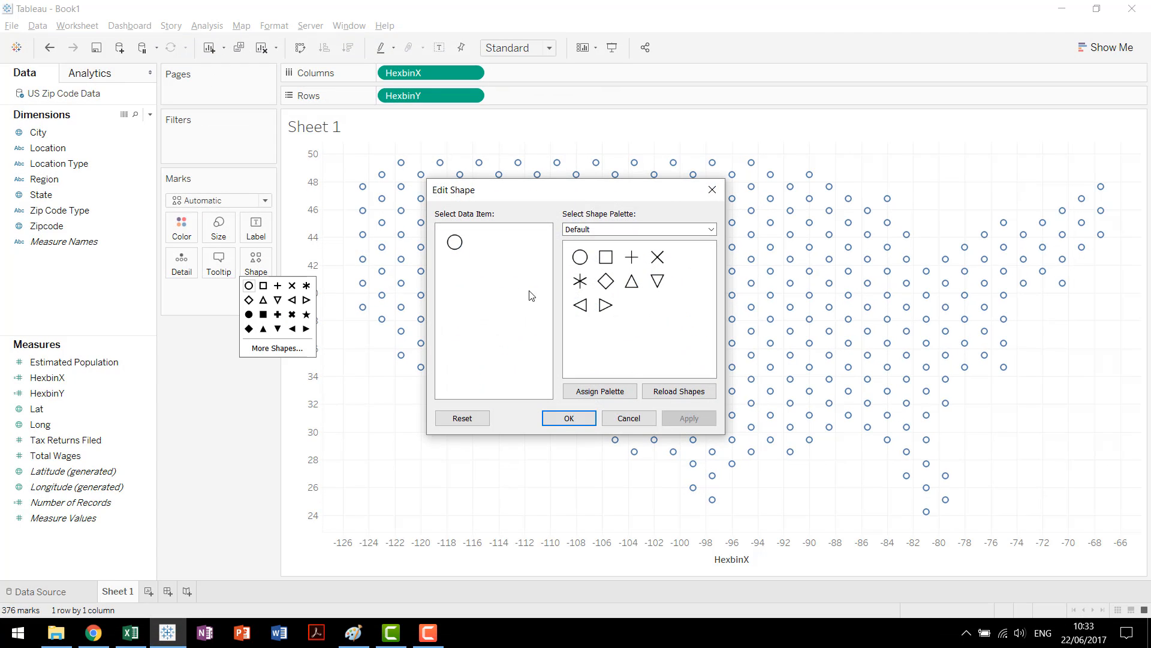
# - Assign the Hexagons shape palette so every zip code mark is a hexagon
pyautogui.click(635, 229)
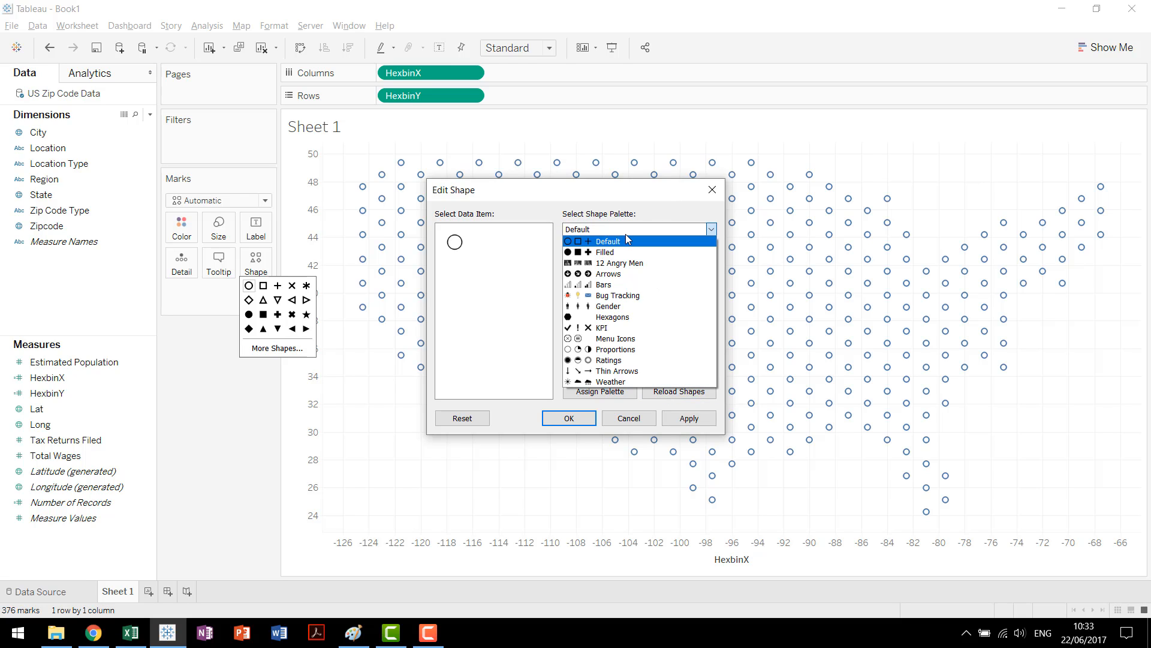
pyautogui.click(612, 316)
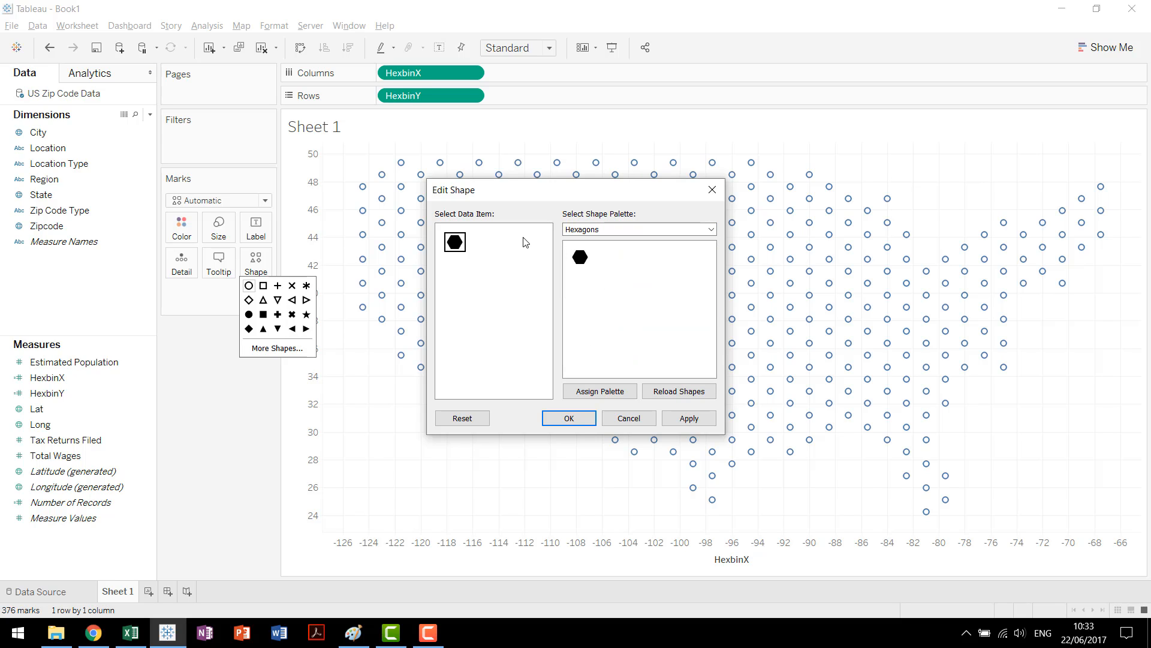
pyautogui.moveTo(455, 245)
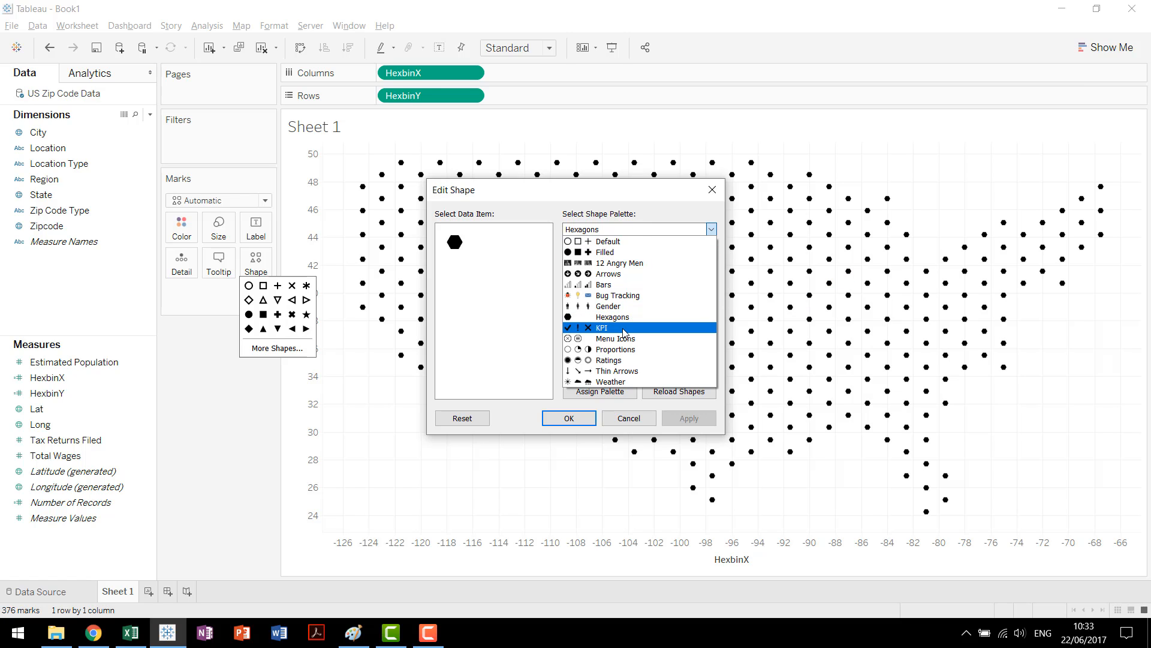
pyautogui.click(611, 317)
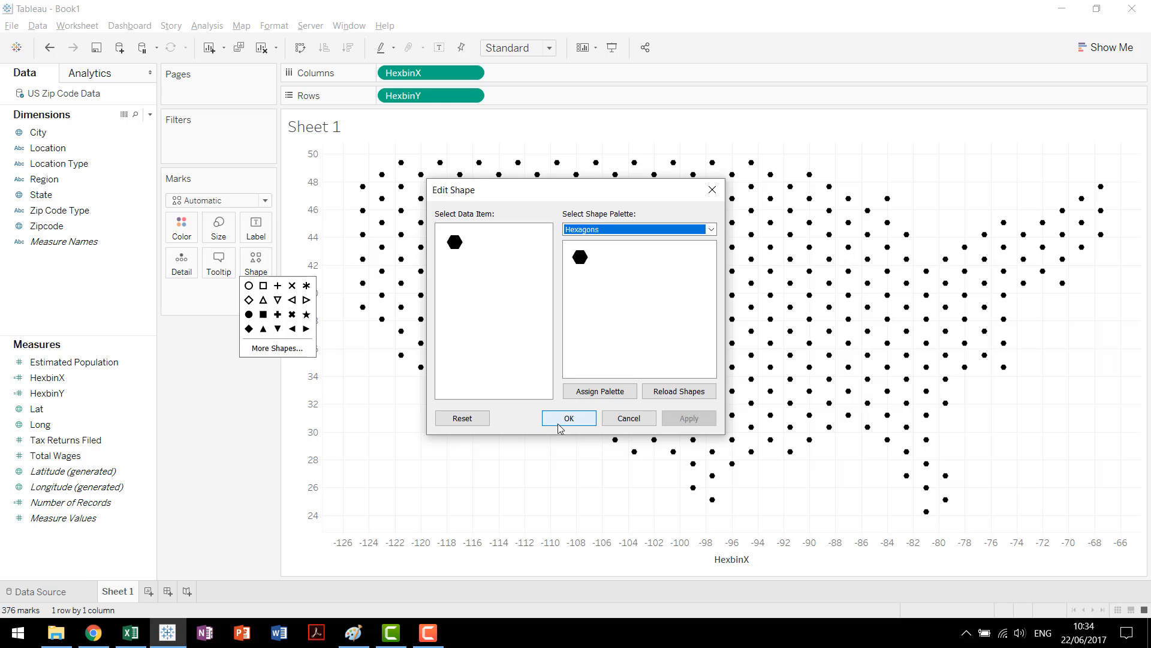
pyautogui.click(568, 418)
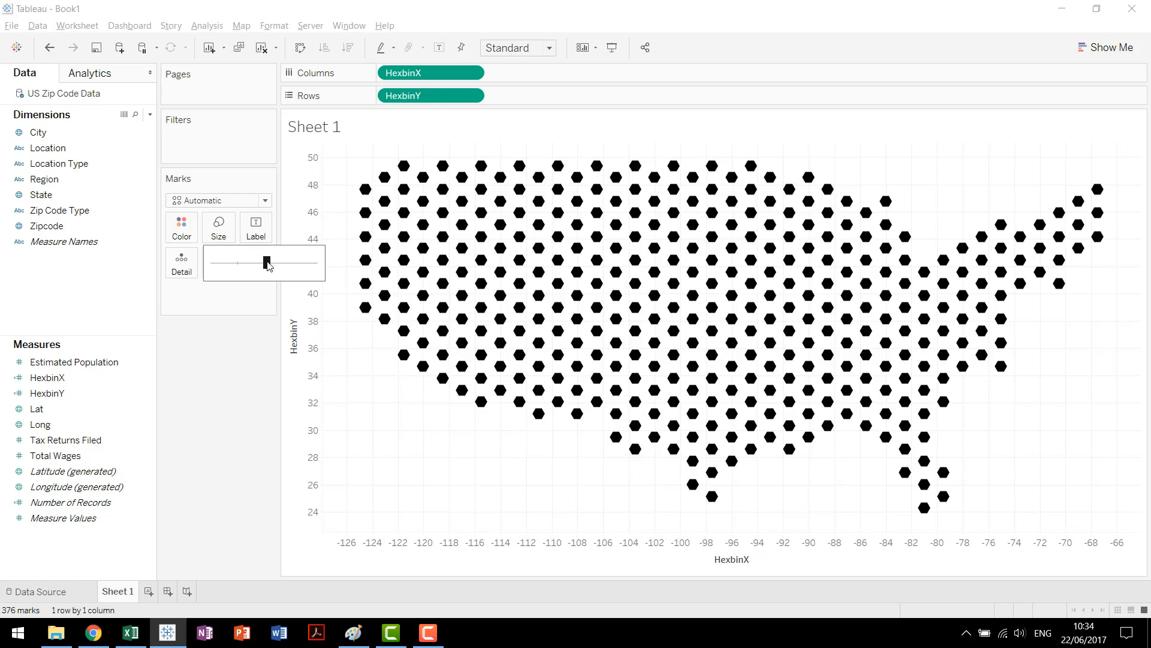
# - Enlarge hexagons until they nearly touch and color them by SUM(Total Wages)
pyautogui.moveTo(266, 262); pyautogui.dragTo(277, 262)
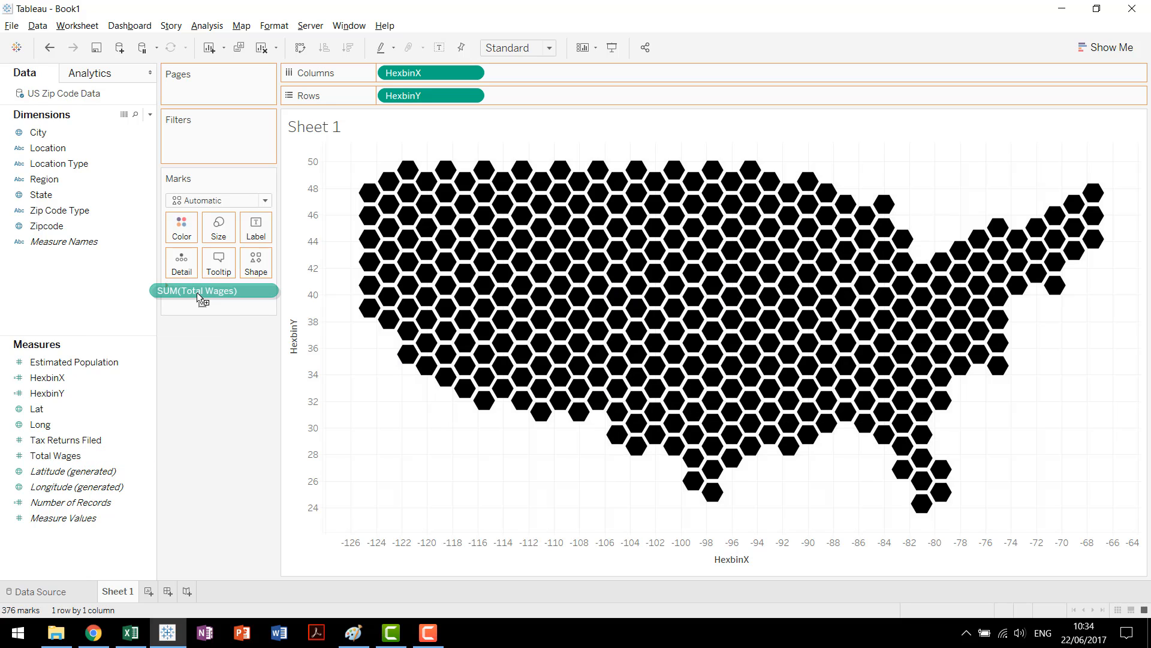
pyautogui.moveTo(197, 290); pyautogui.dragTo(180, 226)
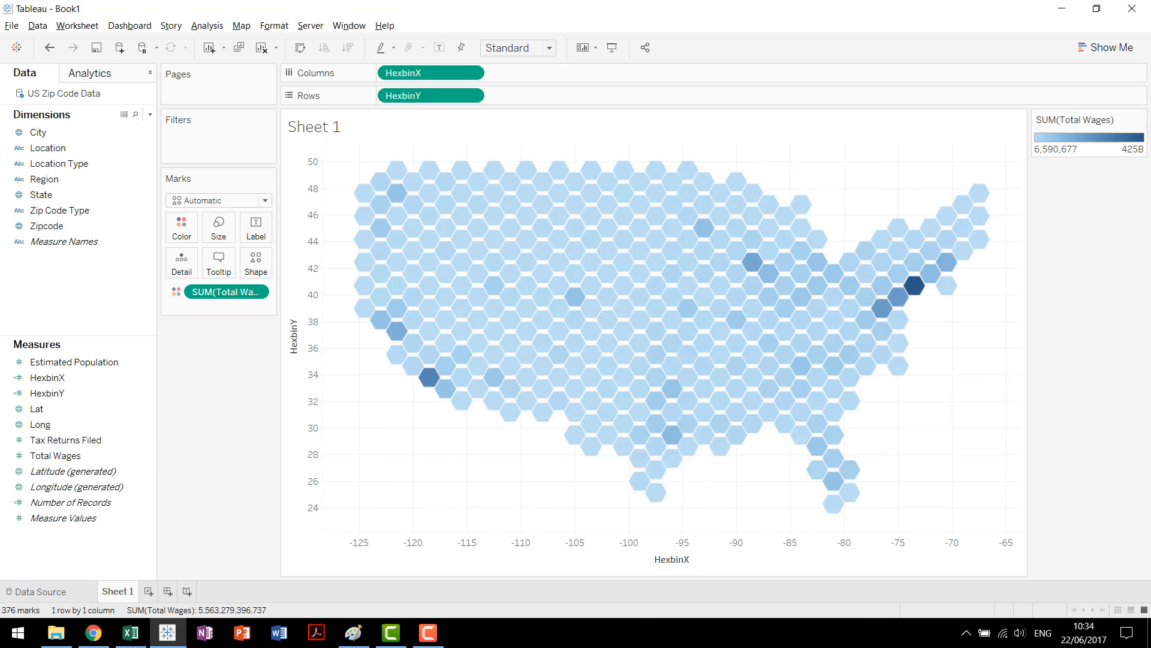
pyautogui.moveTo(393, 421)
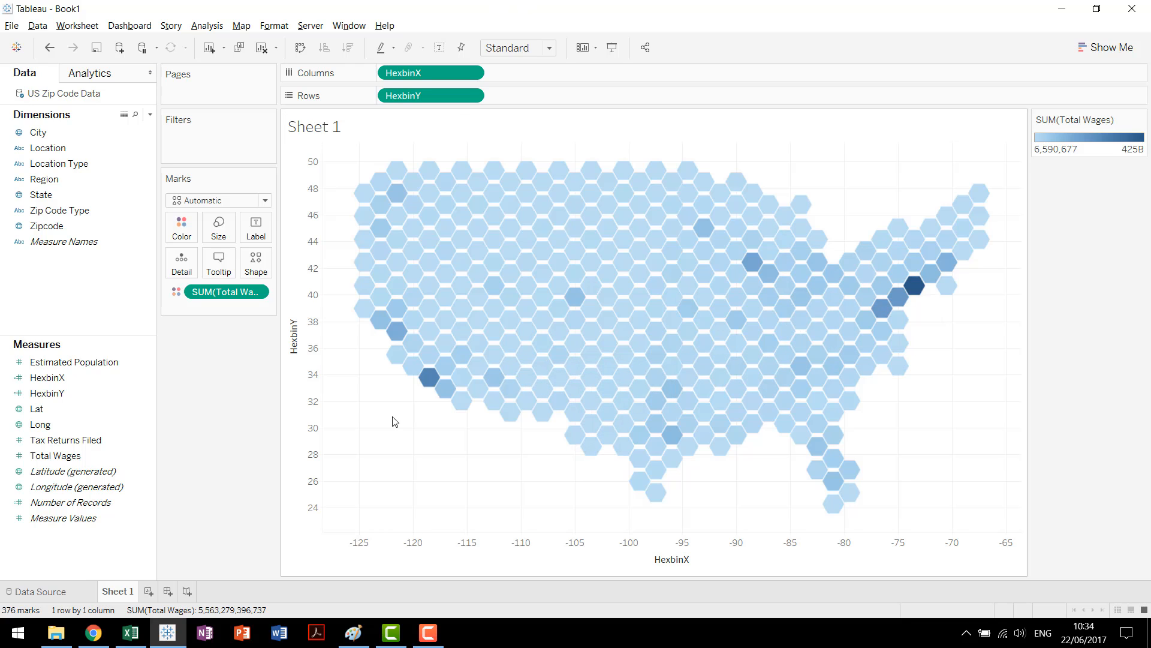
pyautogui.moveTo(865, 273)
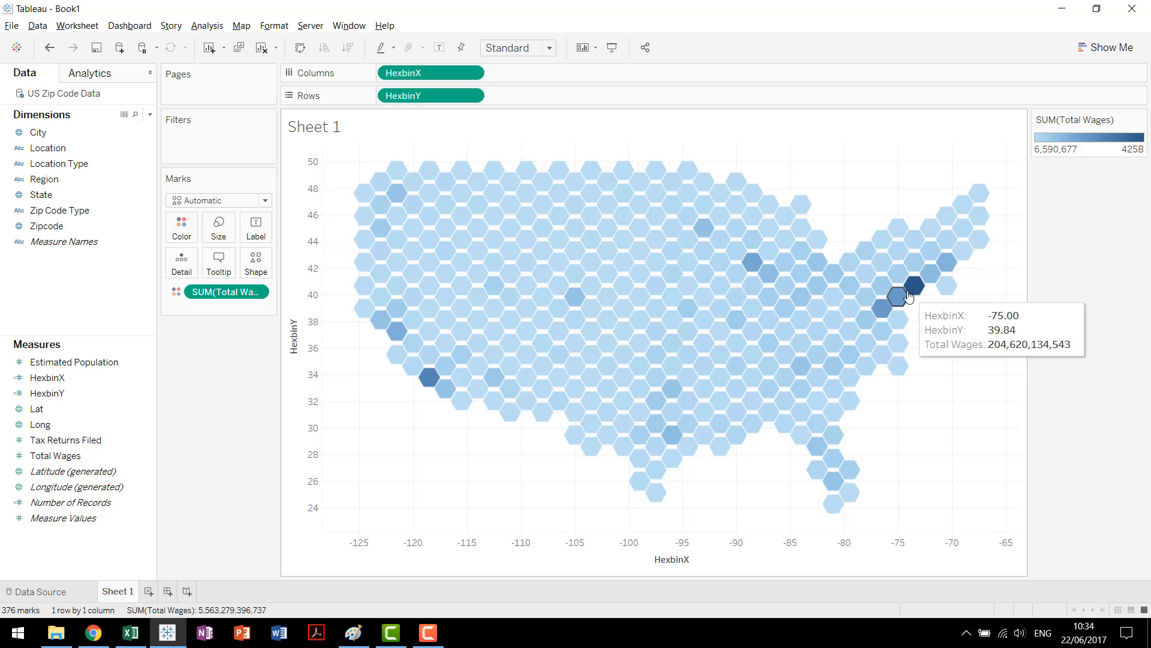
pyautogui.moveTo(749, 6)
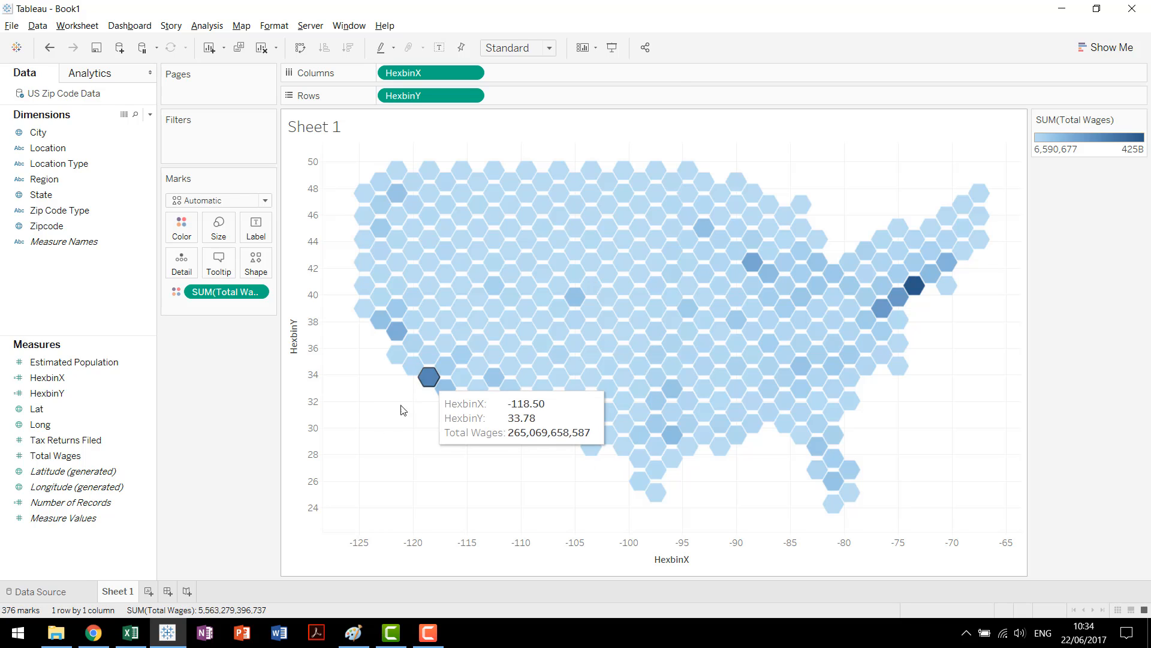
pyautogui.moveTo(914, 285)
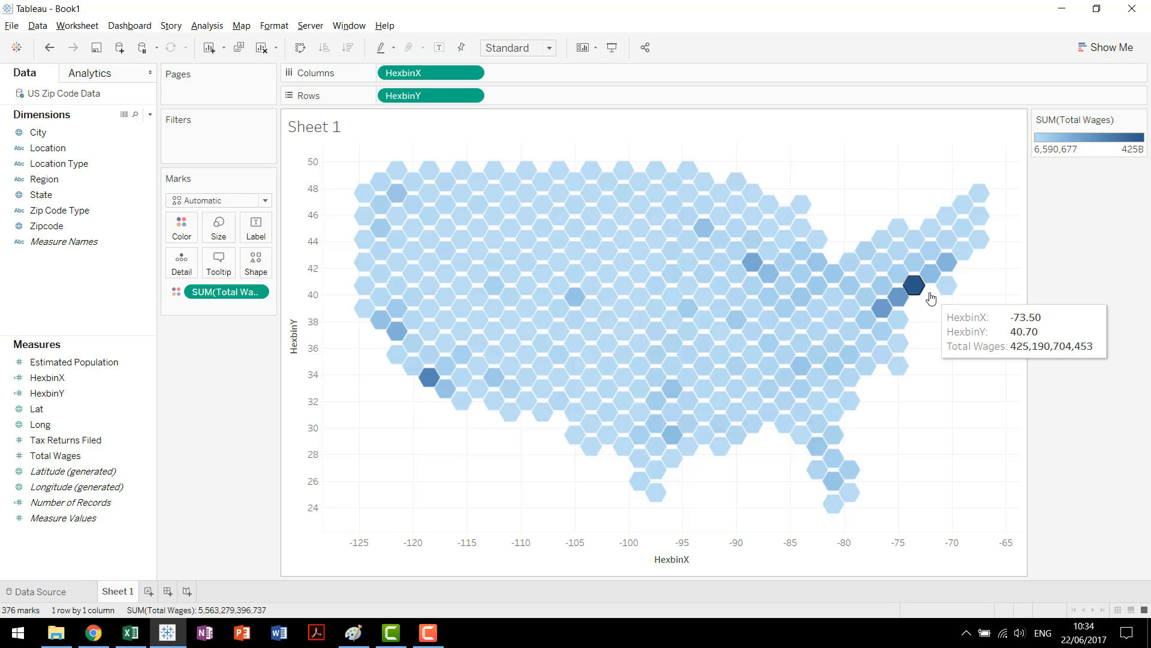
pyautogui.moveTo(362, 150)
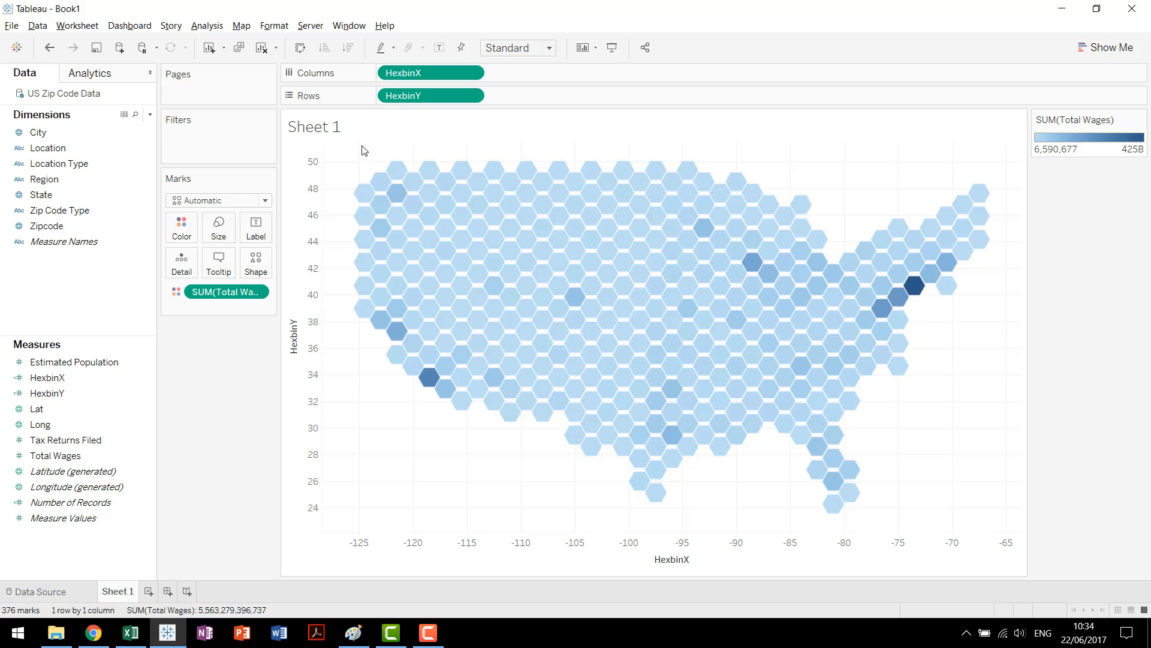
# - Hide the headers of both the HexbinY and HexbinX axes
pyautogui.rightClick(314, 323)
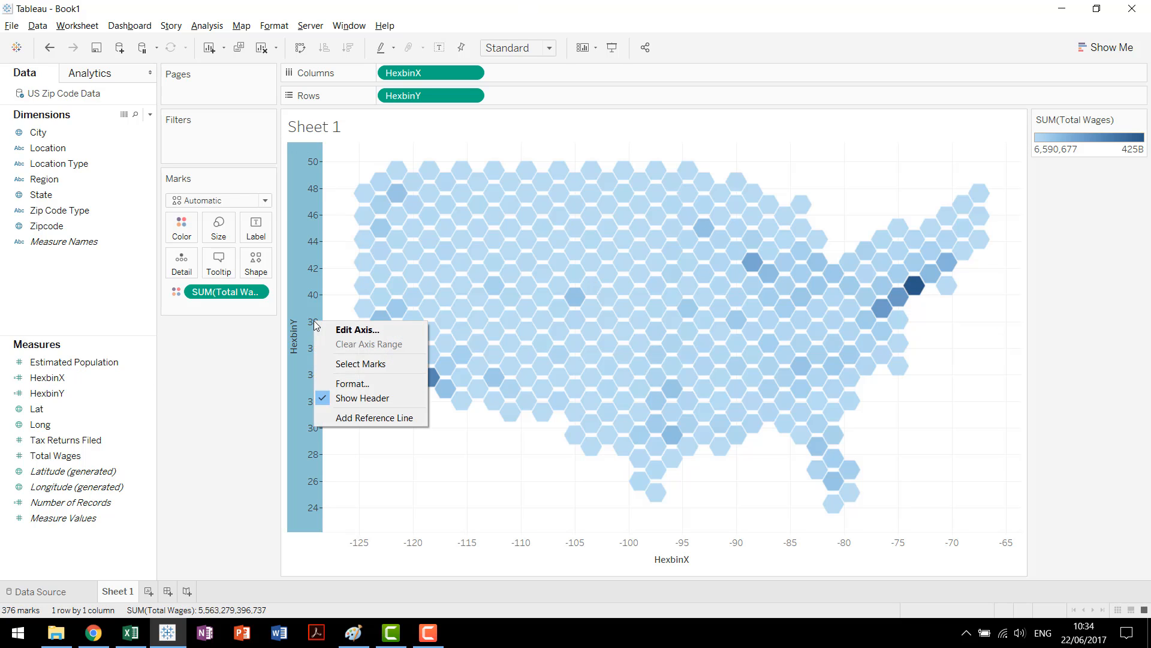
pyautogui.click(362, 397)
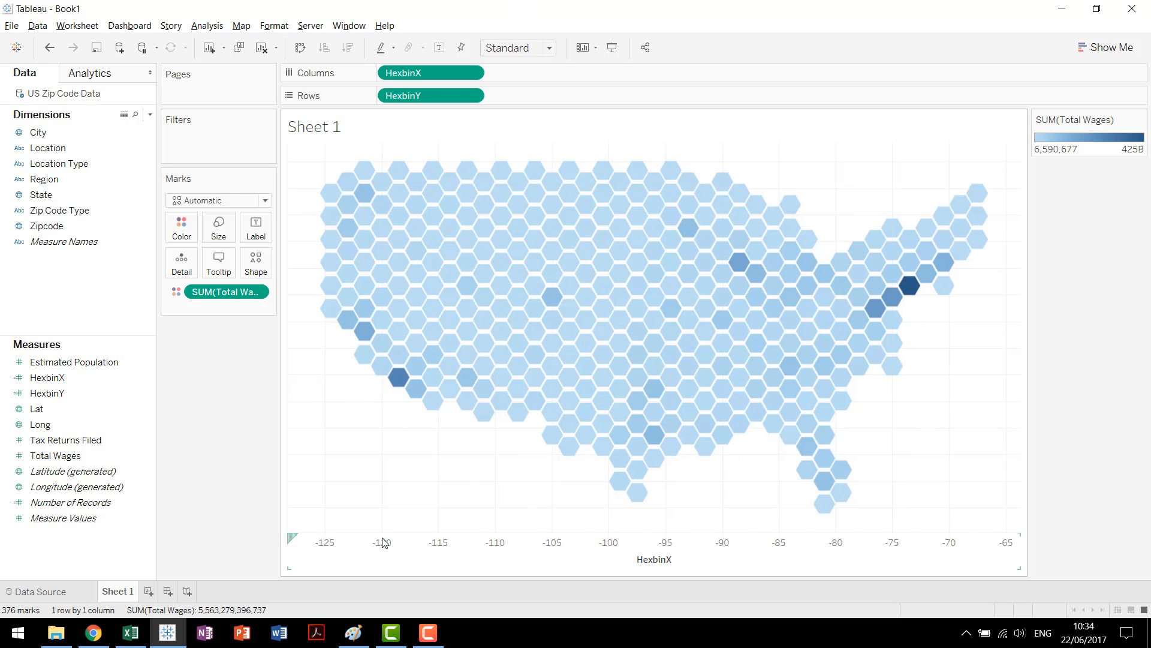
pyautogui.rightClick(385, 543)
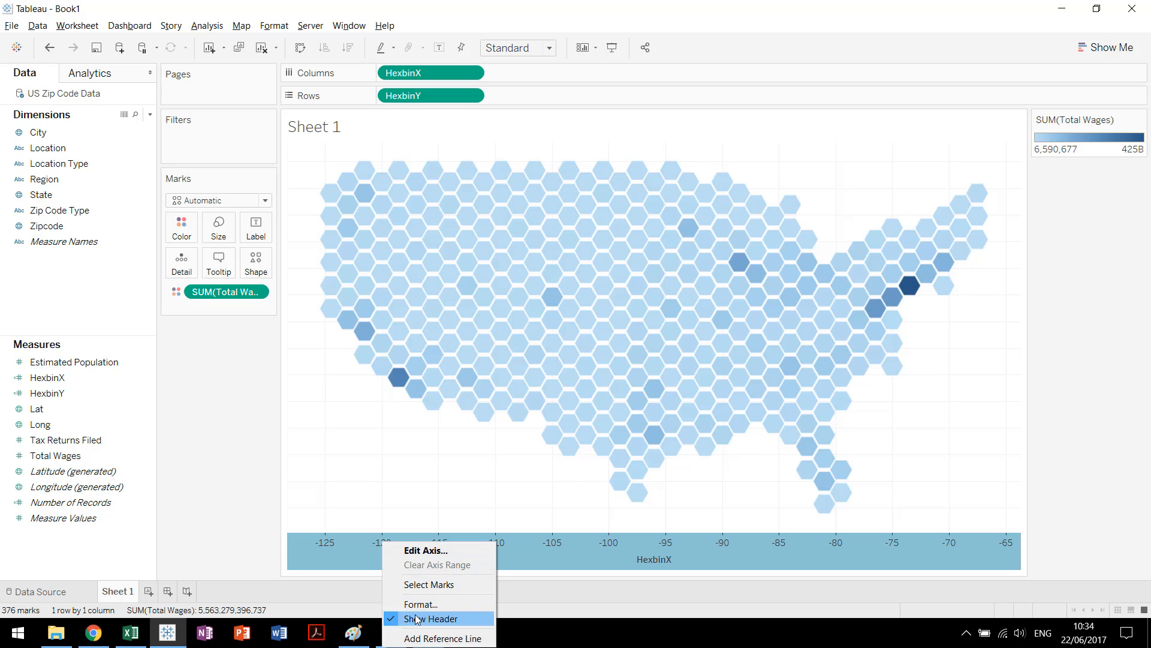
pyautogui.click(431, 618)
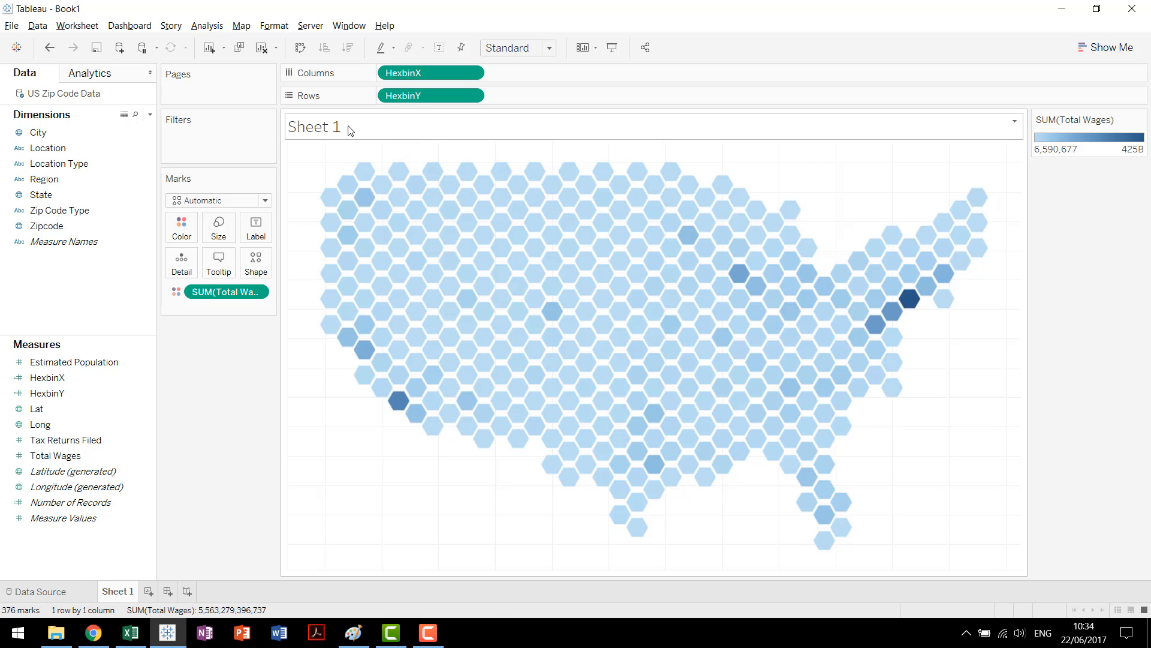
pyautogui.moveTo(585, 268)
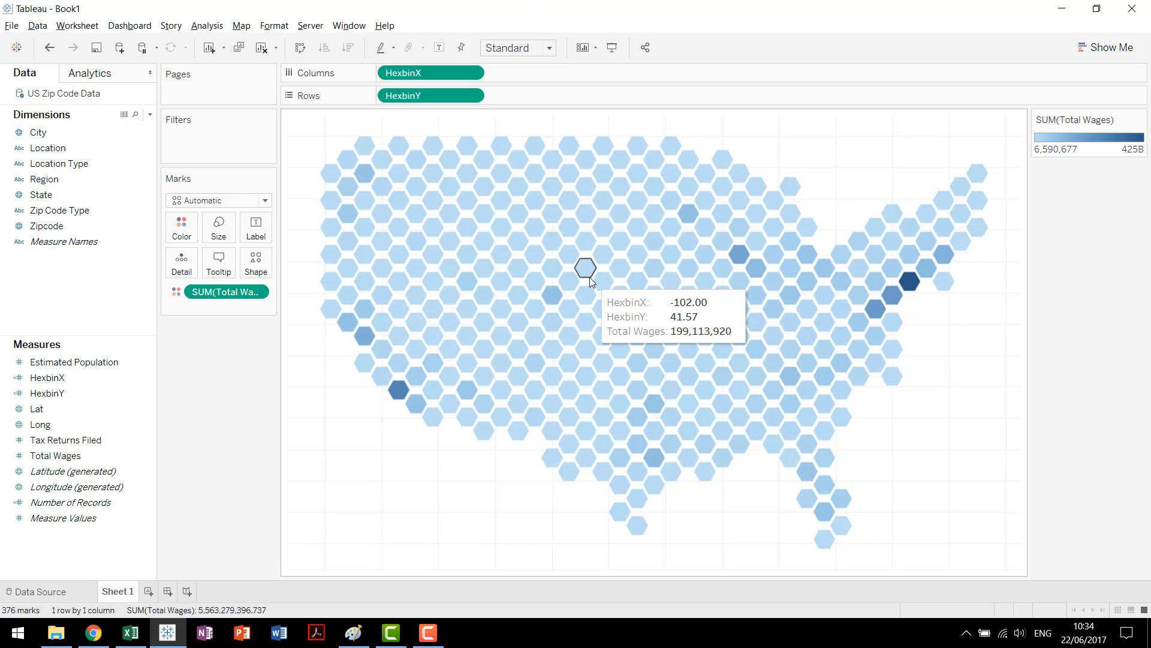
pyautogui.moveTo(937, 440)
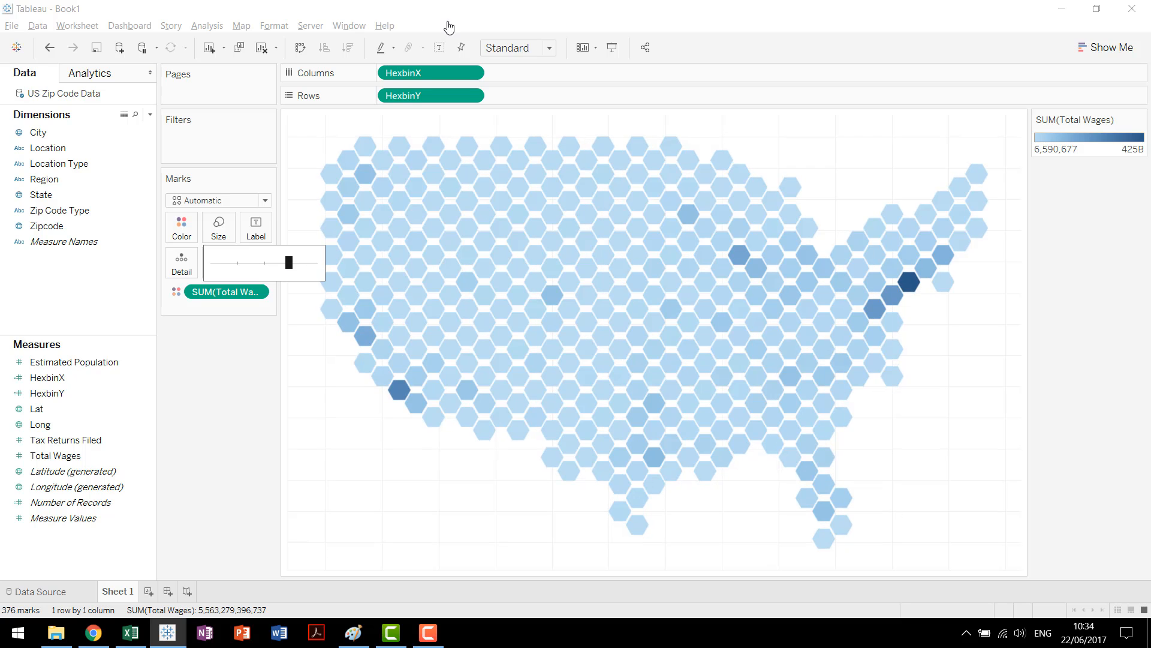
pyautogui.moveTo(688, 376)
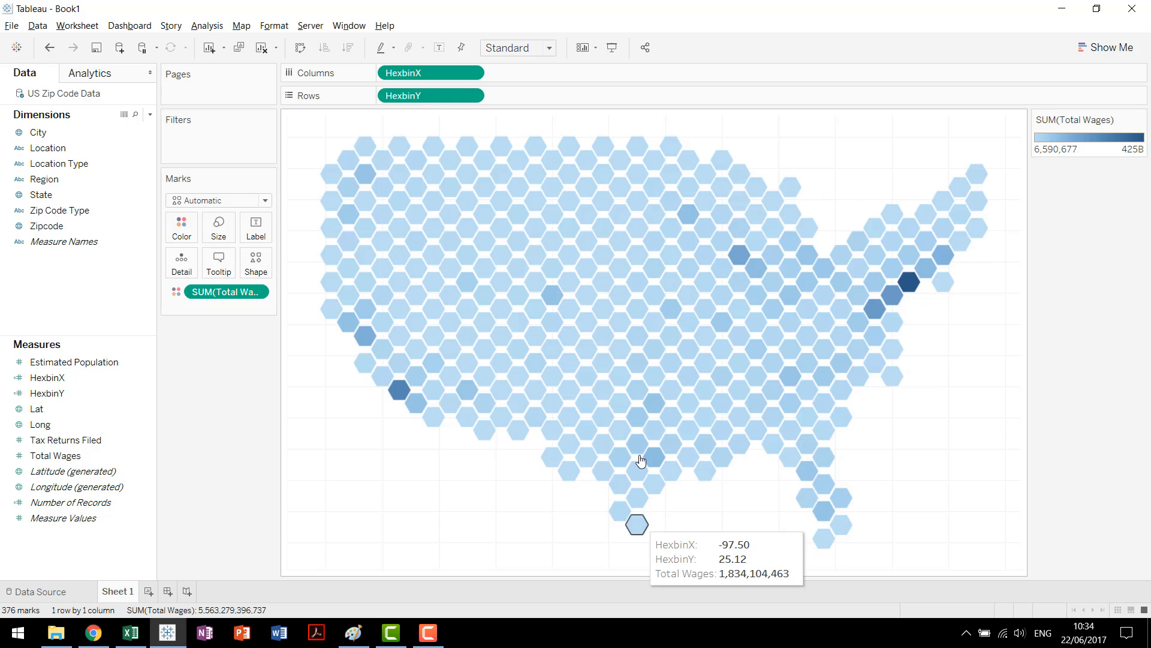
pyautogui.moveTo(943, 435)
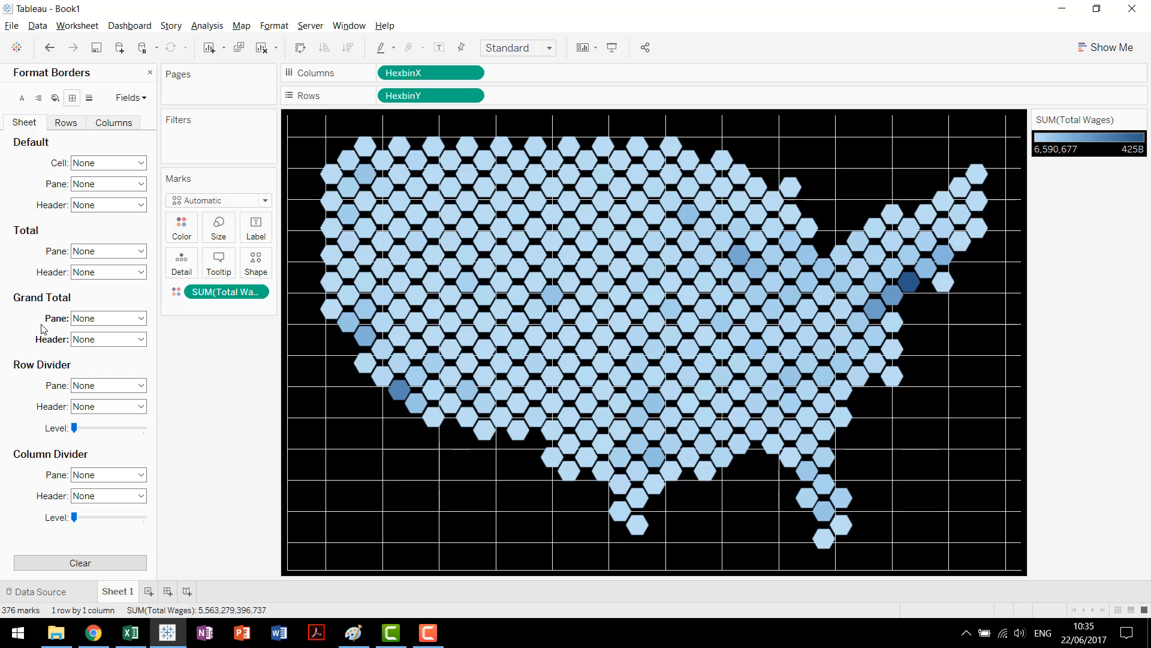
# - Set grid lines, drop lines and axis rulers to None in Format Lines
pyautogui.click(71, 97)
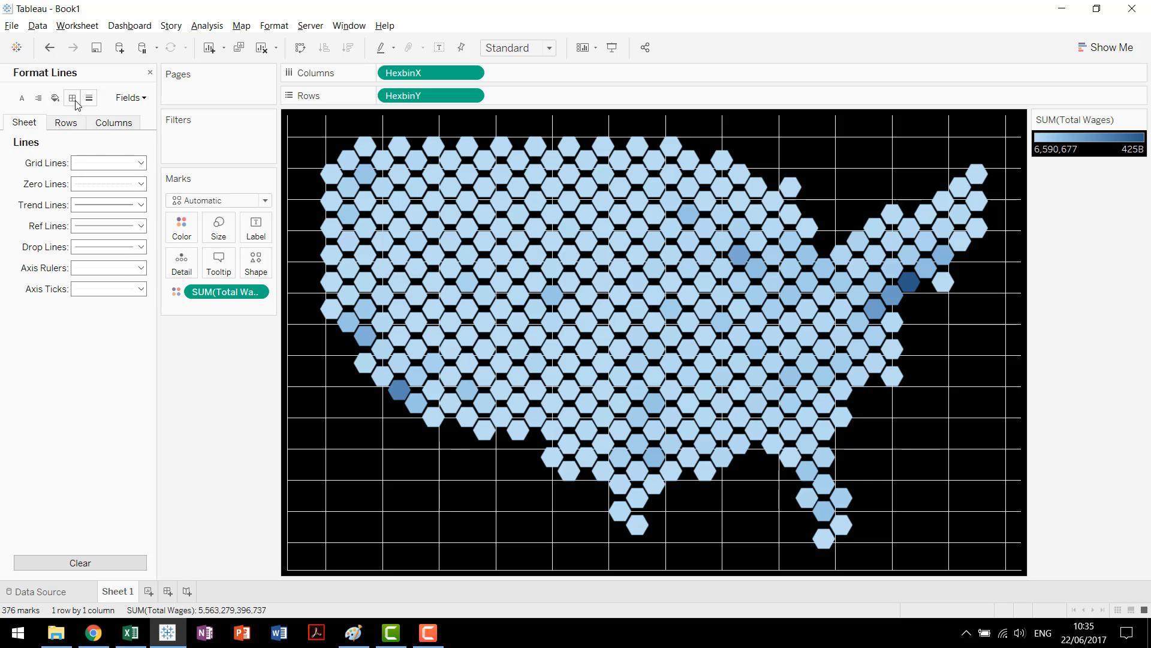
pyautogui.click(107, 163)
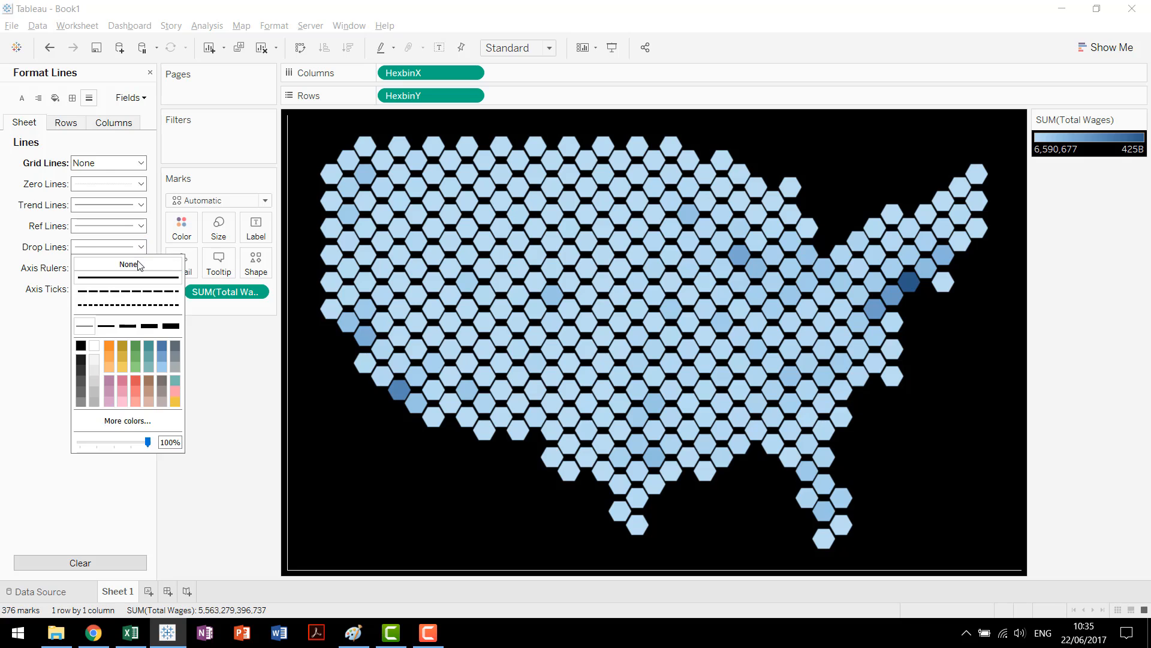
pyautogui.click(128, 264)
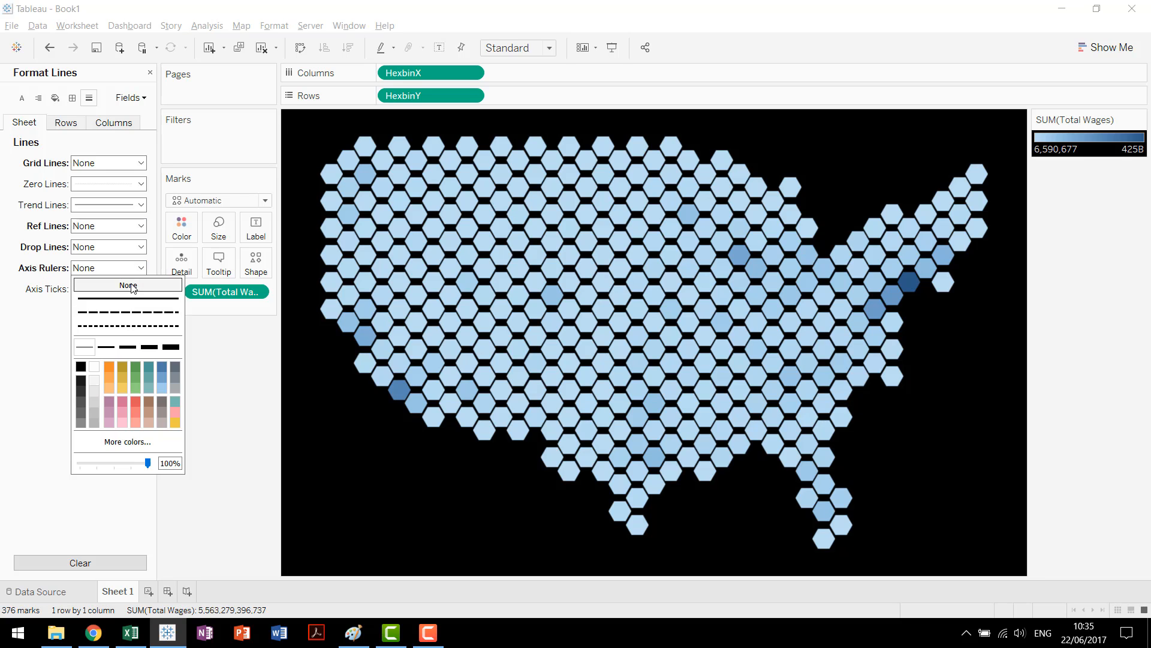
pyautogui.click(128, 285)
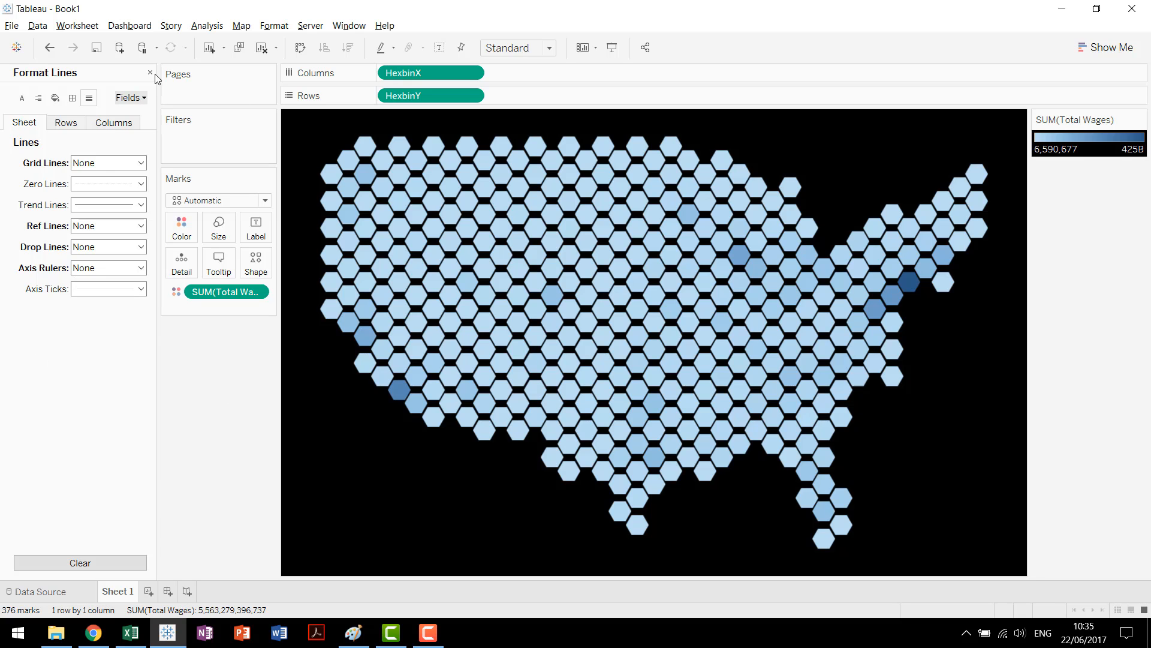
pyautogui.click(150, 73)
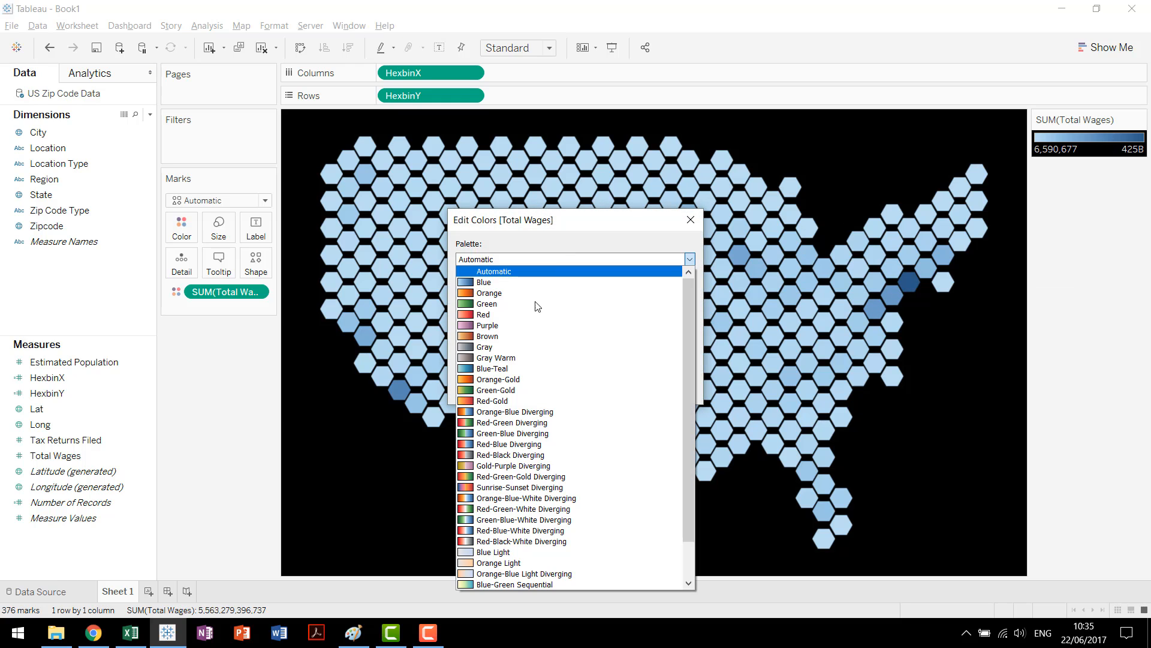
# - Change the wage color palette to Green-Gold and confirm
pyautogui.click(486, 303)
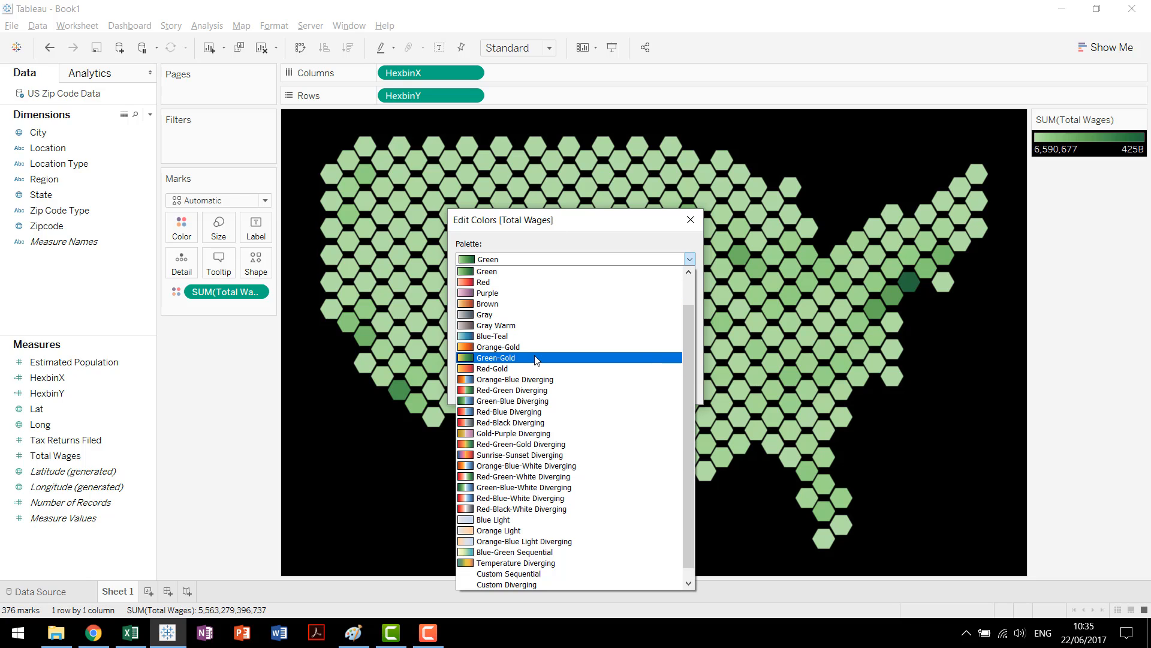
pyautogui.click(496, 357)
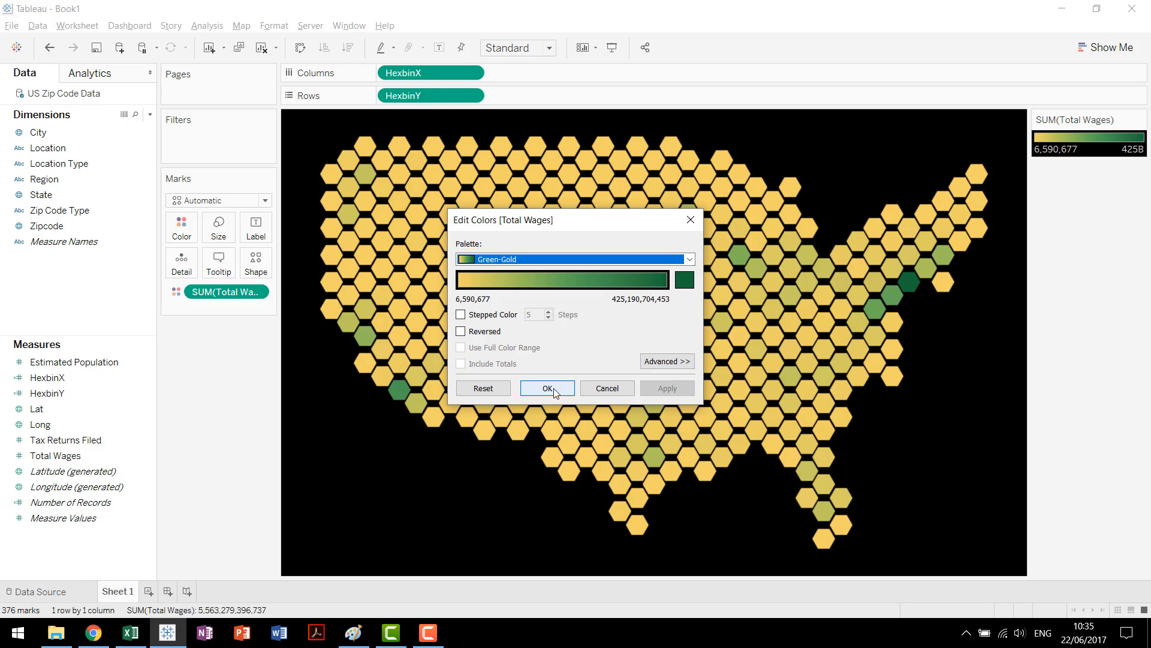
pyautogui.click(546, 388)
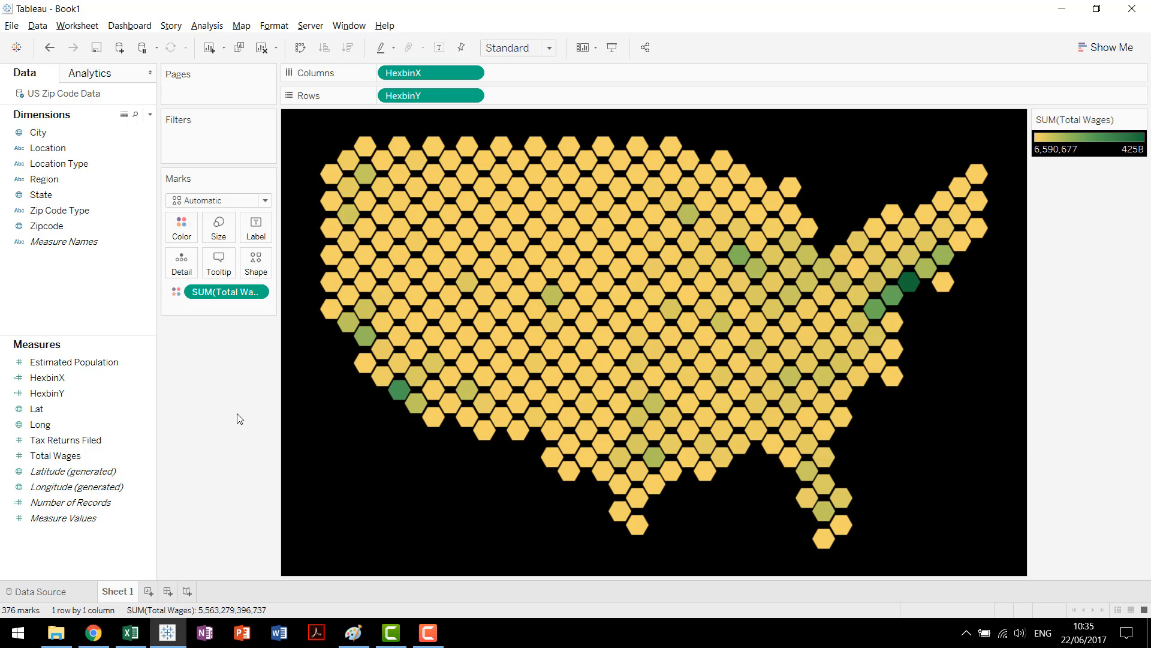
pyautogui.moveTo(222, 427)
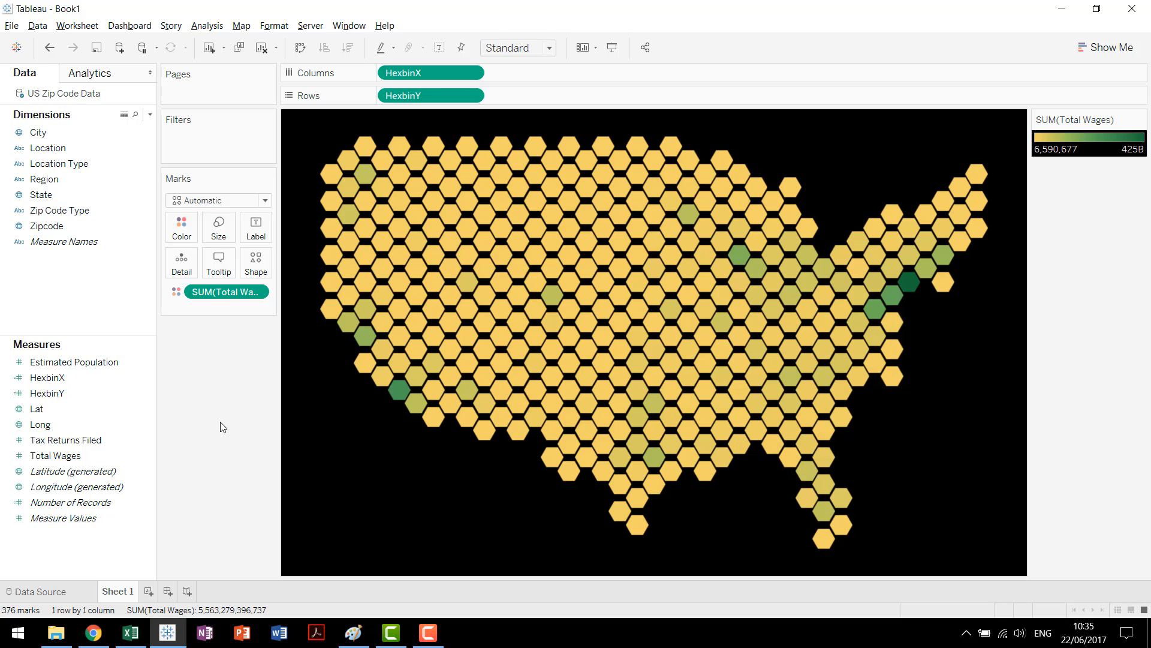
pyautogui.moveTo(1082, 362)
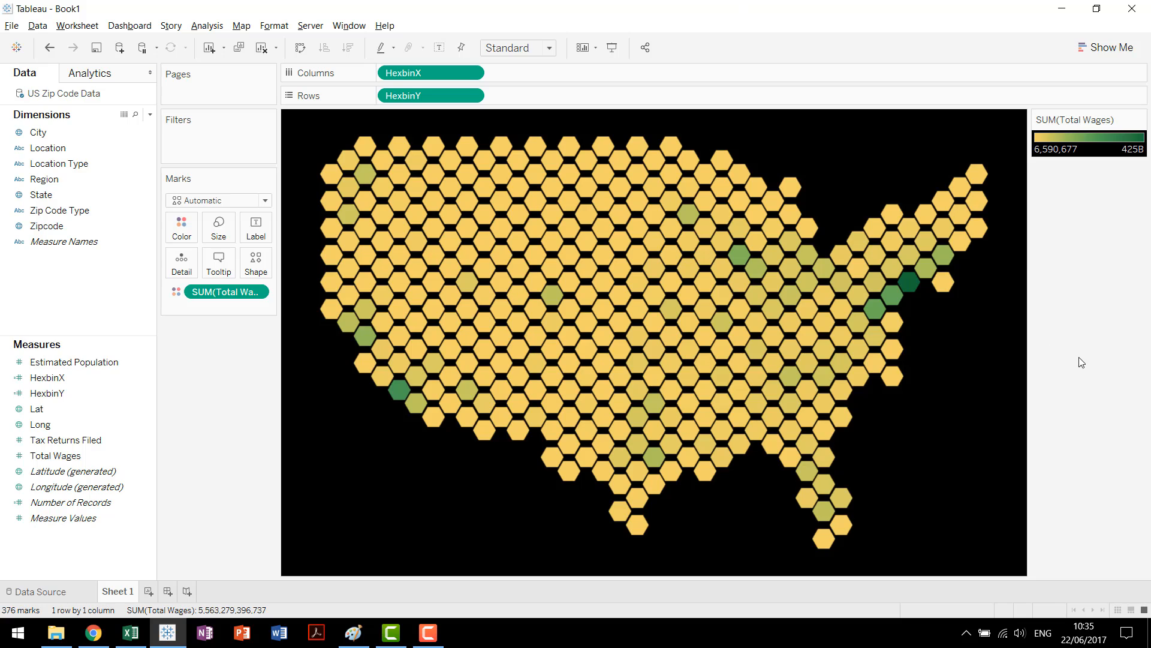
pyautogui.moveTo(213, 421)
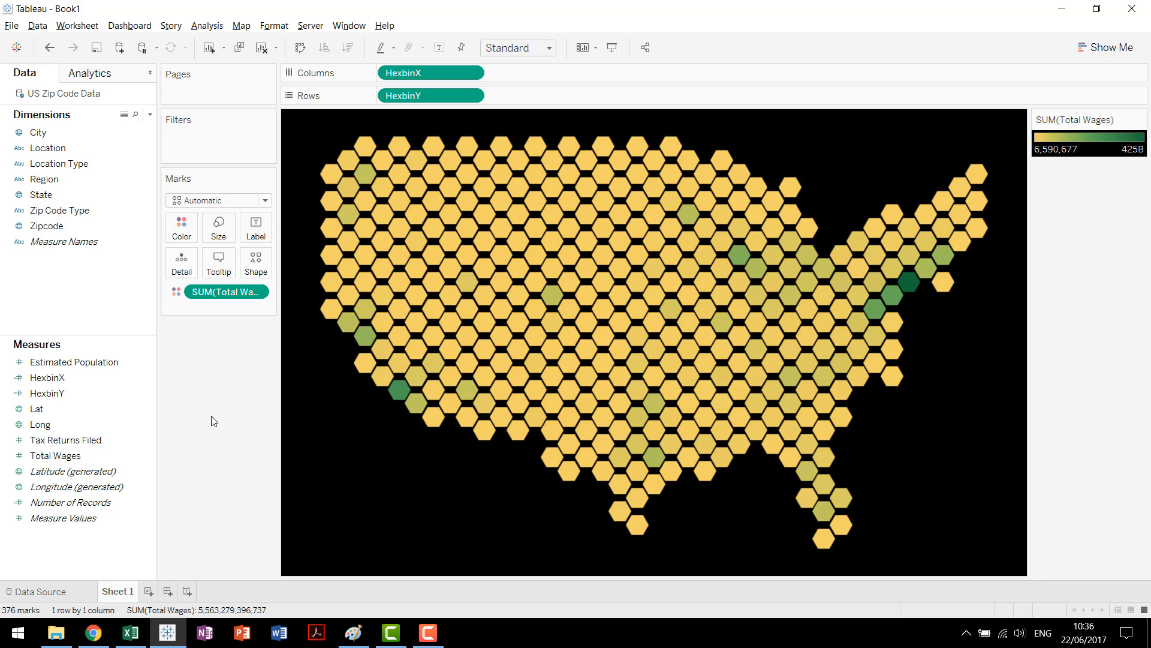
pyautogui.moveTo(1060, 390)
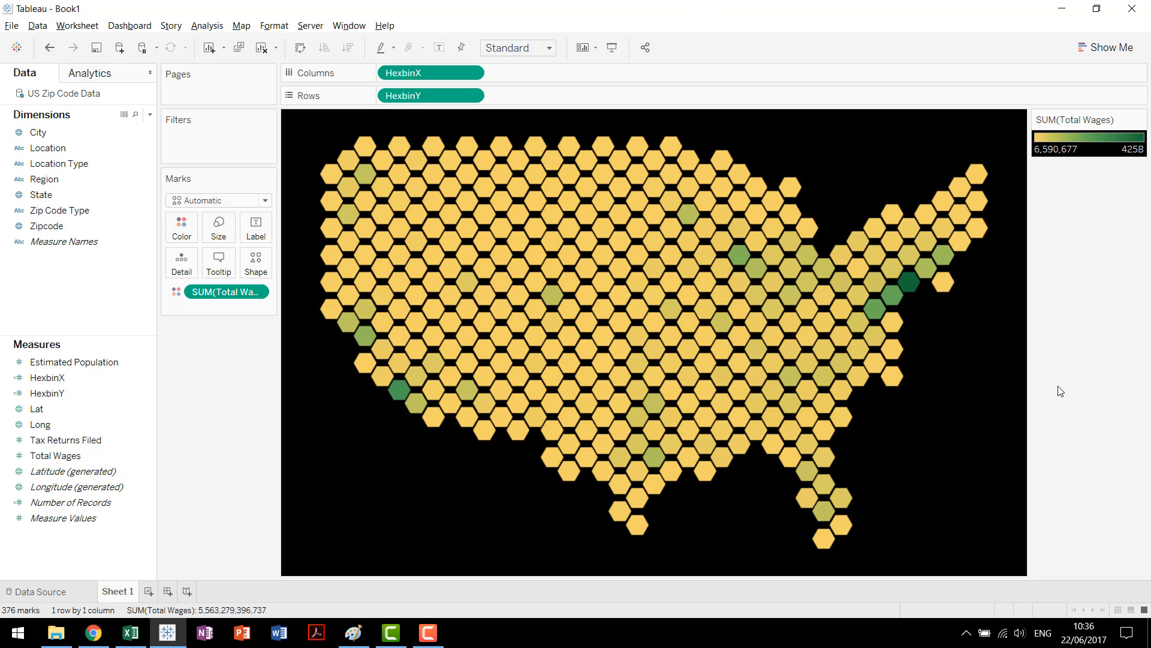
pyautogui.moveTo(1080, 387)
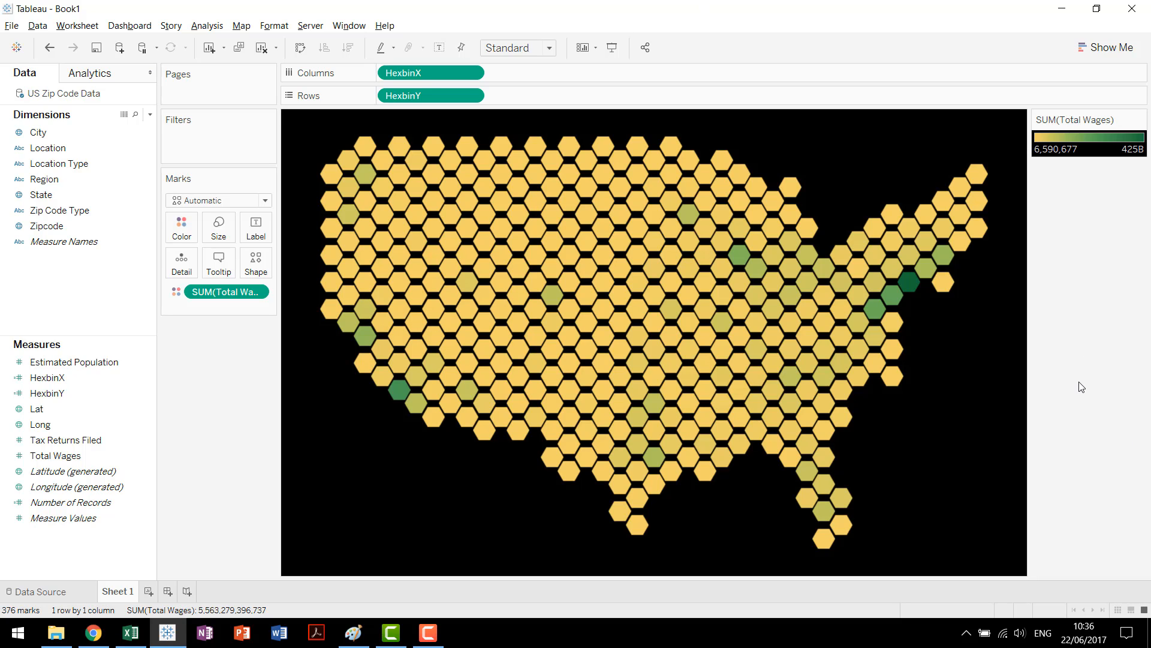